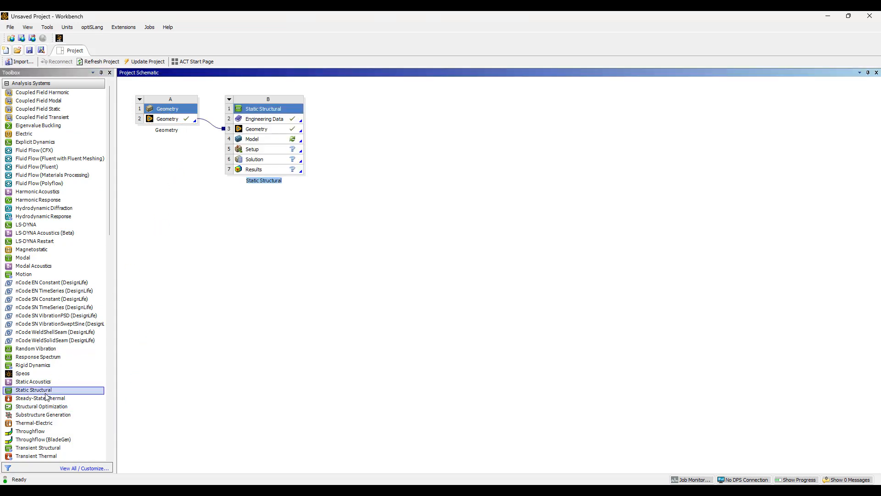
mouse_move(60, 158)
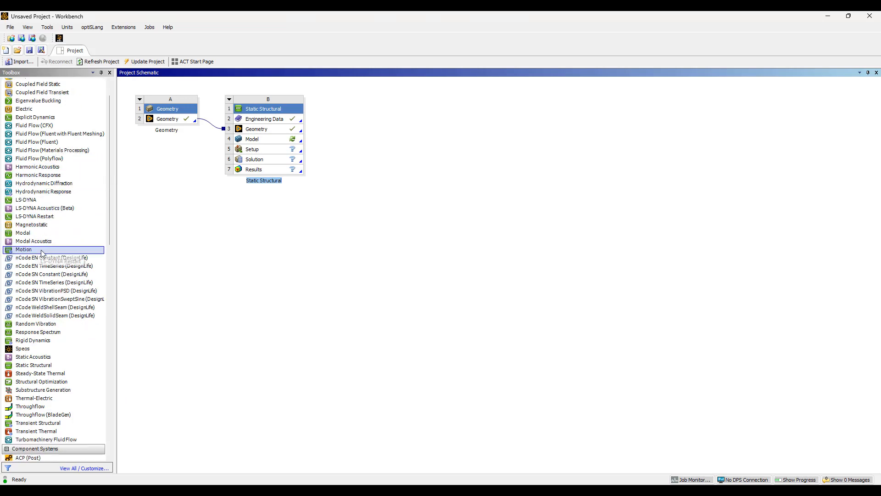
- Launch Mechanical by editing the Model cell of the Static Structural system
scroll("up", 3)
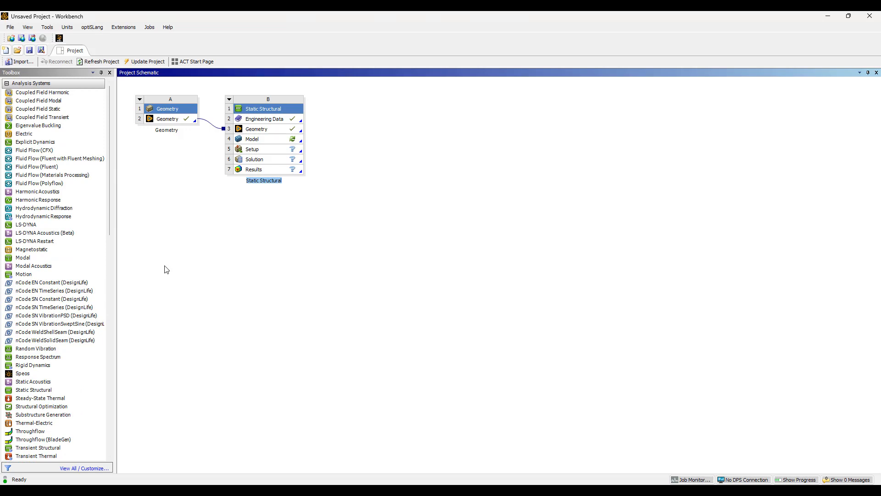
mouse_move(273, 142)
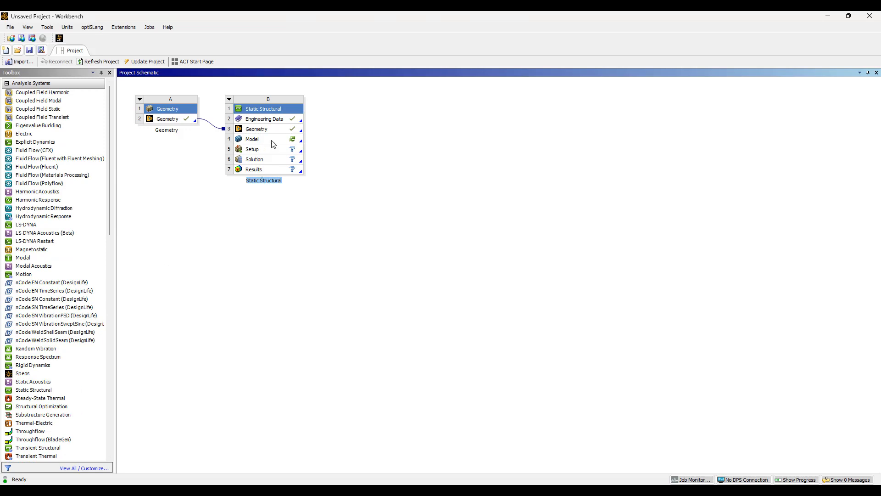
right_click(253, 138)
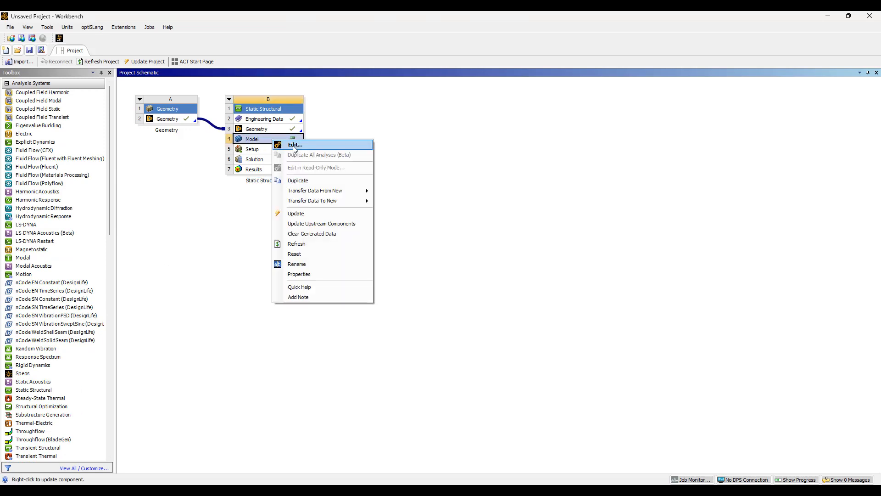
left_click(294, 144)
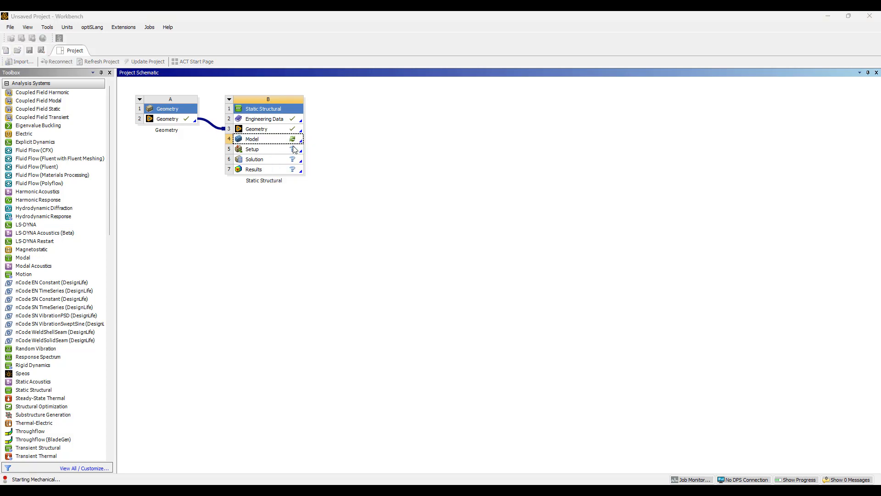
- Assign Titanium alloy, Ti-12Mo-6Zr-2Fe to Implant and Screw, and Titanium carbide to Cap
double_click(252, 139)
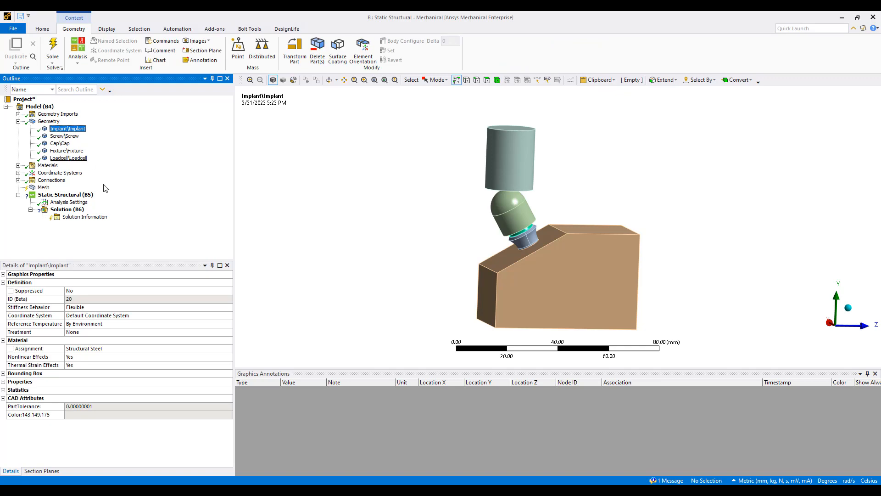
left_click(65, 135)
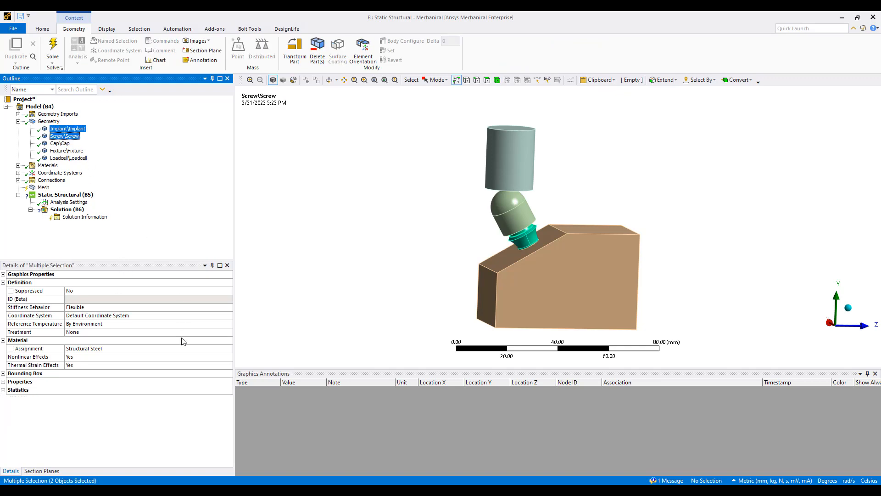
left_click(228, 347)
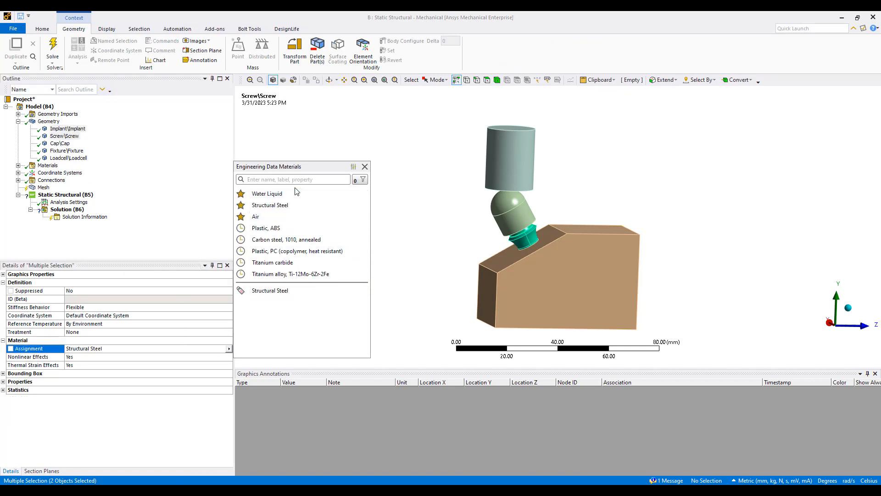
type("titanium")
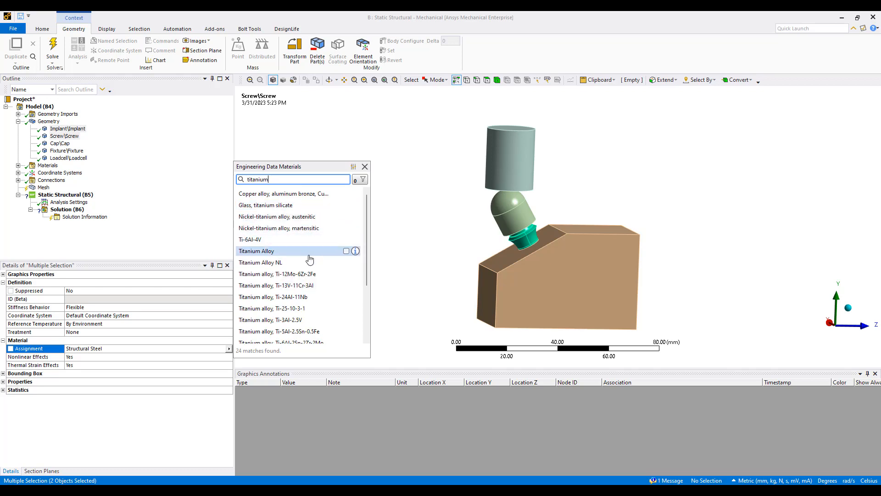
scroll("down", 3)
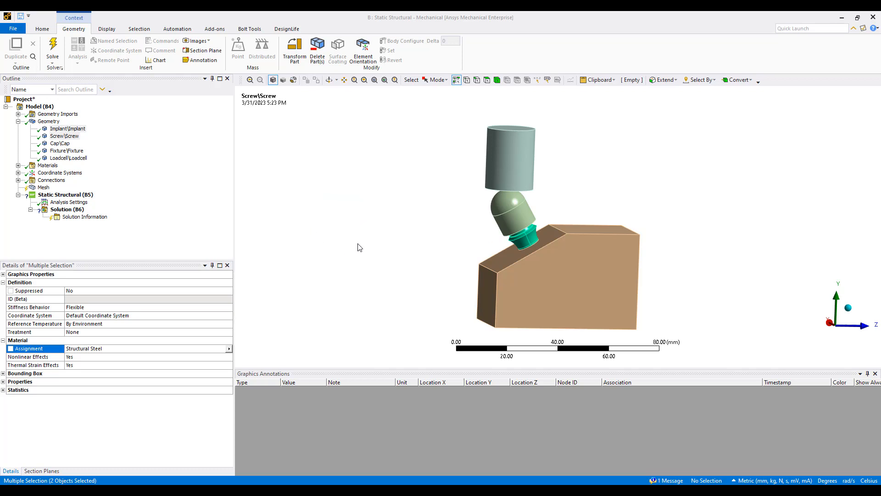
left_click(59, 143)
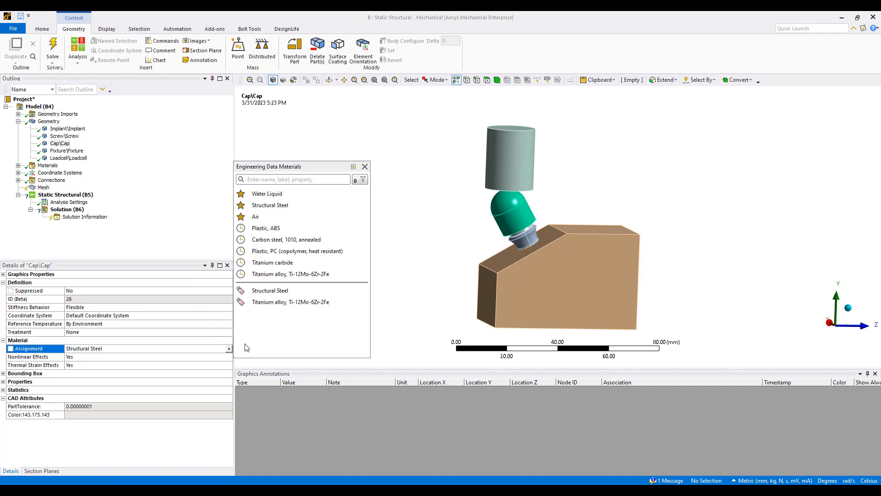
type("carbide")
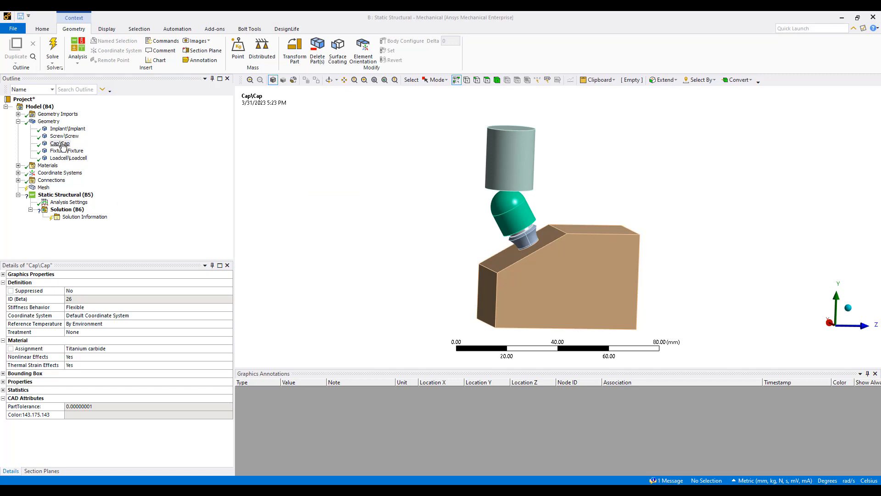
- Assign Plastic, ABS+PC to the fixture through the material search
left_click(66, 150)
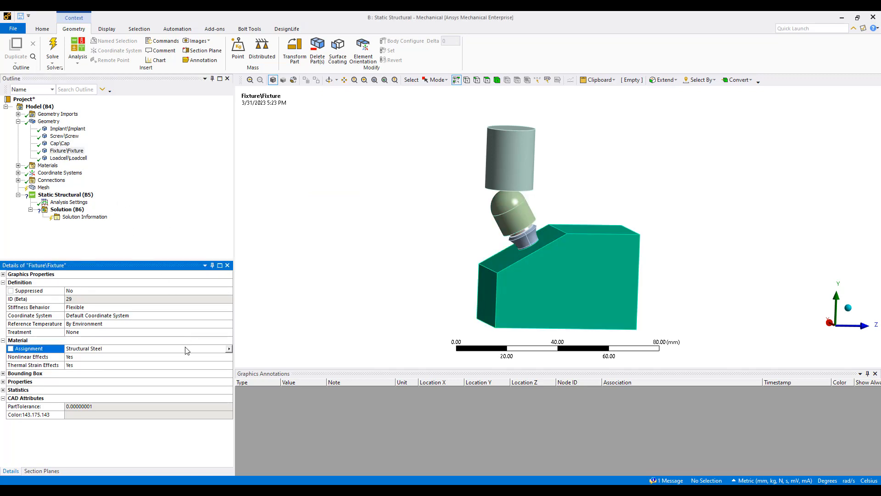
left_click(228, 349)
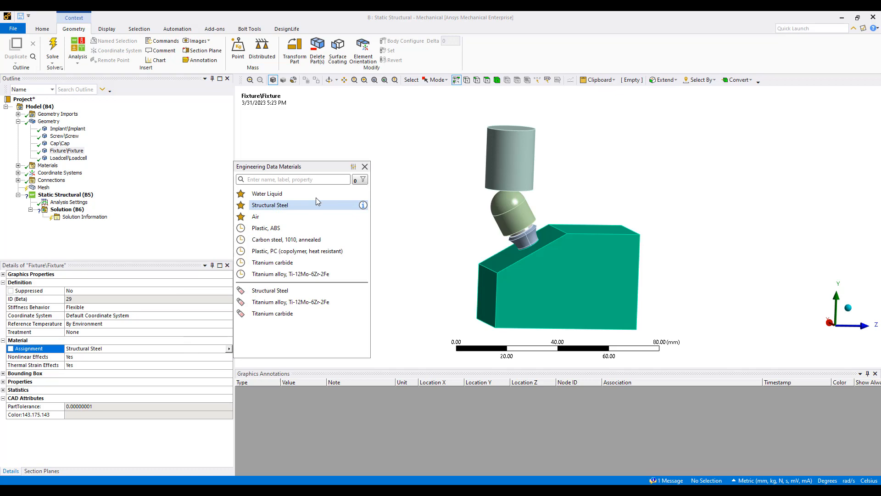
type("pc")
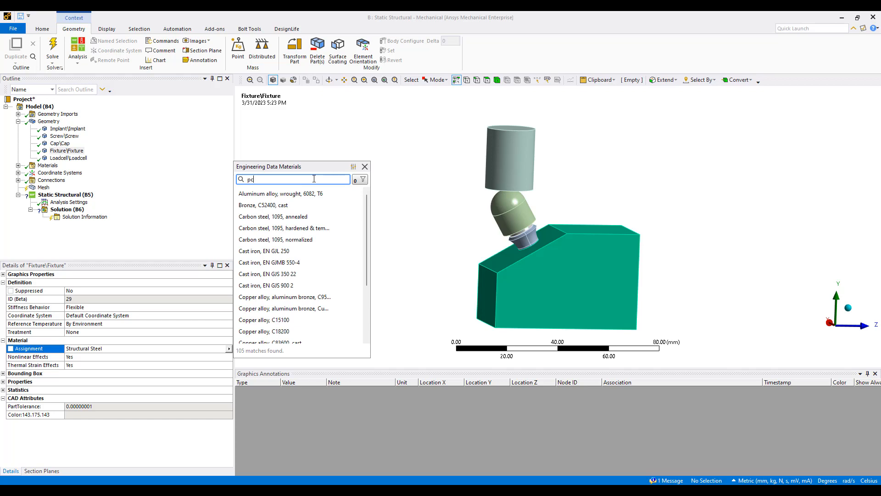
scroll("down", 3)
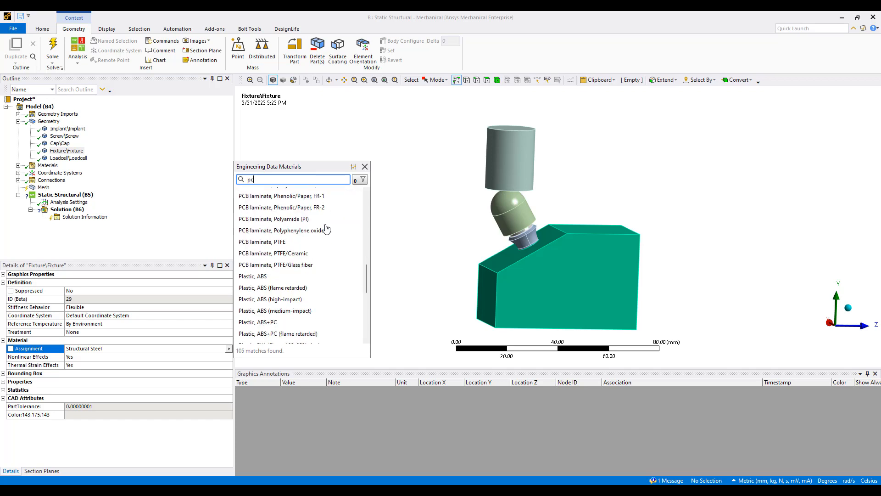
scroll("down", 3)
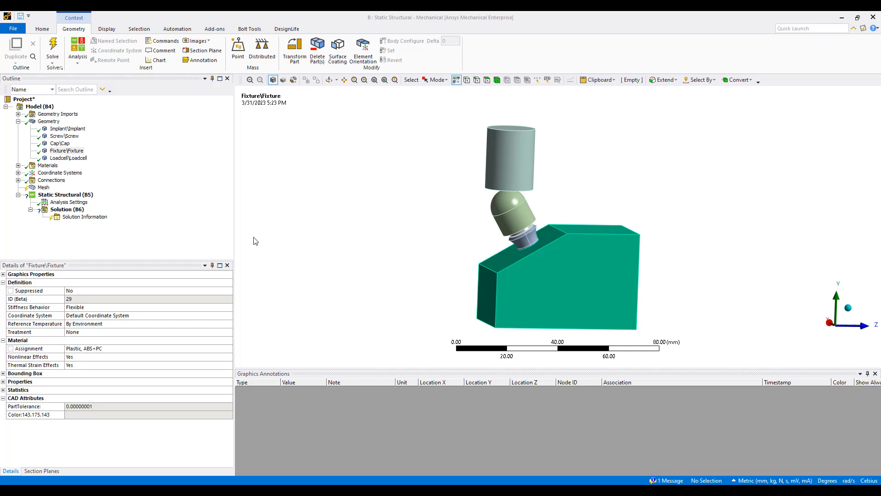
- Set the load cell's Stiffness Behavior to Rigid
left_click(69, 157)
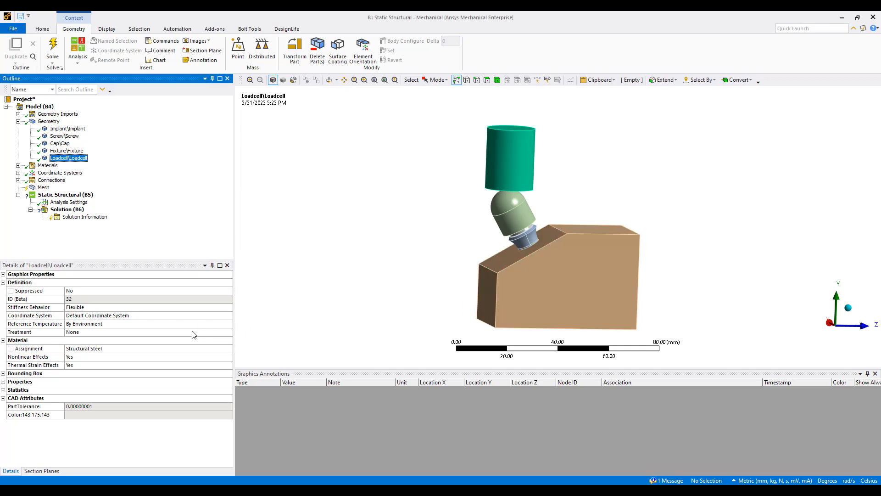
left_click(112, 308)
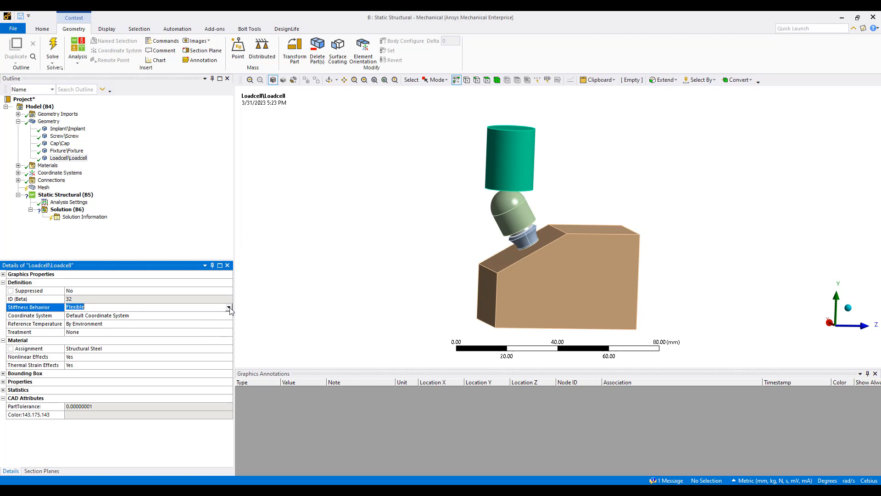
left_click(229, 307)
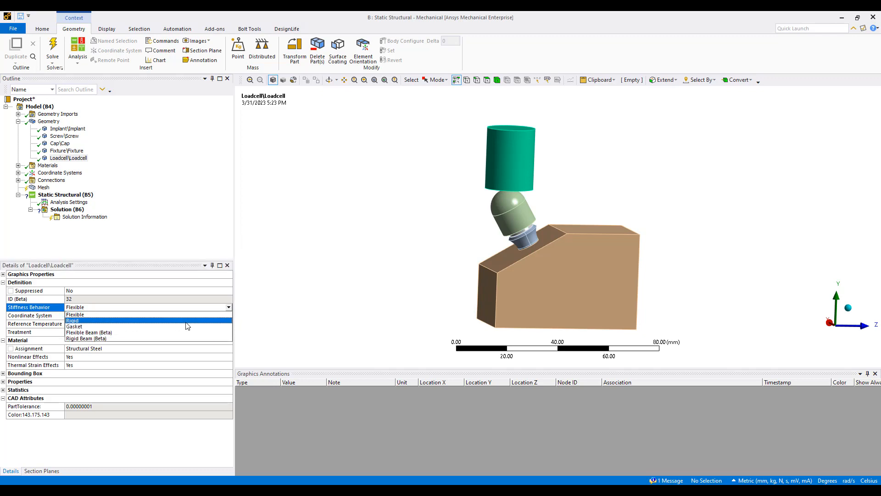
left_click(72, 321)
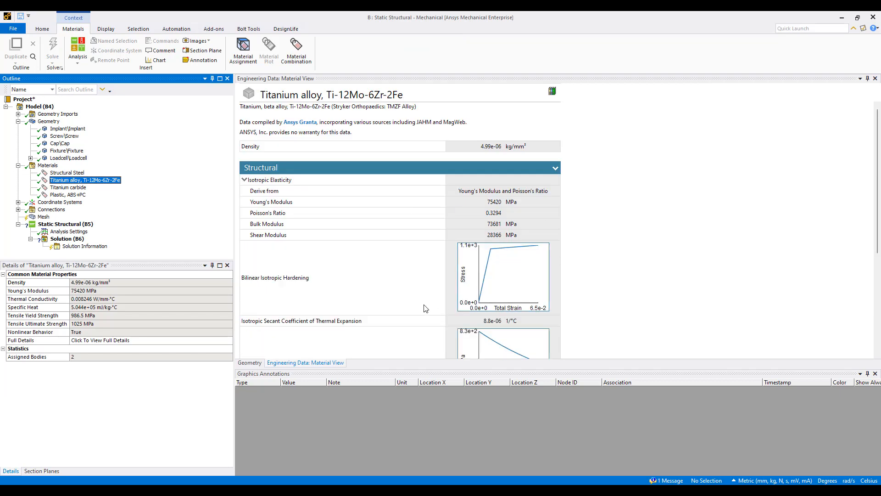
mouse_move(478, 304)
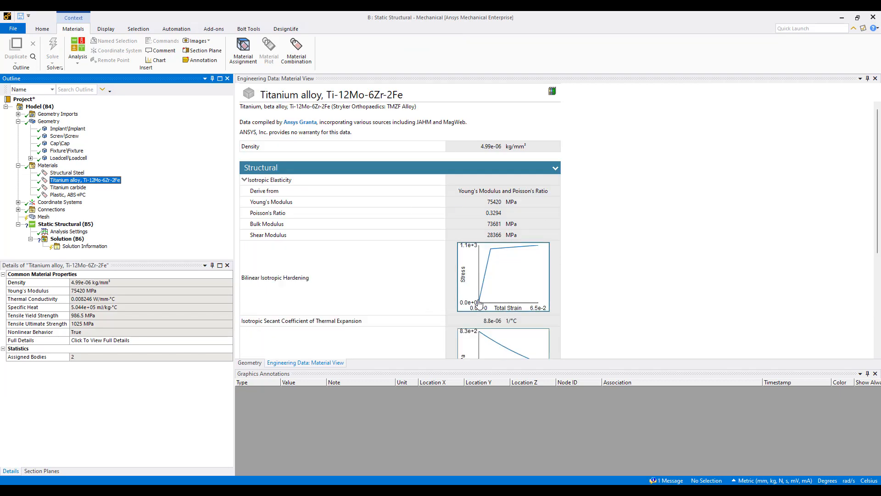
mouse_move(533, 254)
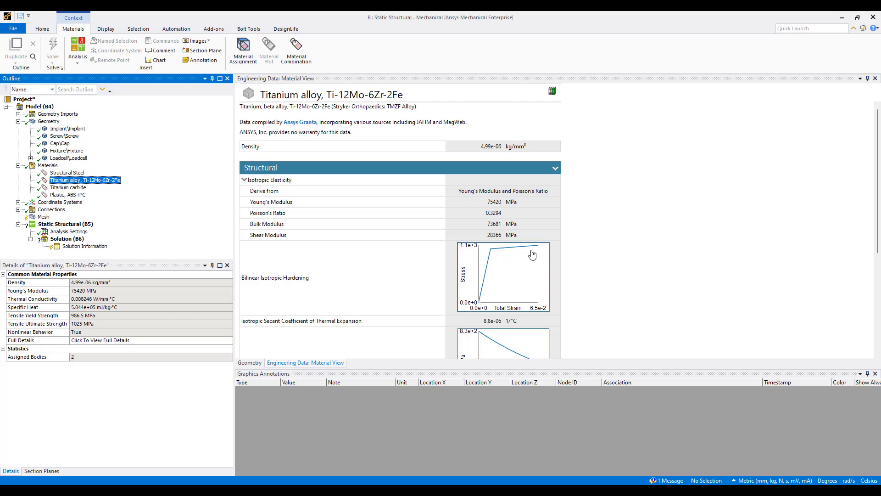
- Scroll the titanium alloy material view down to its S-N curve
scroll("down", 3)
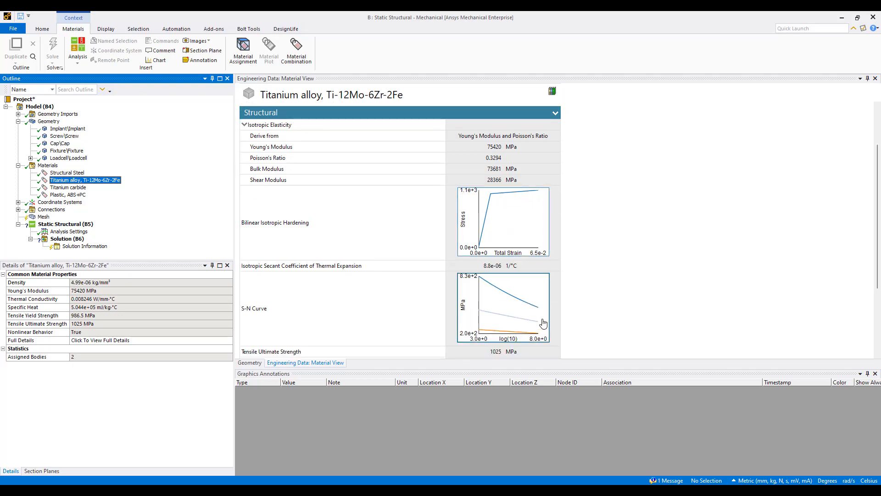
mouse_move(408, 212)
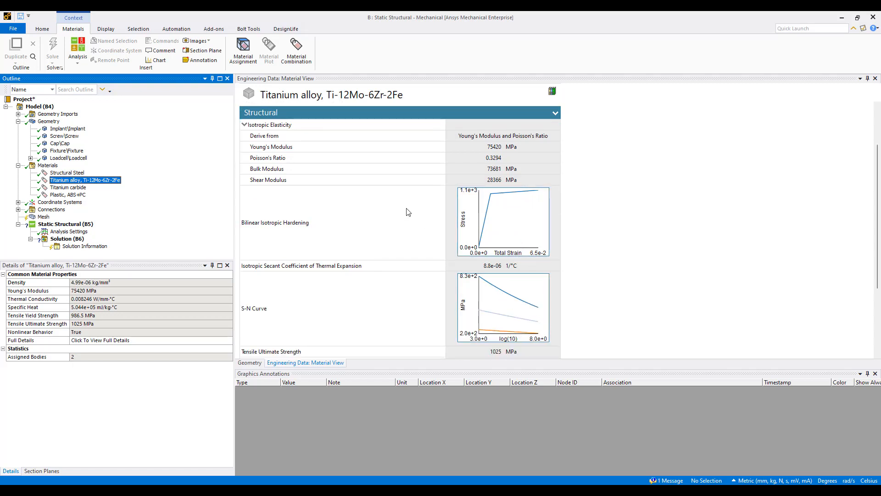
mouse_move(185, 213)
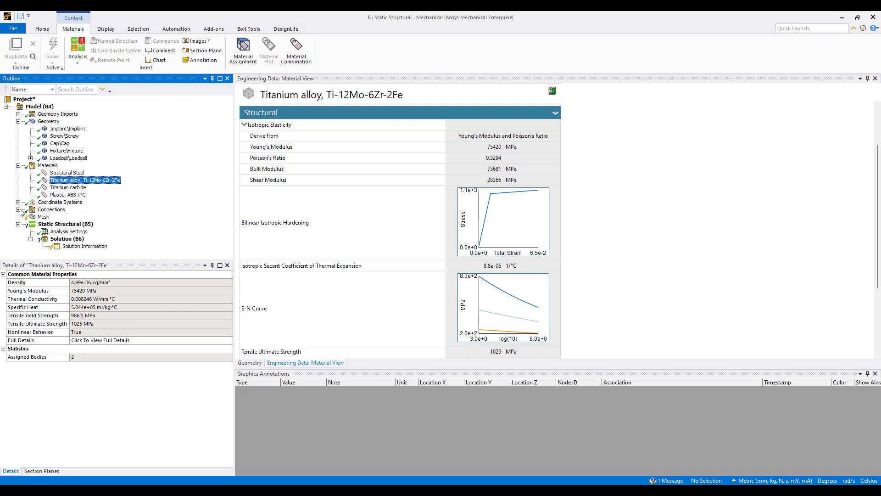
- Rescope the implant–screw contact to 34 implant and 35 screw faces and make it Frictional
left_click(18, 209)
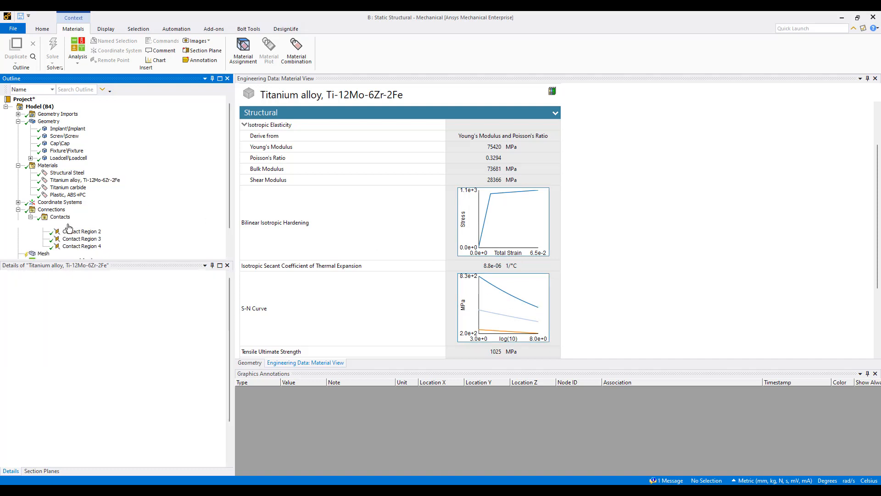
left_click(79, 224)
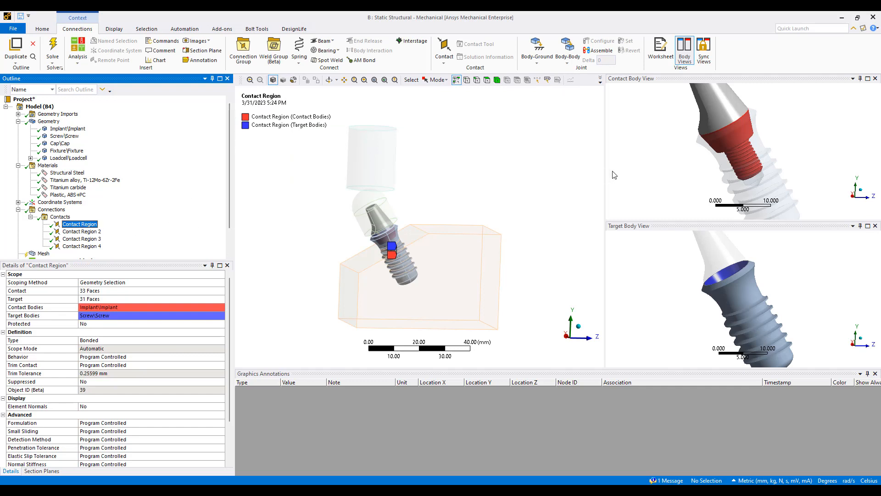
mouse_move(752, 185)
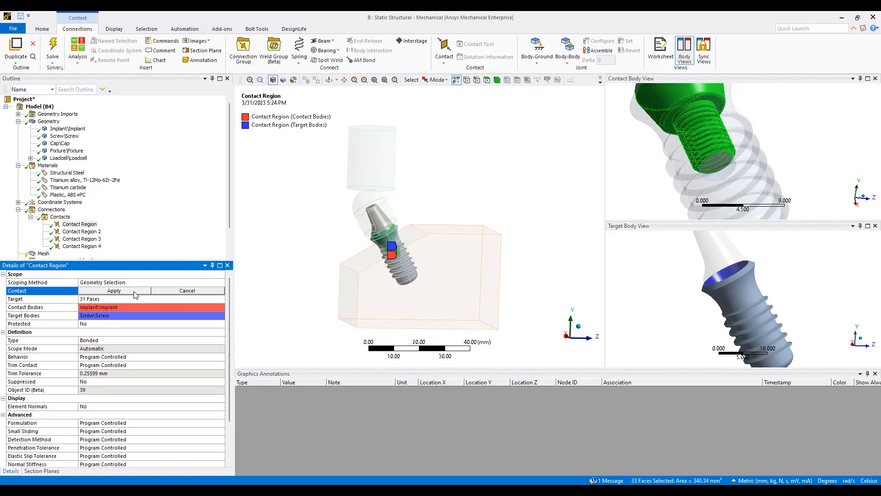
left_click(718, 162)
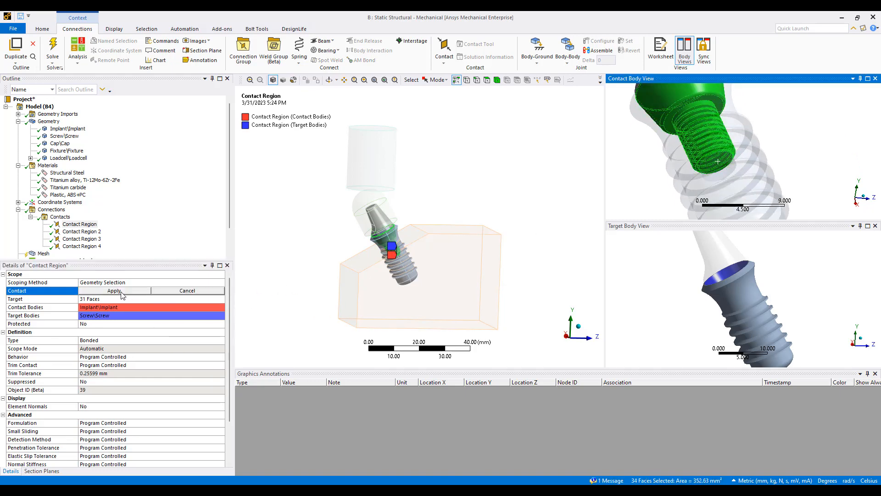
left_click(114, 291)
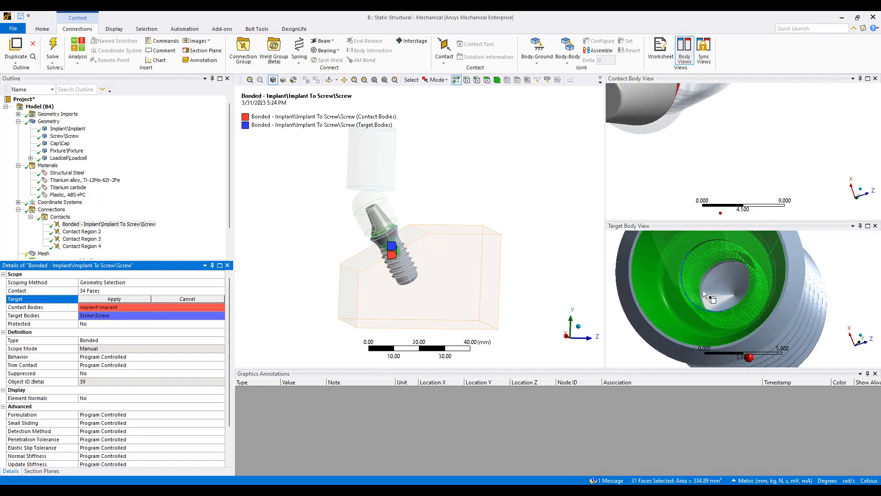
left_click(718, 285)
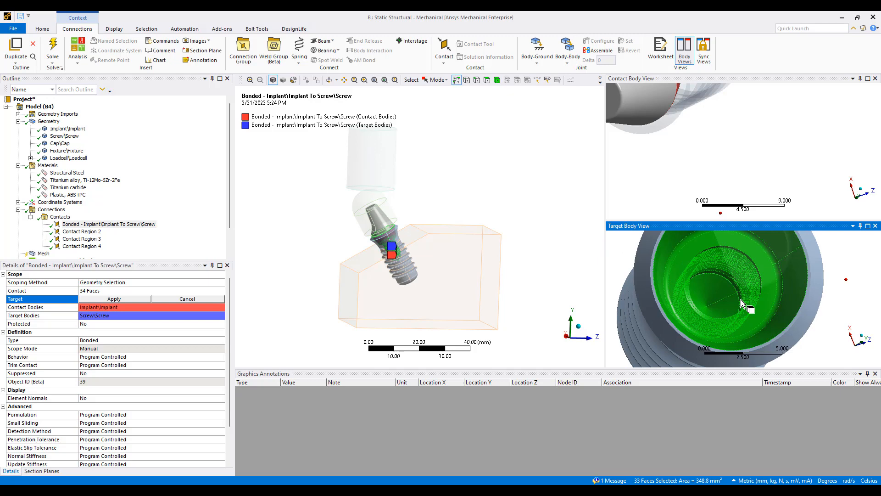
left_click(114, 298)
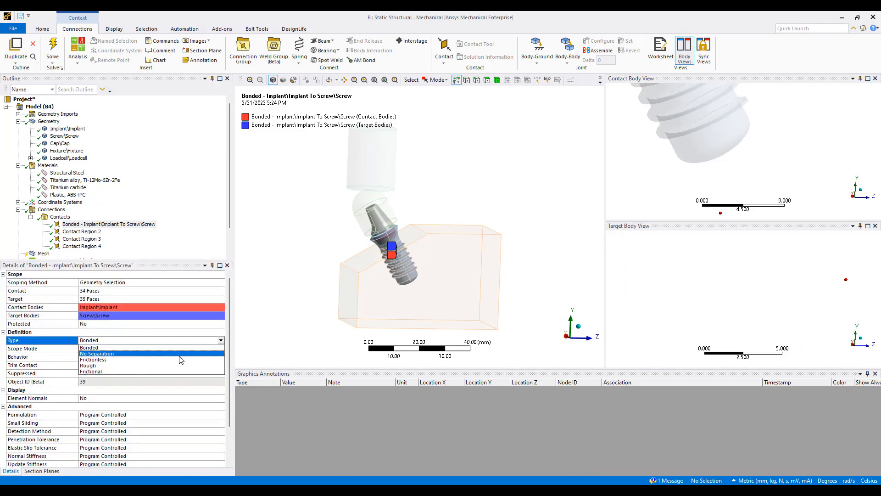
left_click(90, 372)
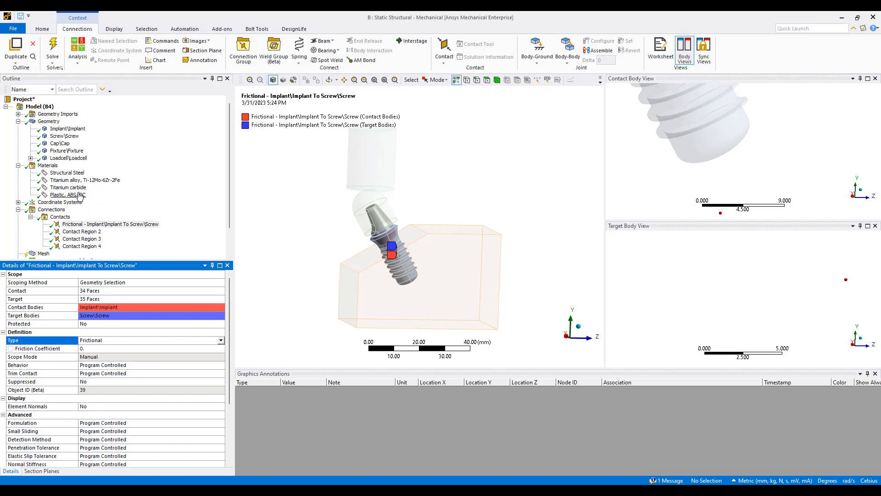
- Set the screw-to-fixture contact to Frictional and cap-to-loadcell to Frictionless
left_click(82, 230)
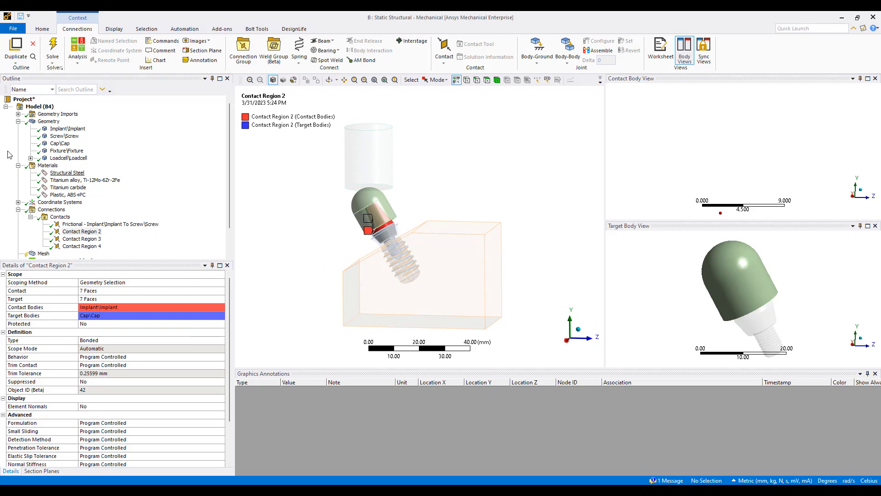
left_click(82, 238)
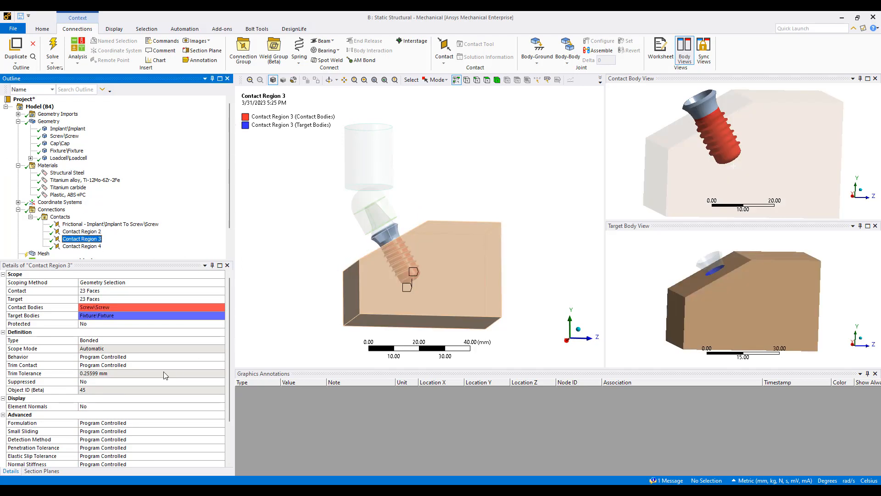
left_click(219, 340)
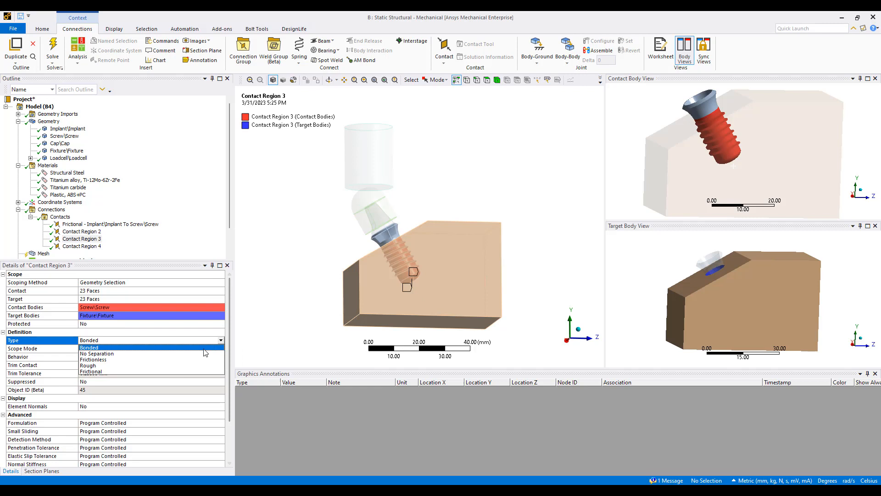
left_click(91, 371)
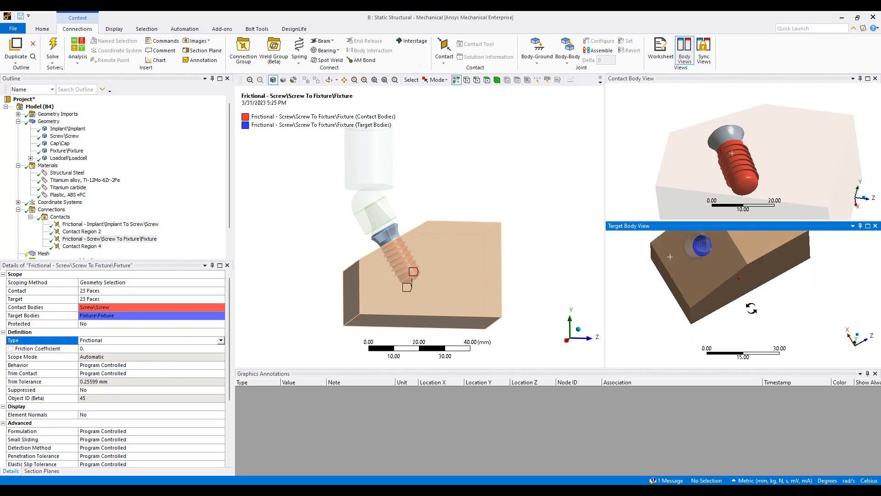
left_click(82, 246)
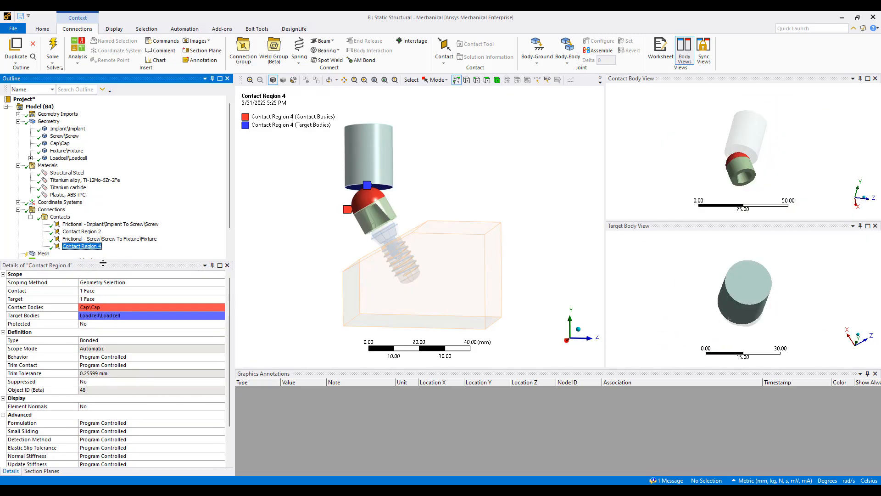
mouse_move(175, 346)
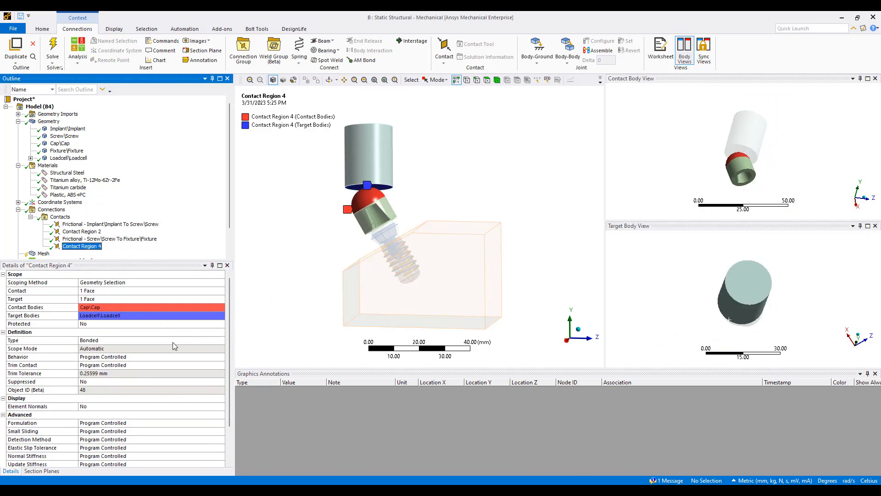
left_click(109, 246)
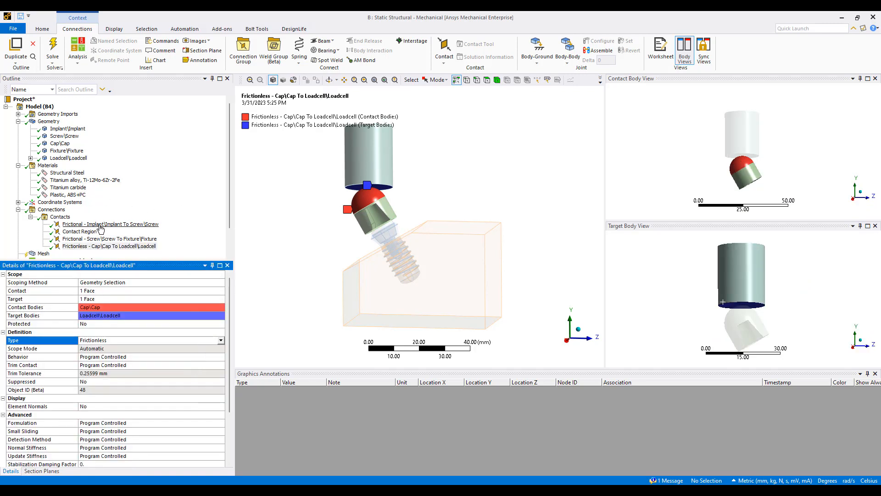
- Give both frictional contacts a friction coefficient of 0.1
left_click(110, 239)
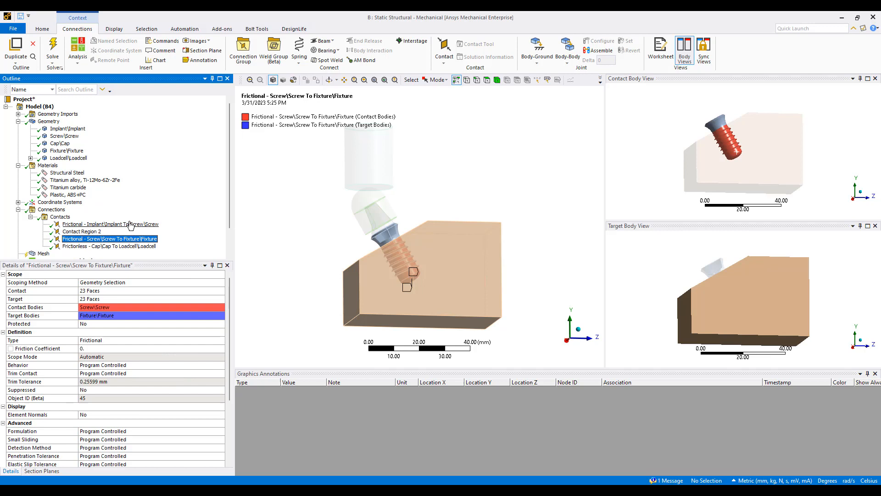
left_click(111, 223)
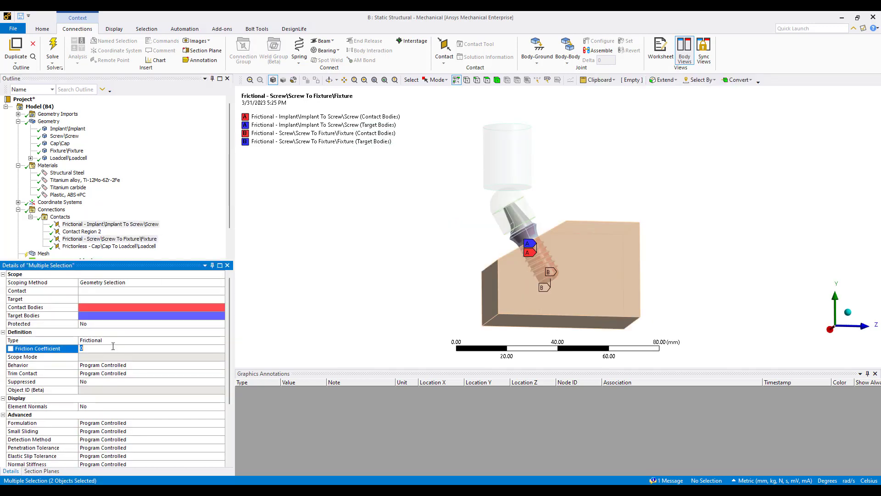
type("0.1")
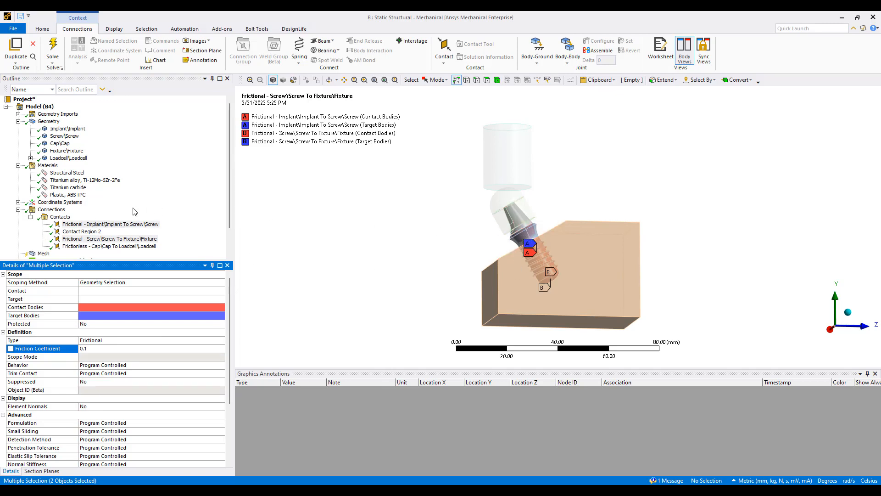
- Set all three contacts to update stiffness each iteration, aggressive
left_click(109, 245)
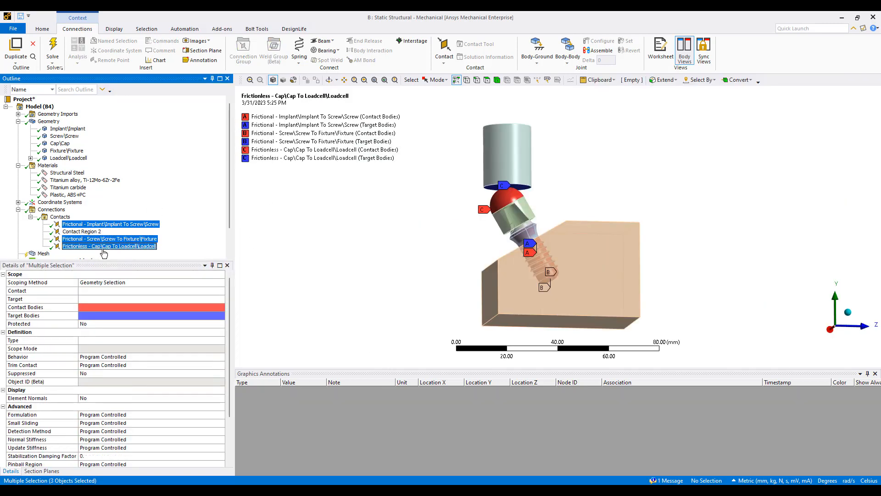
scroll("down", 3)
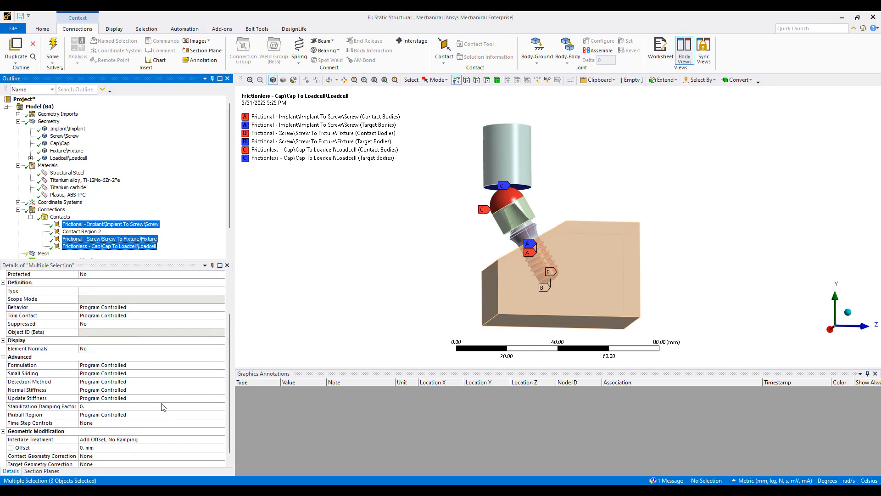
left_click(221, 398)
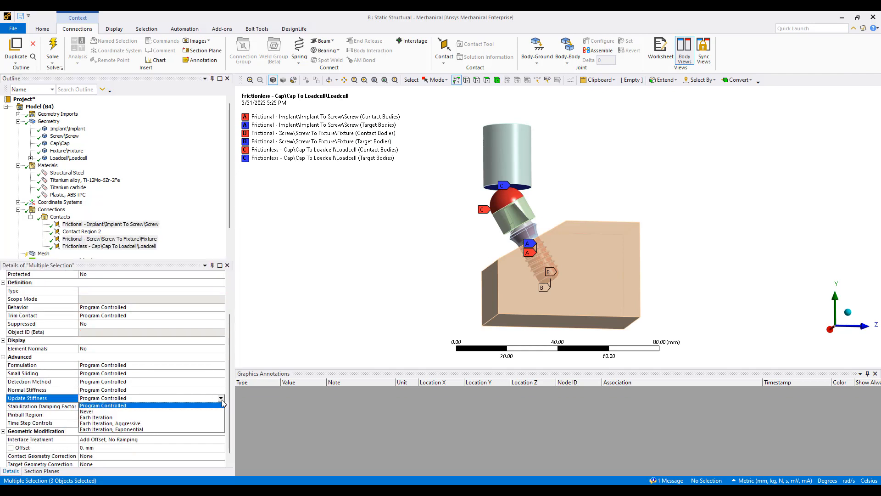
left_click(111, 422)
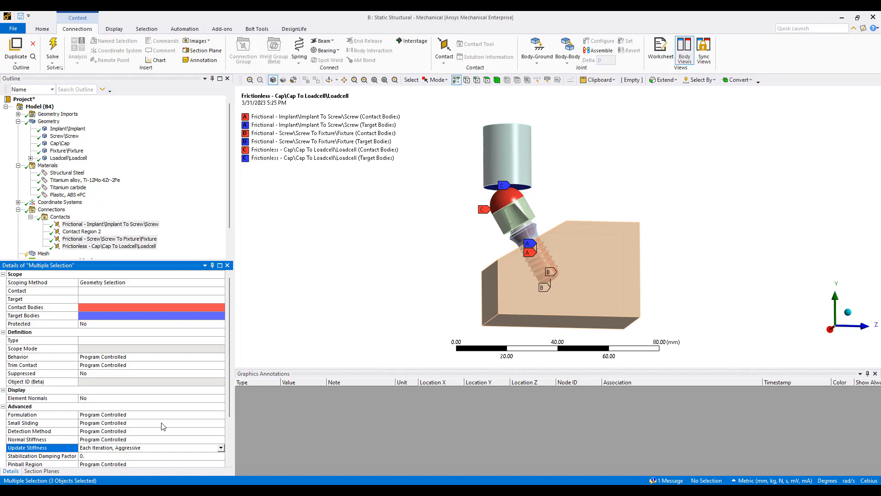
mouse_move(446, 243)
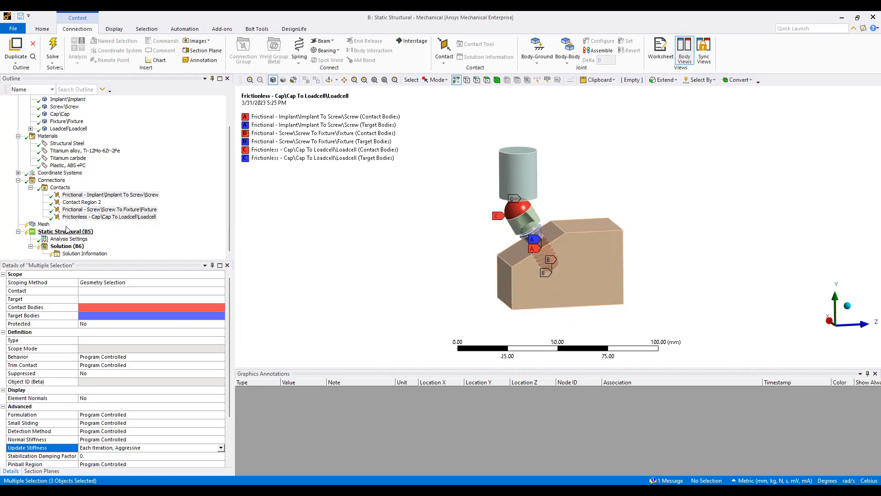
- Generate an initial mesh and hide the fixture block
left_click(43, 223)
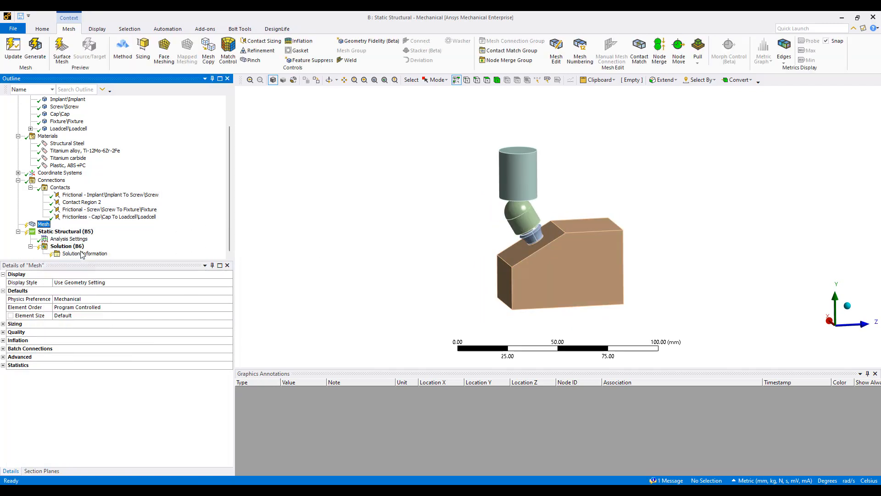
left_click(34, 50)
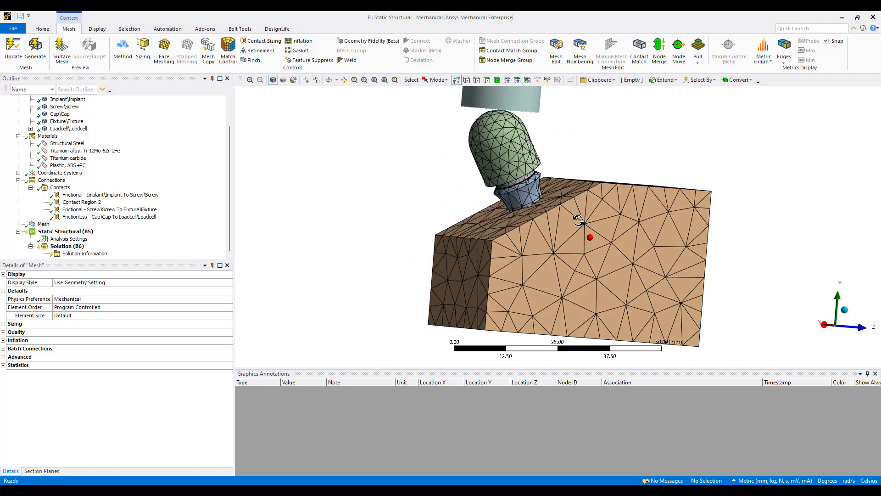
left_click(562, 242)
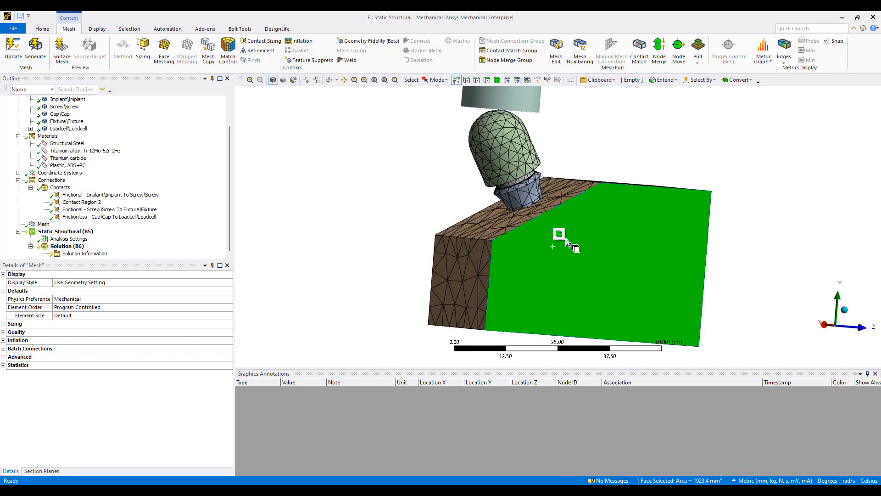
right_click(559, 233)
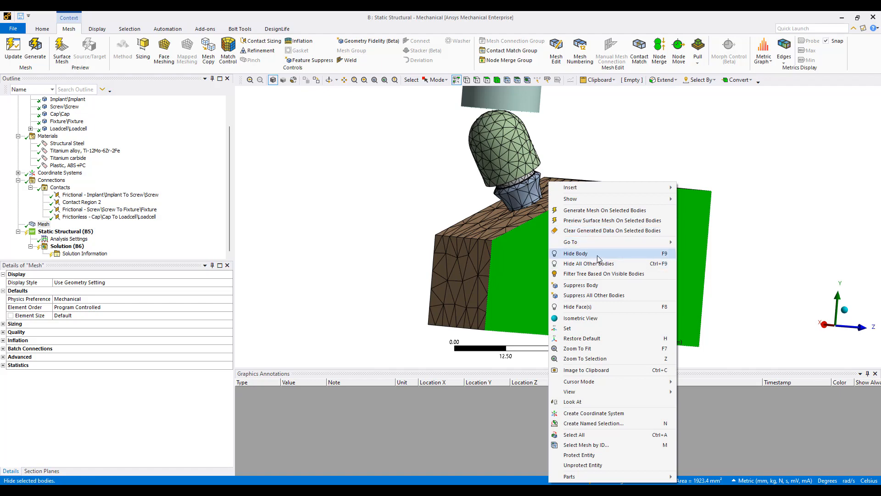
left_click(575, 253)
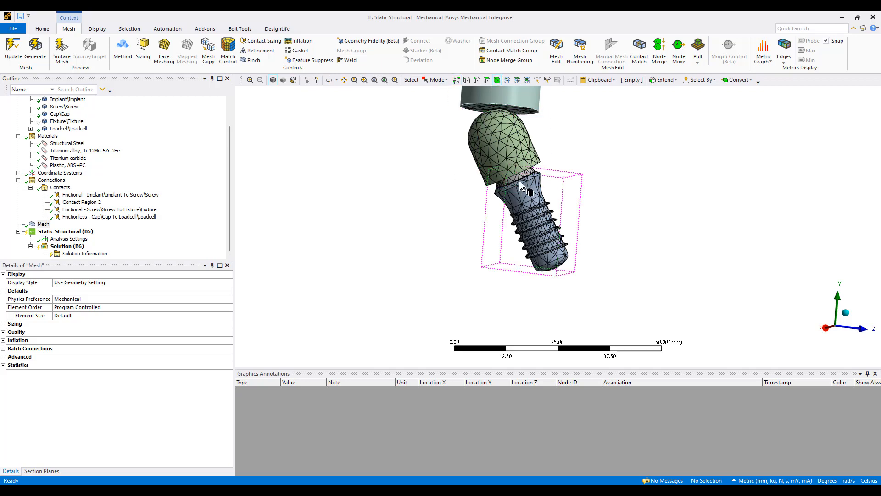
- Set 2 mm body sizing on implant and screw and add 5 mm fixture sizing
right_click(528, 191)
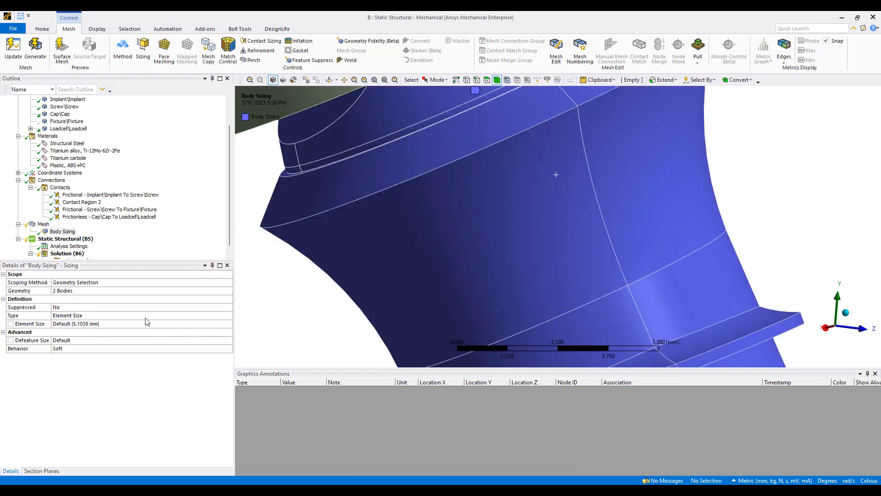
left_click(63, 231)
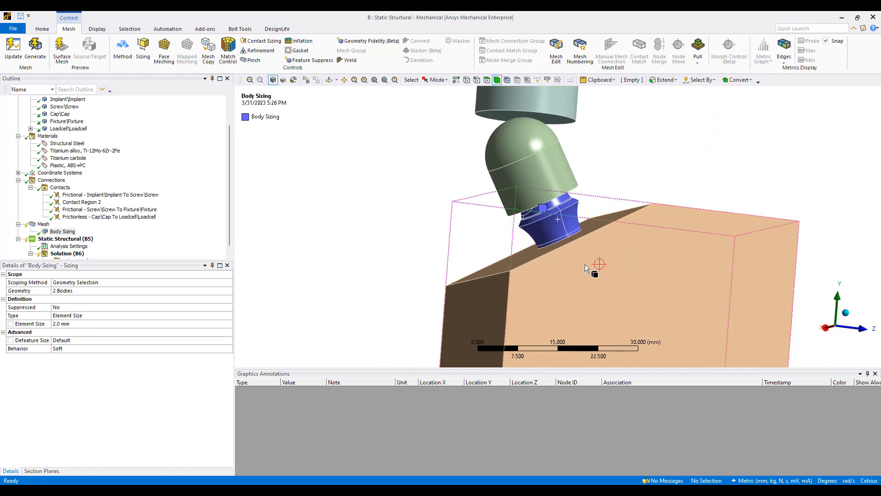
right_click(598, 264)
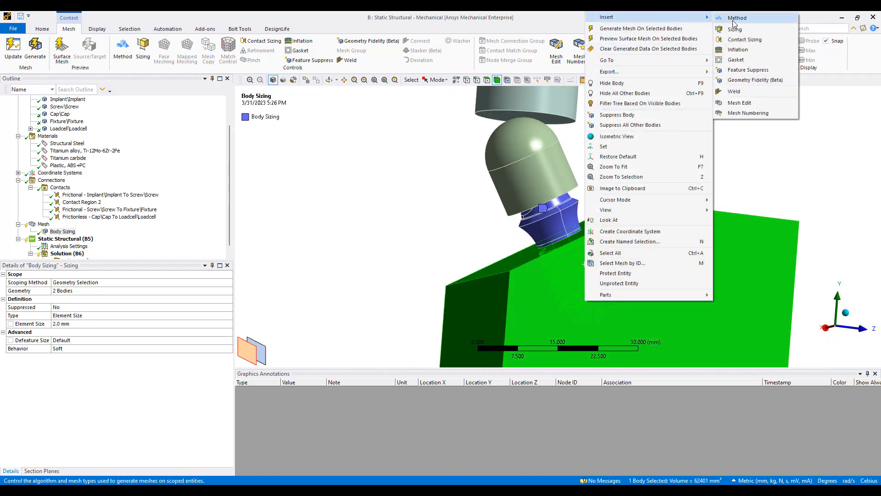
left_click(734, 29)
type("5")
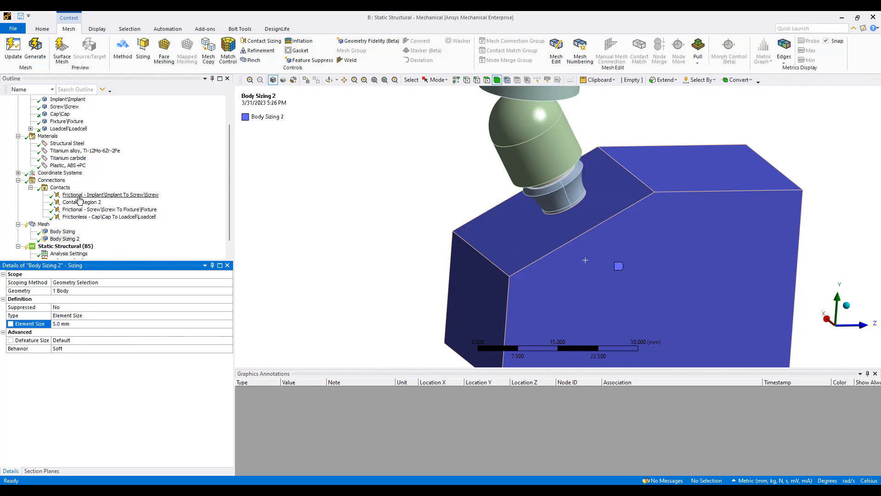
- Create contact sizings for the implant-to-screw and screw-to-fixture contacts
left_click(111, 195)
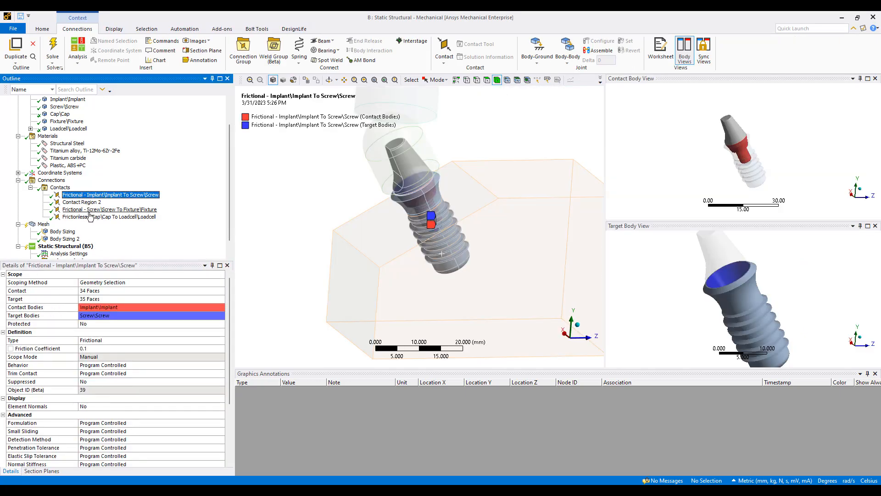
left_click(109, 209)
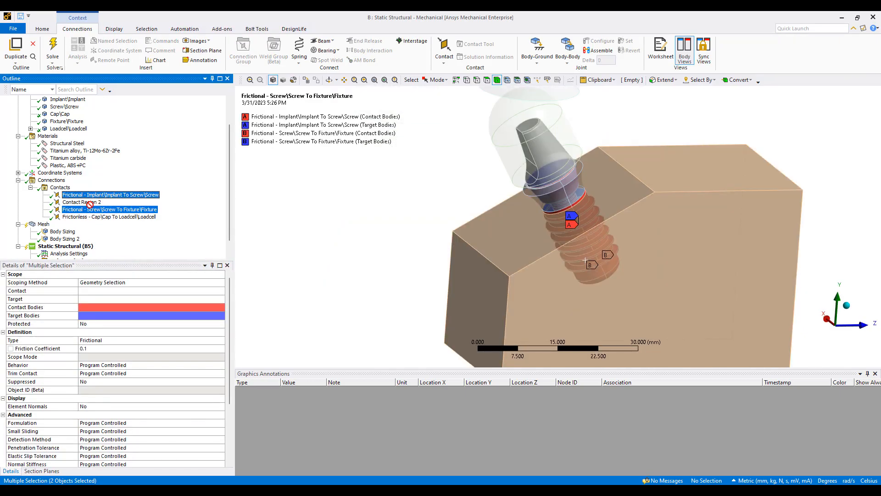
left_click(43, 194)
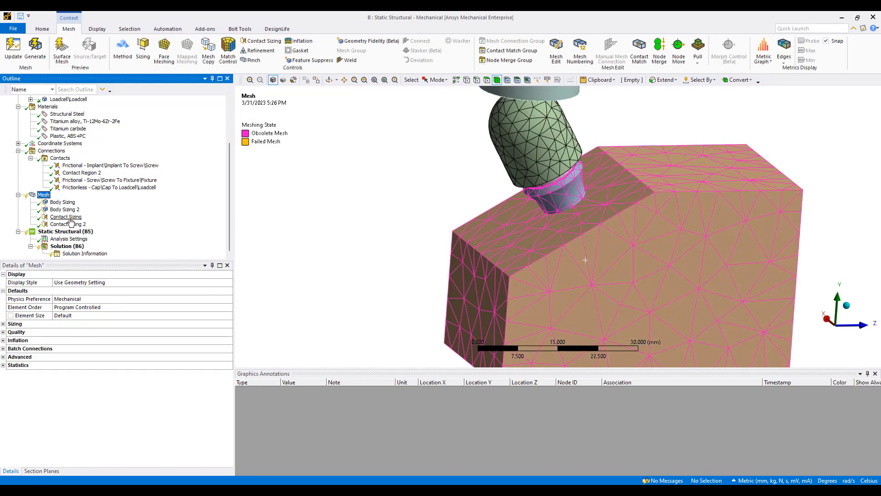
- Regenerate the mesh with the new sizing controls and inspect the refined elements
left_click(65, 223)
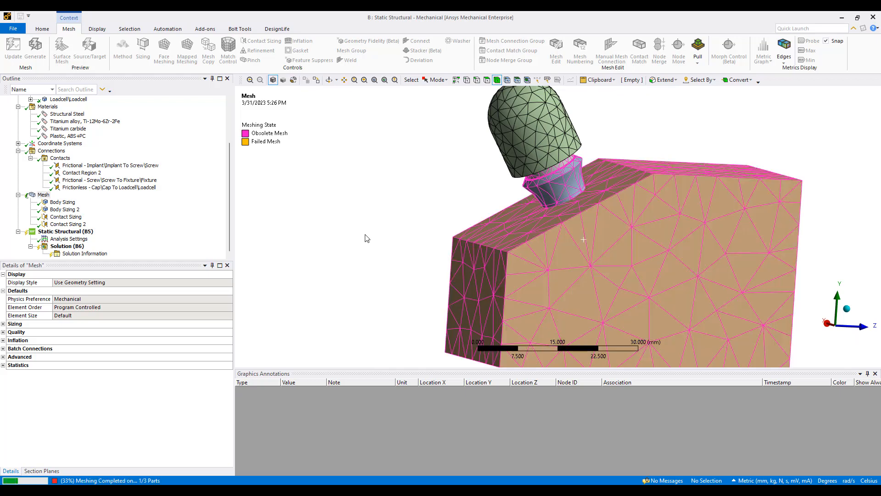
mouse_move(383, 237)
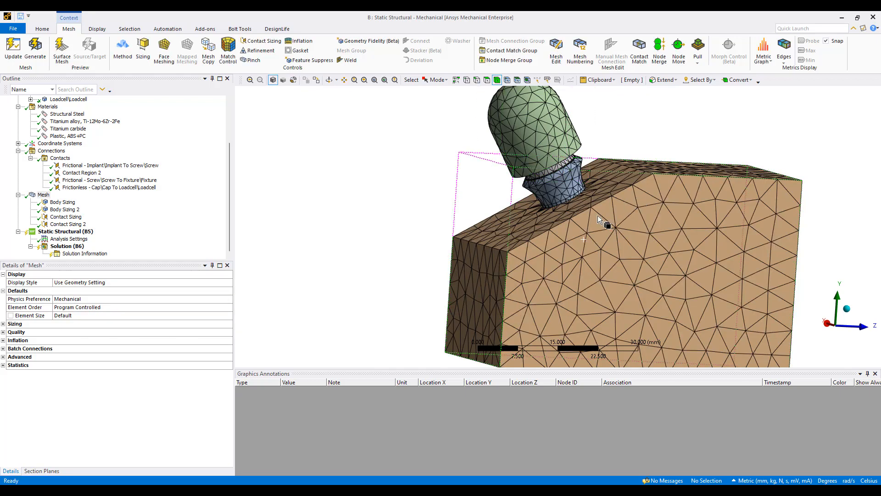
right_click(599, 219)
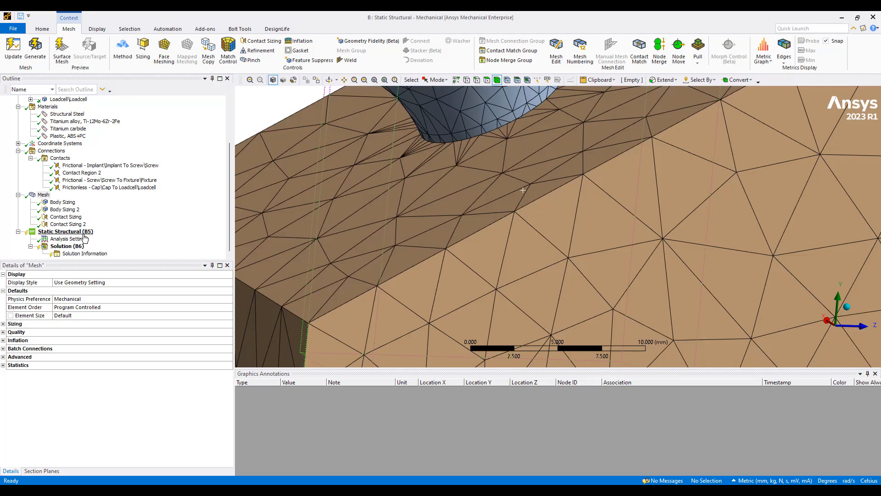
- Add a fixed support on three faces of the fixture block
left_click(65, 231)
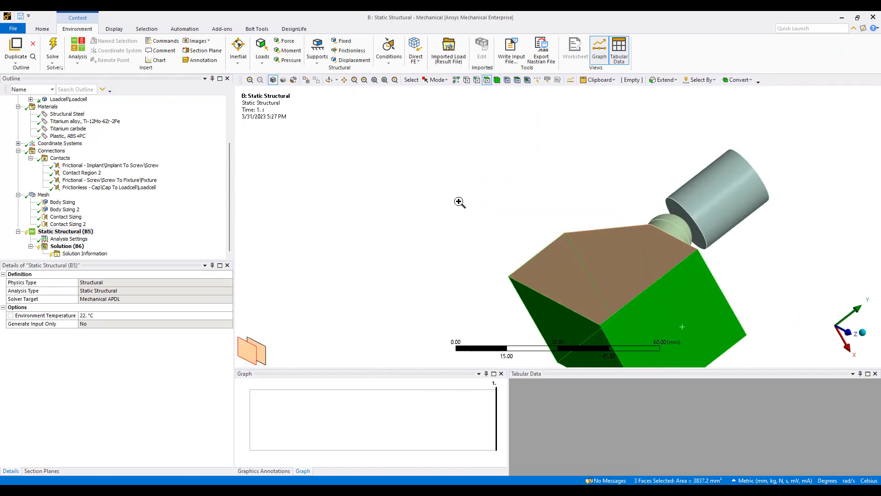
right_click(459, 202)
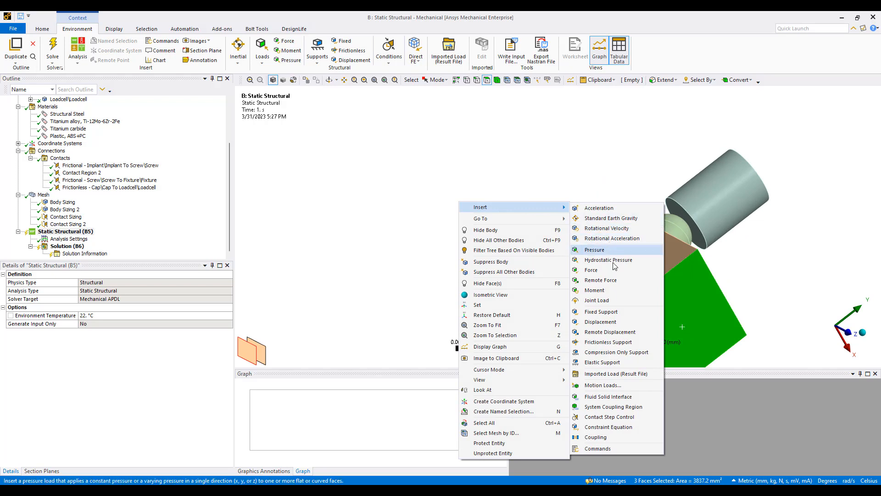
left_click(602, 311)
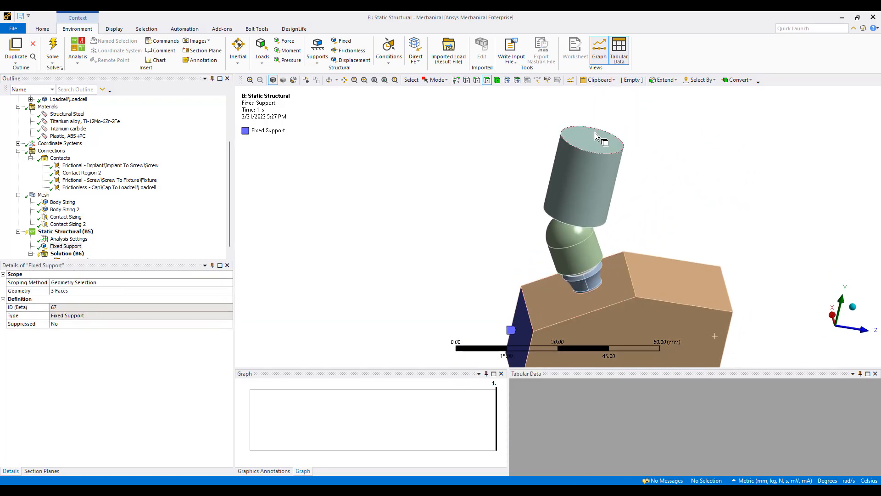
- Apply a -1 mm Y remote displacement to the load cell top, rotations zero
right_click(593, 138)
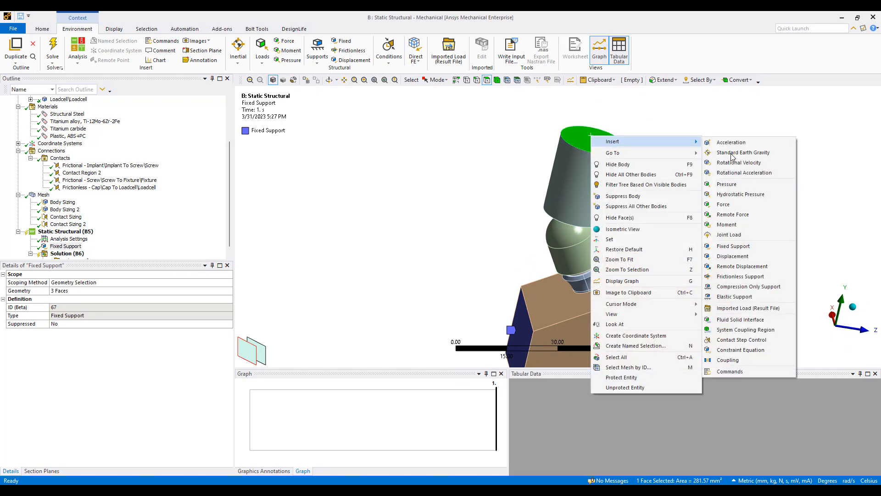
mouse_move(733, 256)
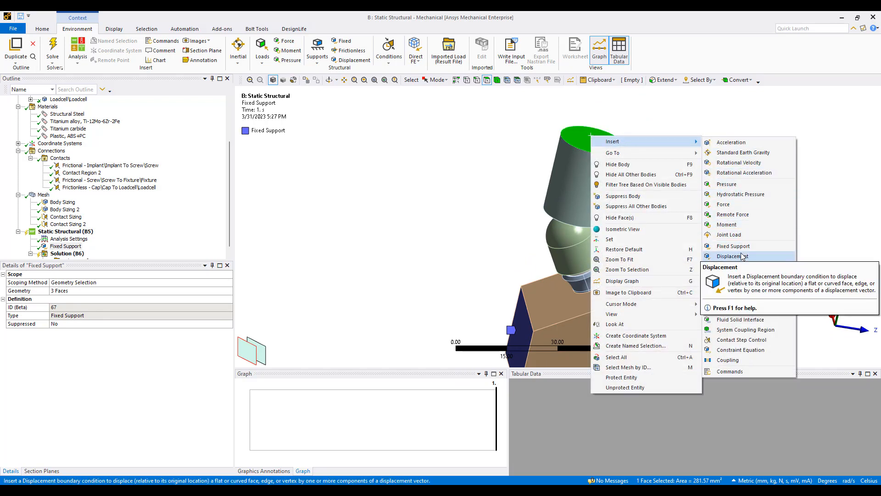
mouse_move(749, 271)
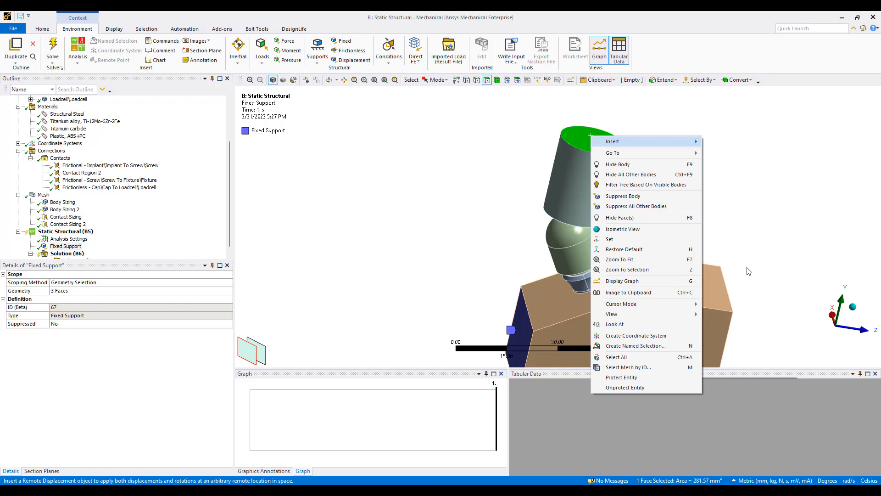
left_click(612, 141)
type("-1")
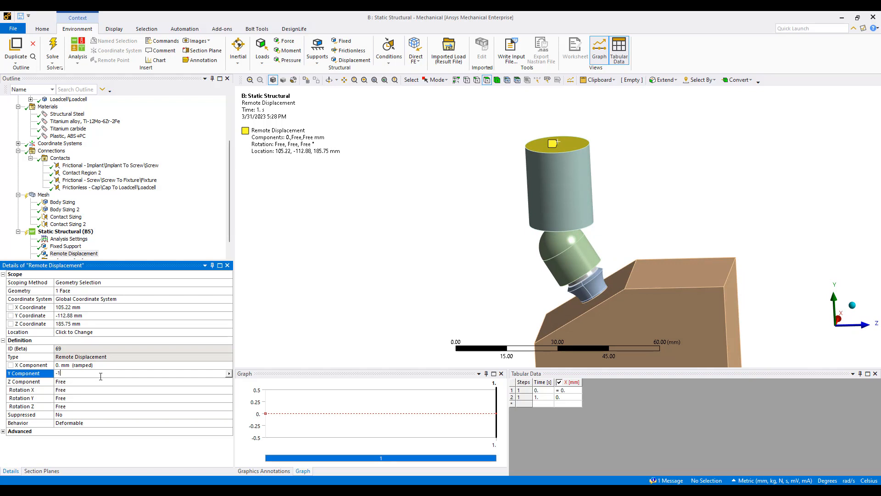
key("Return")
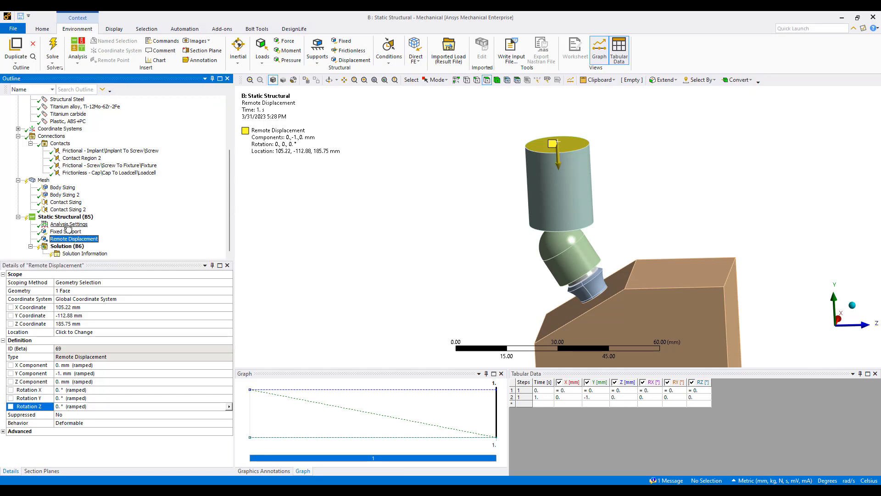
left_click(69, 224)
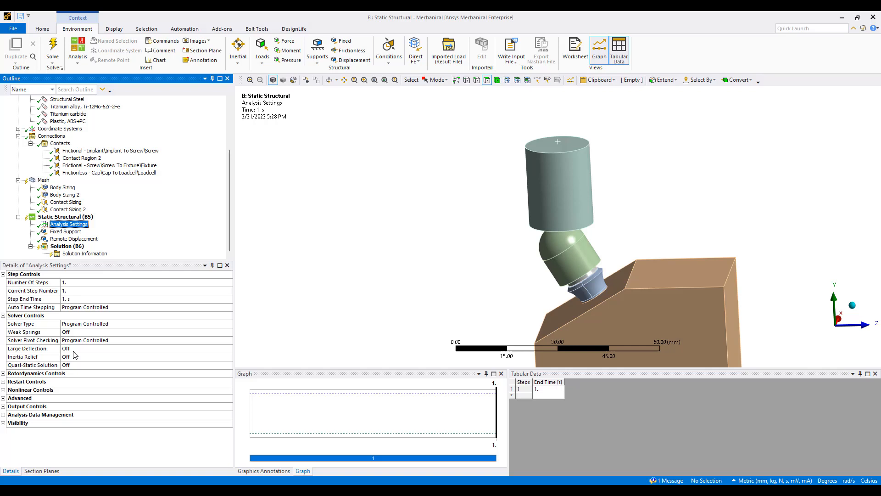
- Enable auto time stepping from 50 initial substeps and turn on large deflection
left_click(146, 348)
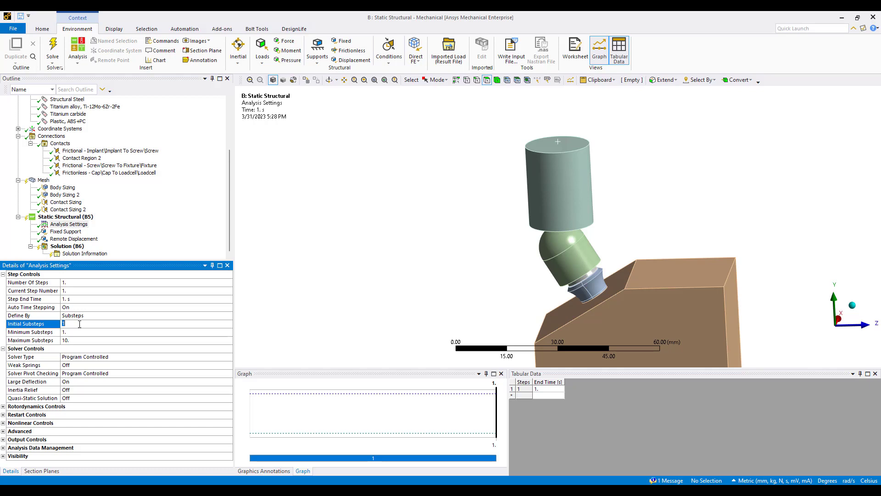
type("50")
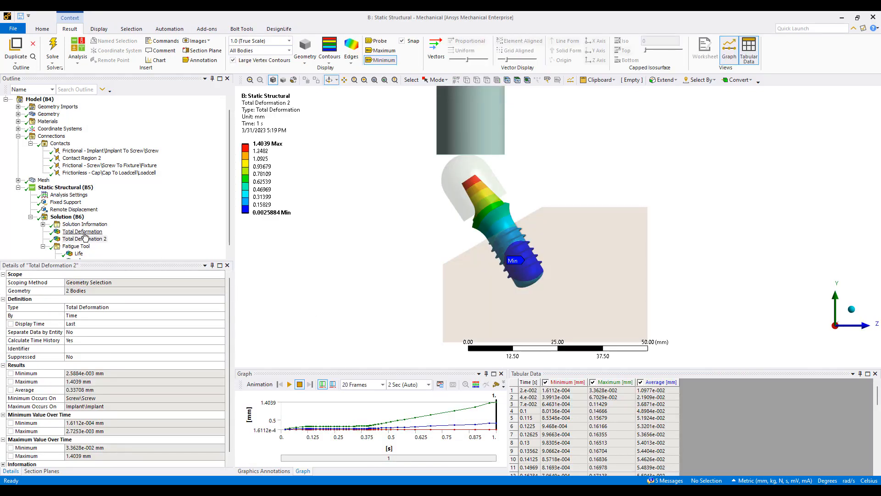
- Delete Total Deformation, Total Deformation 2 and Fatigue Tool, then view the Solution Information worksheet
right_click(75, 245)
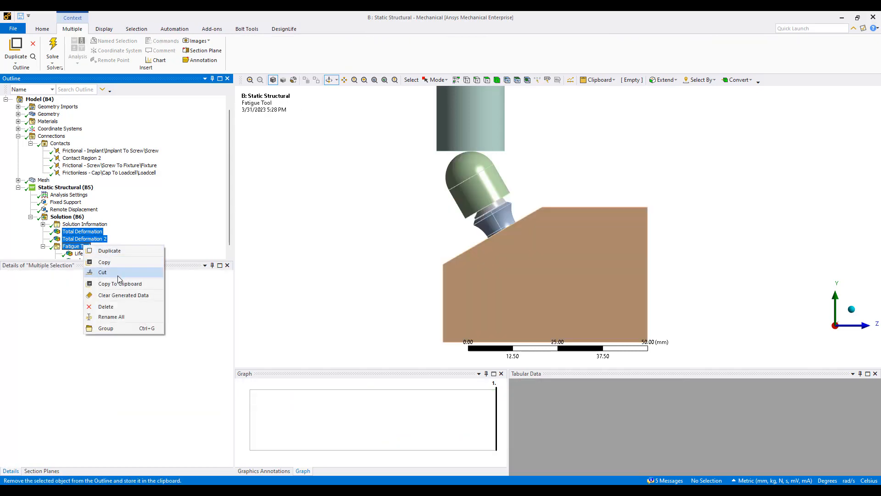
left_click(106, 306)
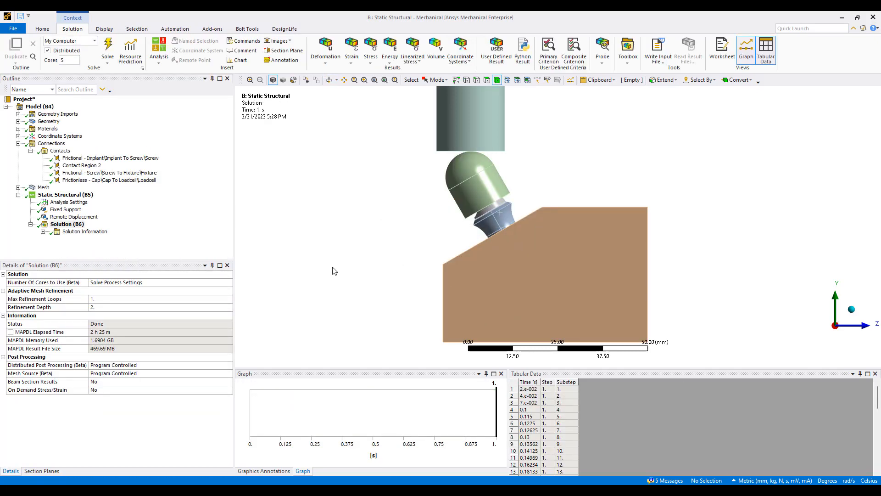
left_click(85, 231)
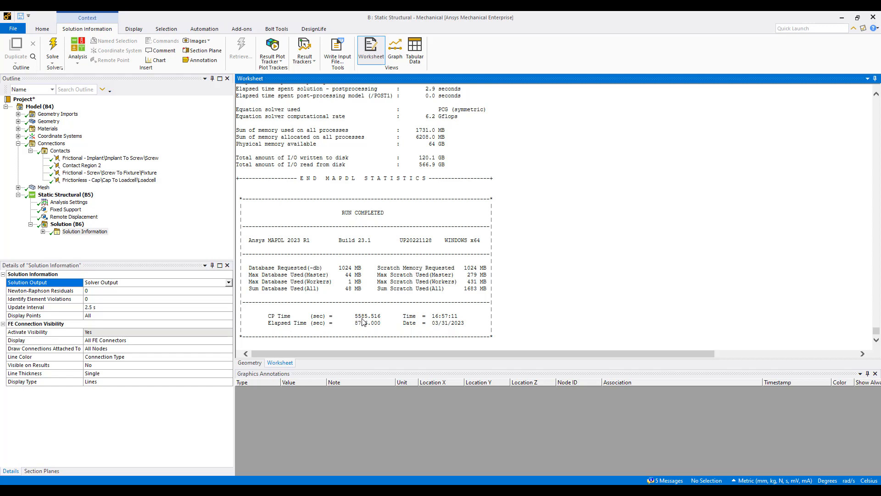
mouse_move(525, 310)
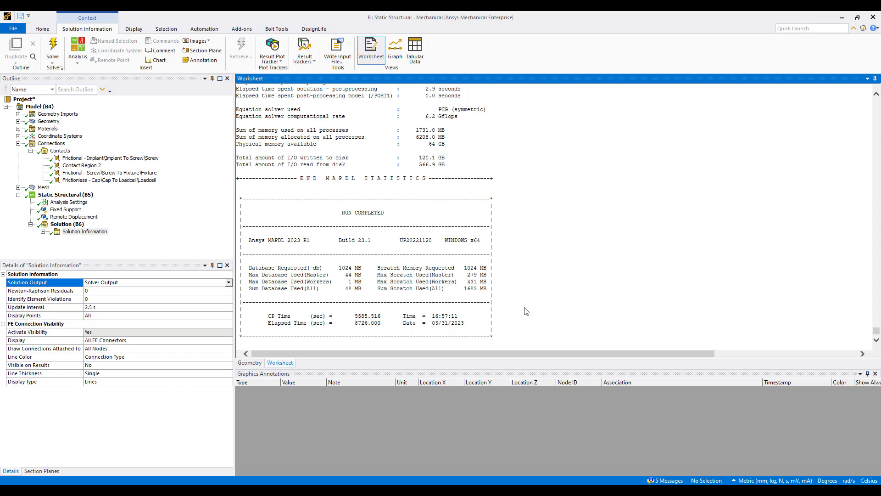
mouse_move(360, 323)
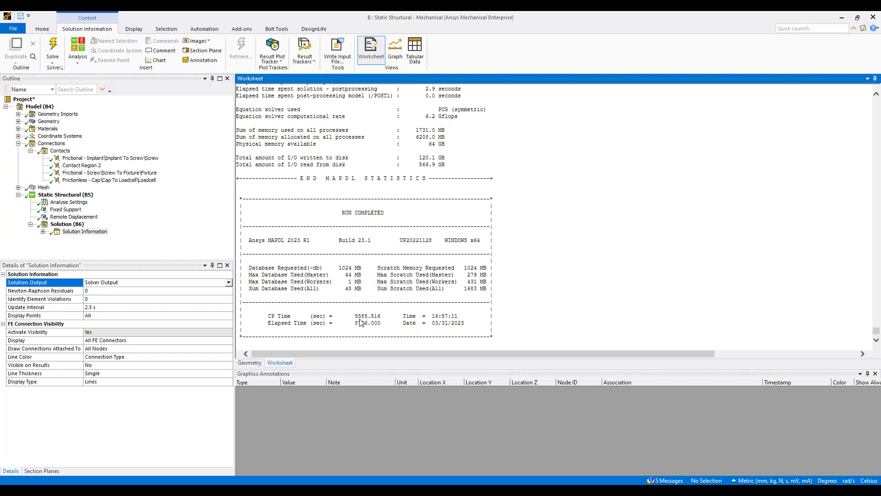
mouse_move(127, 235)
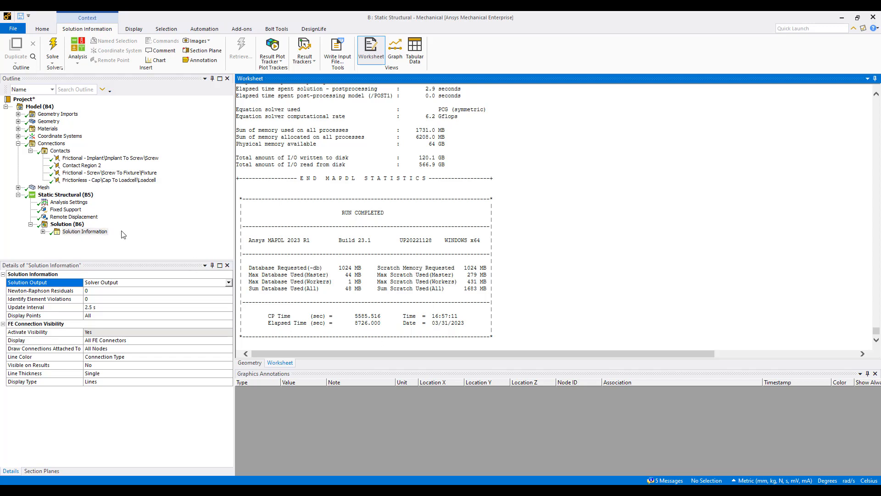
- After reading the MAPDL run statistics, select Solution (B6) in the Outline
left_click(67, 224)
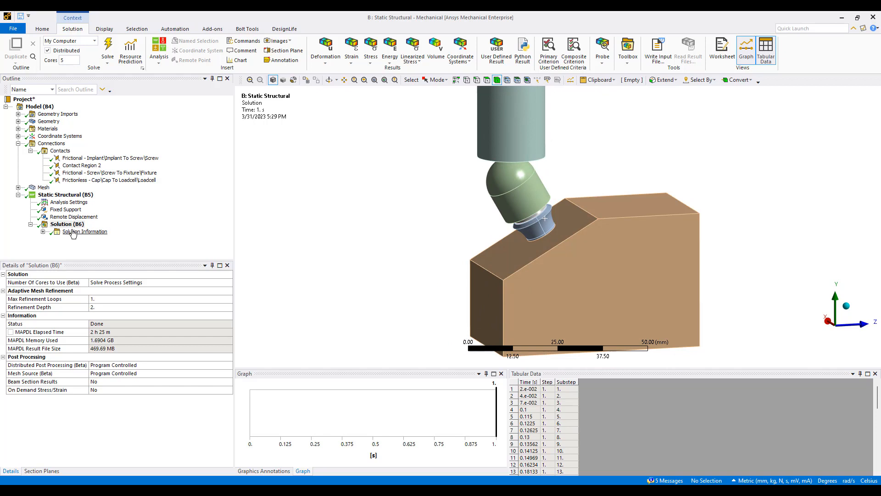
- Retrieve the Total Deformation result, peaking at 1.8629 mm
right_click(67, 223)
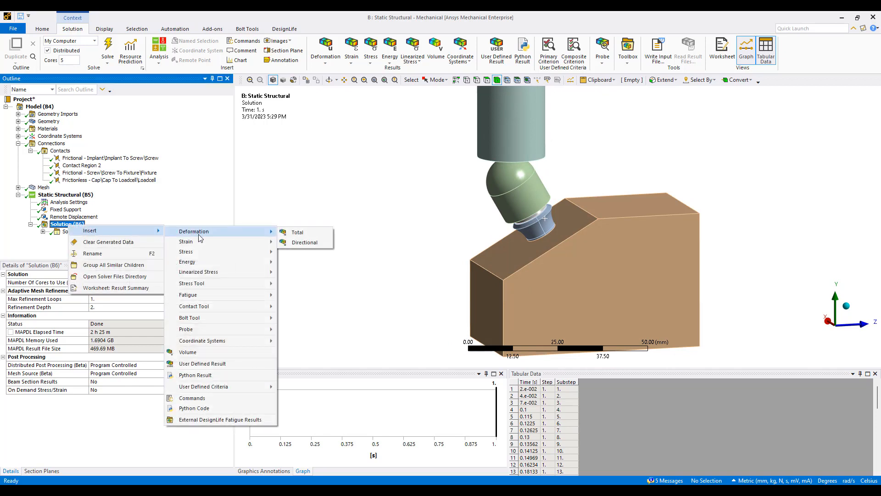
left_click(298, 232)
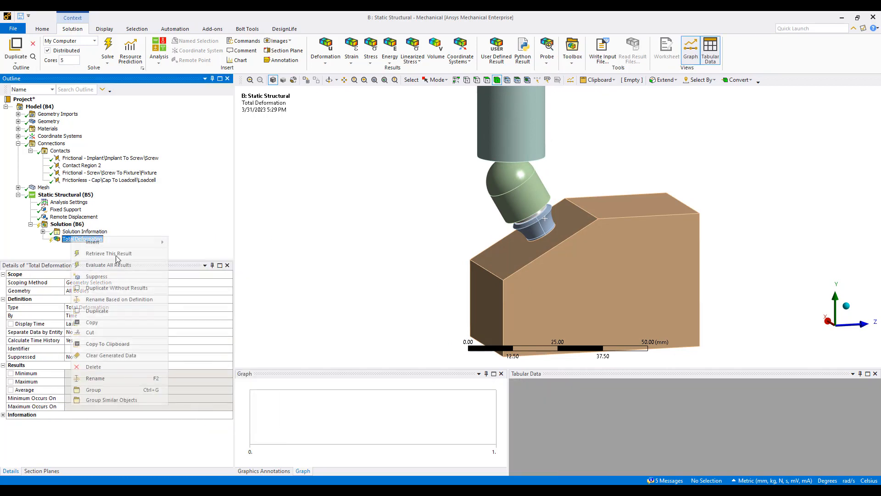
left_click(109, 265)
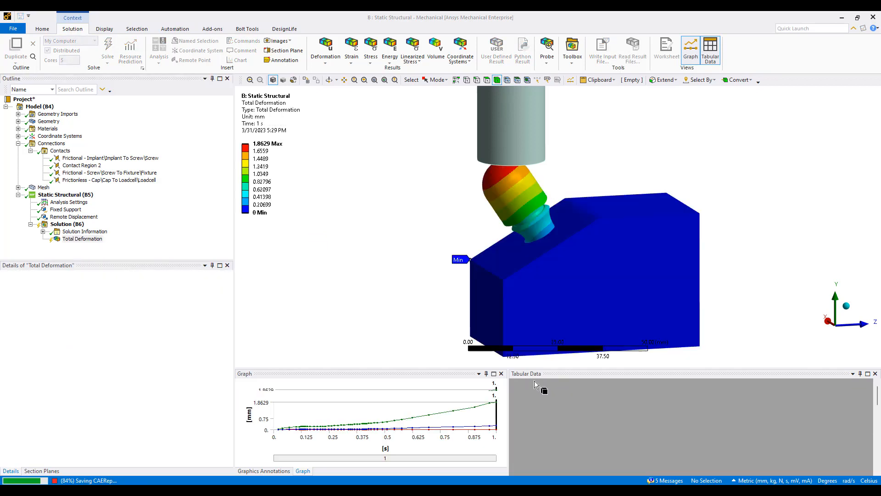
- Play and then stop the Total Deformation animation of the implant assembly
left_click(83, 238)
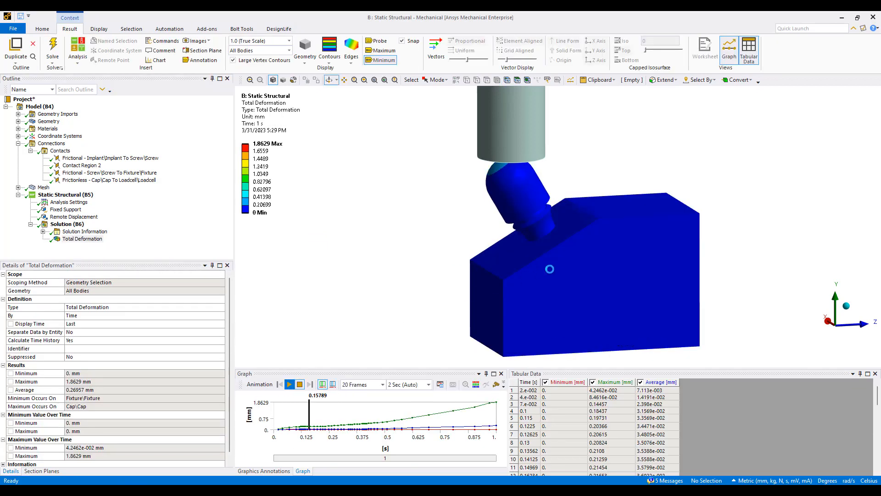
left_click(289, 385)
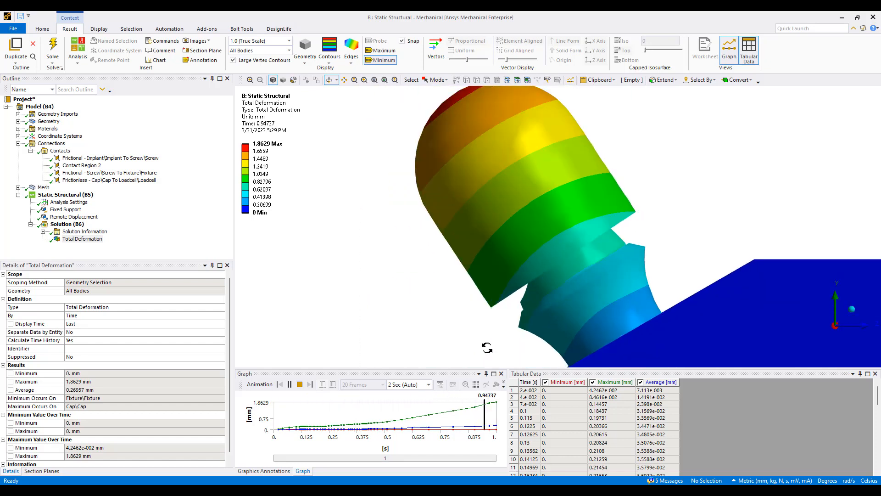
left_click(289, 384)
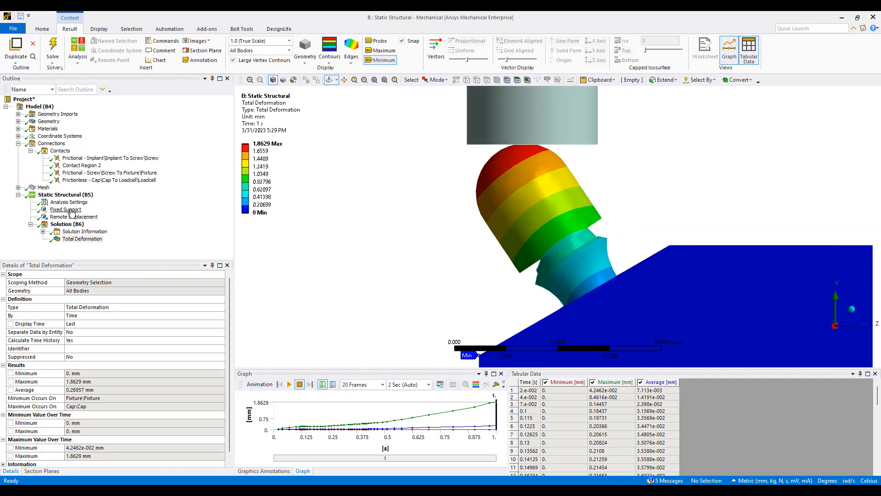
right_click(78, 246)
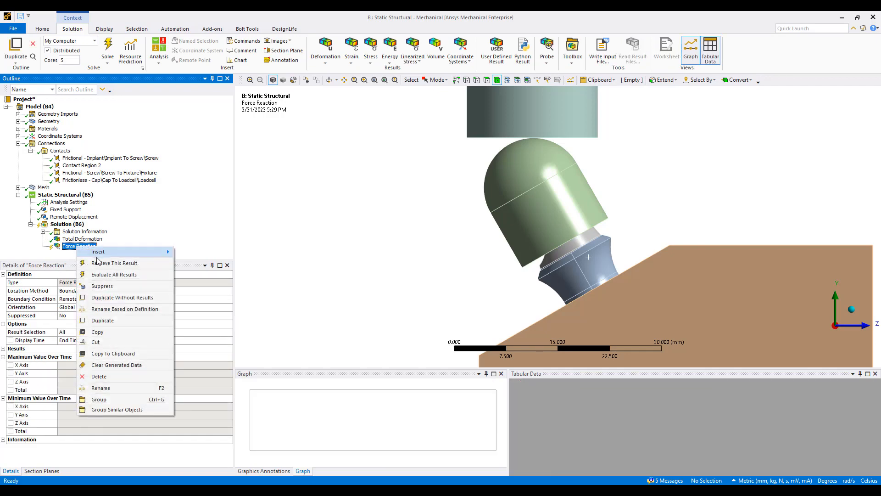
- Retrieve the Force Reaction result (3783 N) and replay the Total Deformation animation
left_click(113, 275)
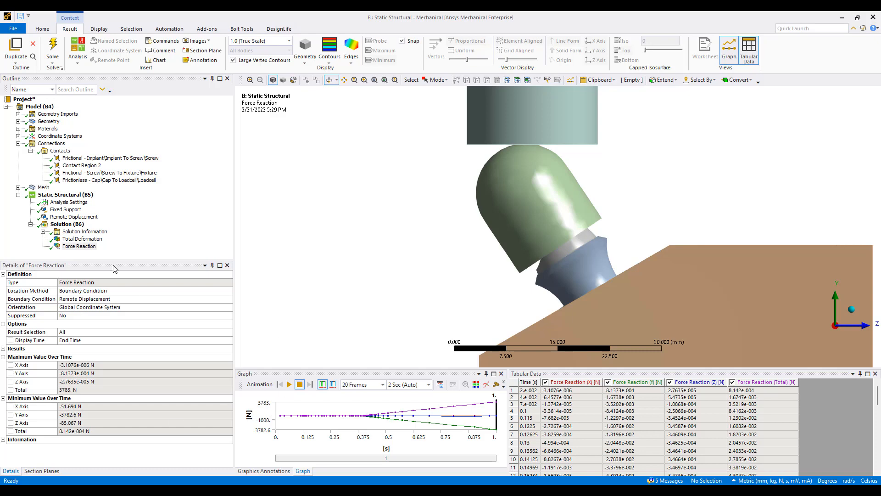
left_click(82, 238)
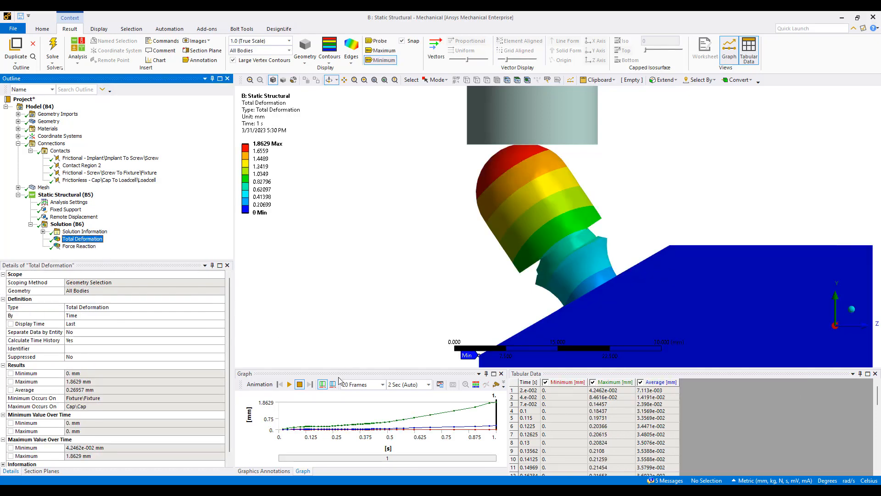
left_click(288, 385)
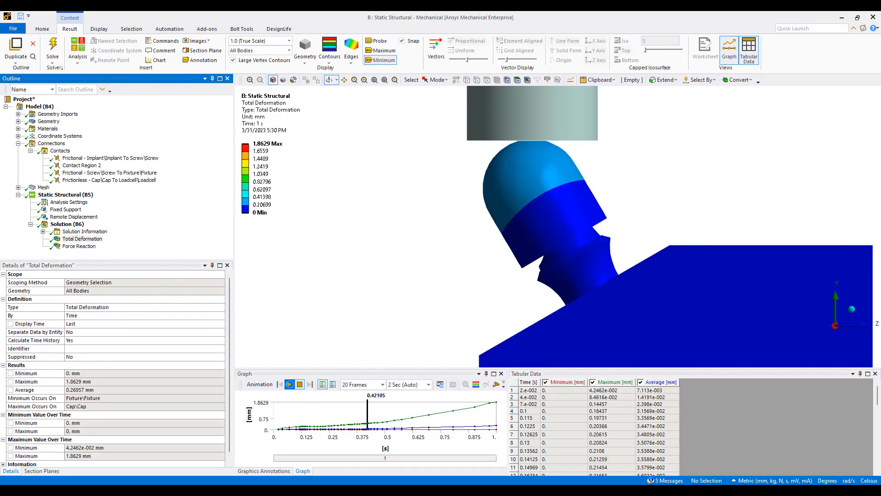
left_click(290, 384)
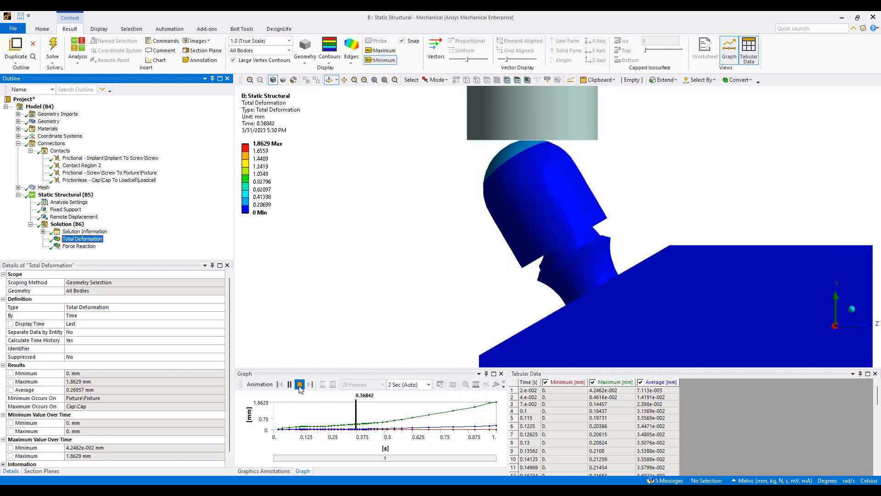
left_click(300, 385)
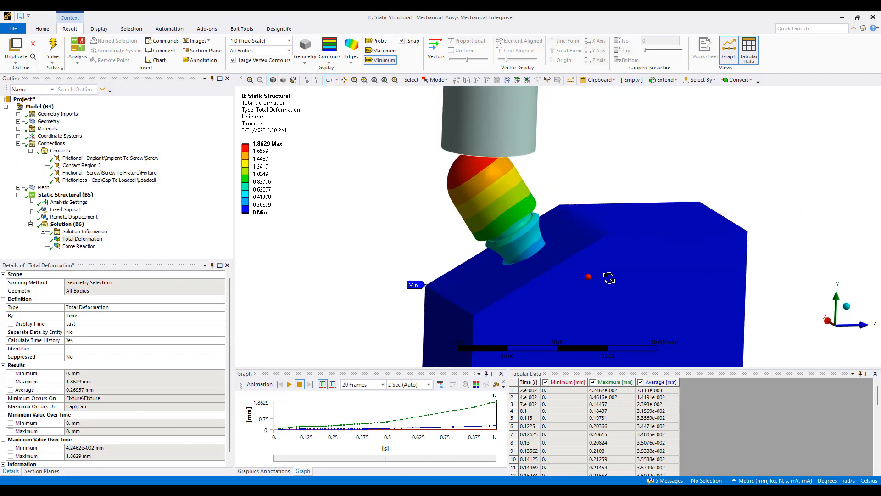
- Insert an Equivalent Stress result scoped to the implant and screw, and evaluate it
right_click(67, 224)
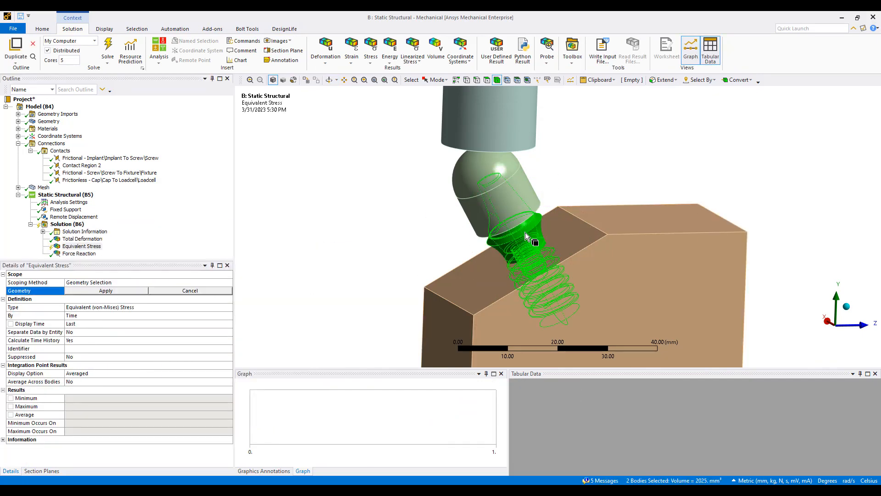
left_click(106, 290)
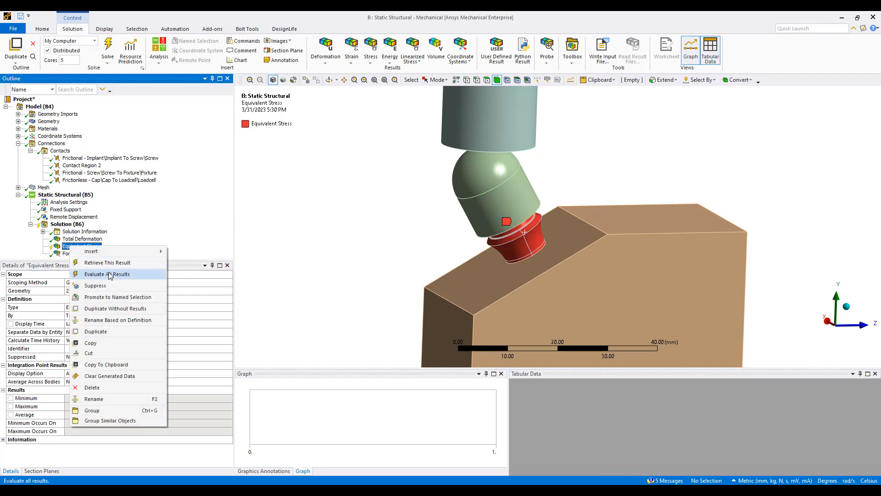
left_click(107, 273)
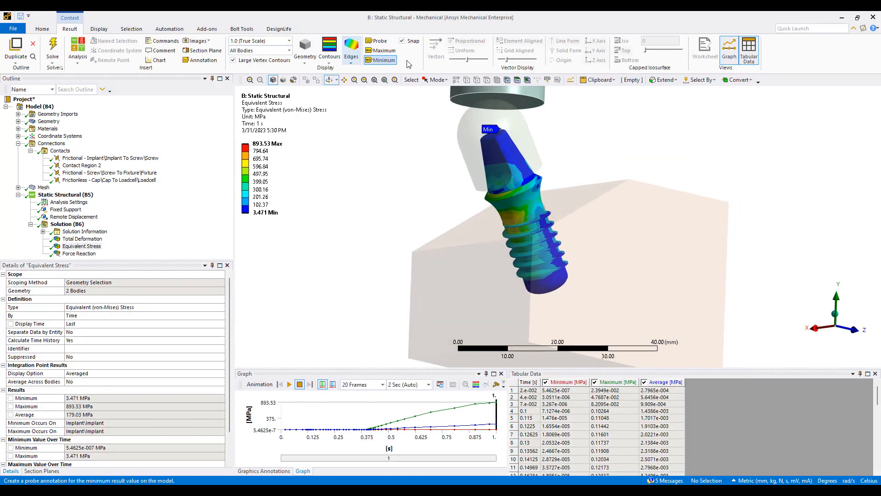
- Show the 893.53 MPa maximum probe and a section plane through the implant
left_click(384, 50)
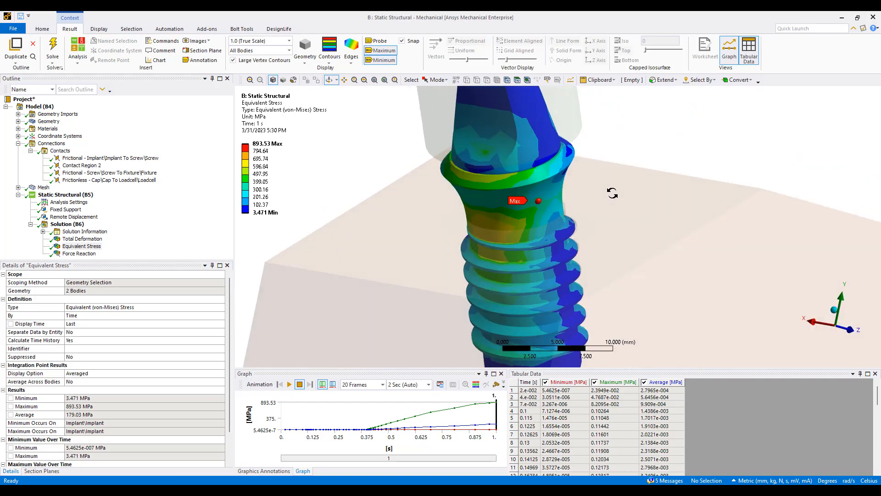
left_click(41, 471)
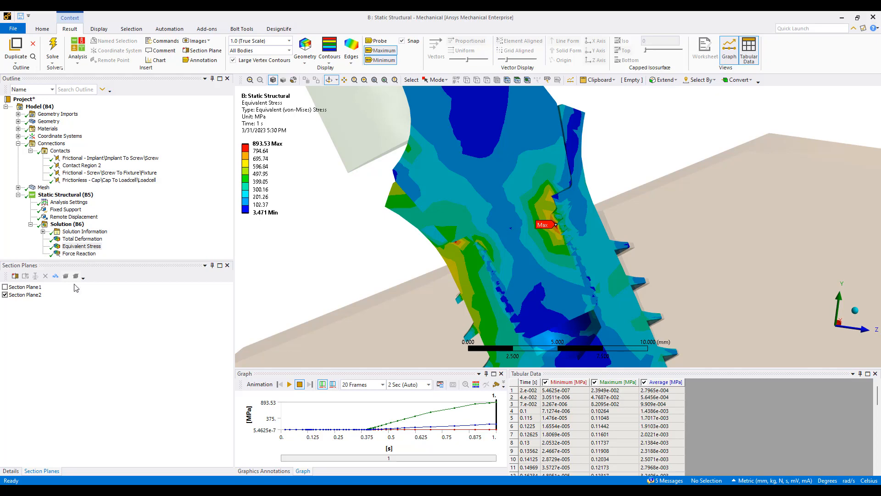
left_click(81, 246)
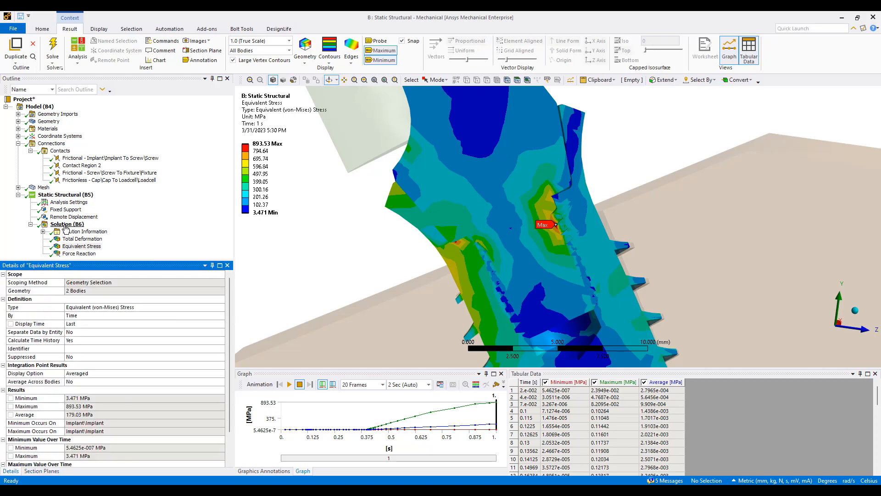
- Add a Contact Tool to the solution limited to Linear Contacts
left_click(68, 224)
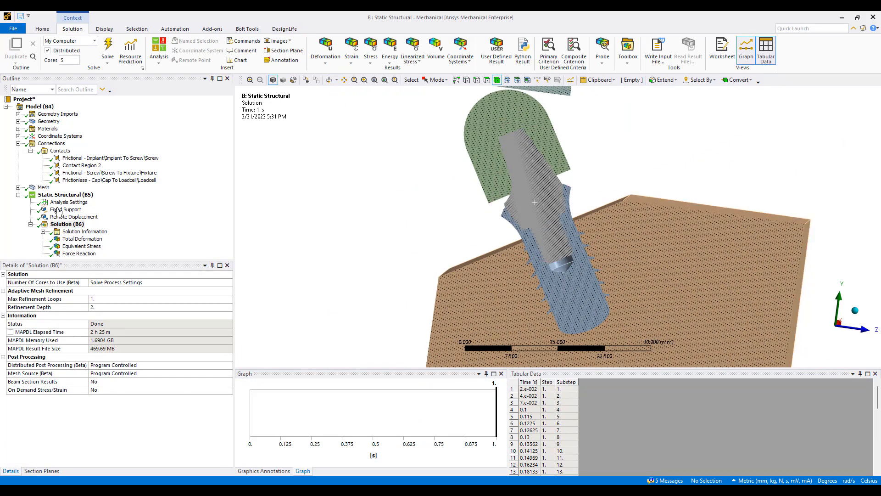
right_click(67, 223)
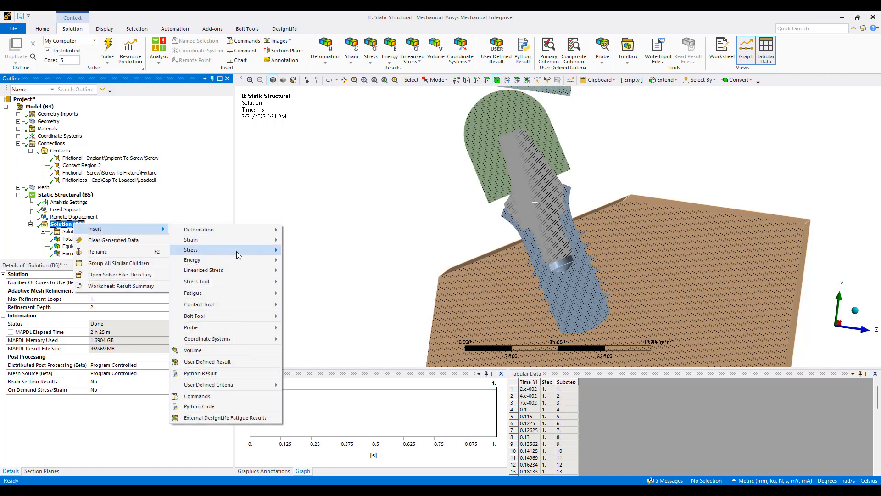
mouse_move(225, 304)
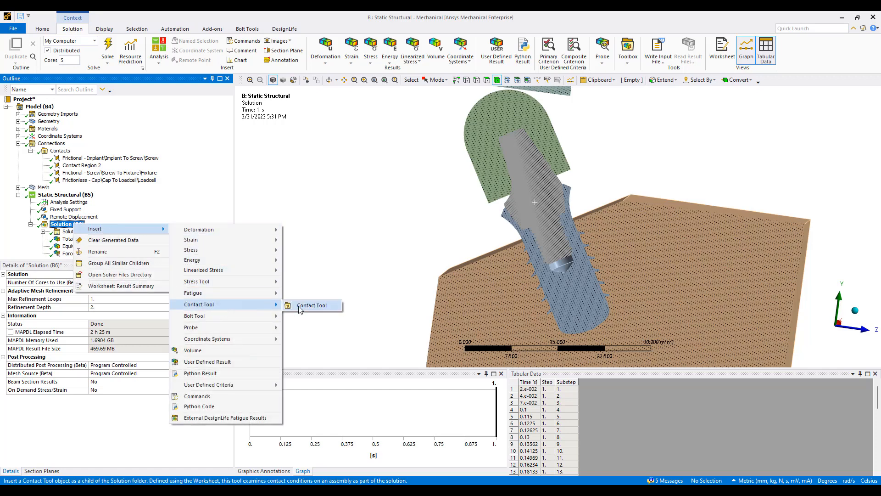
left_click(312, 305)
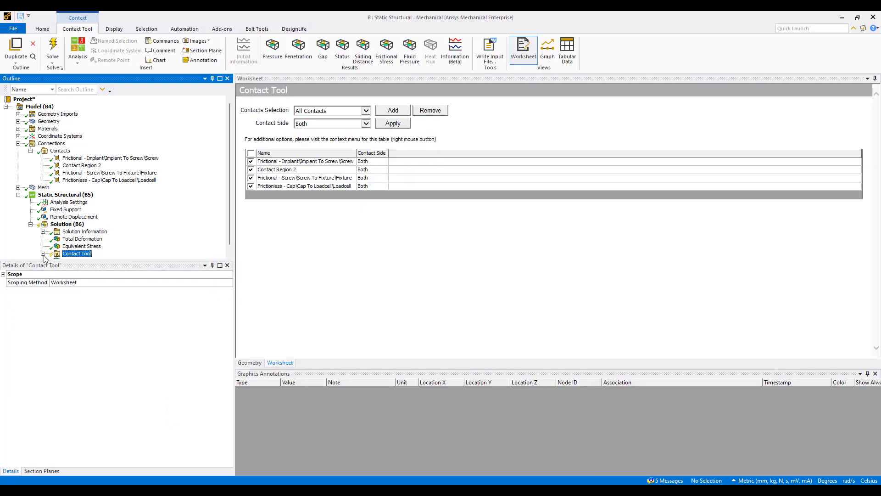
left_click(43, 246)
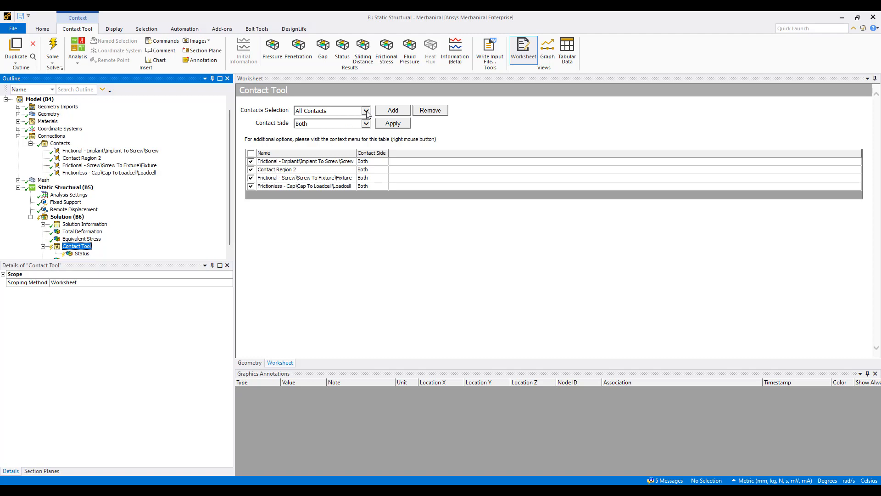
left_click(365, 111)
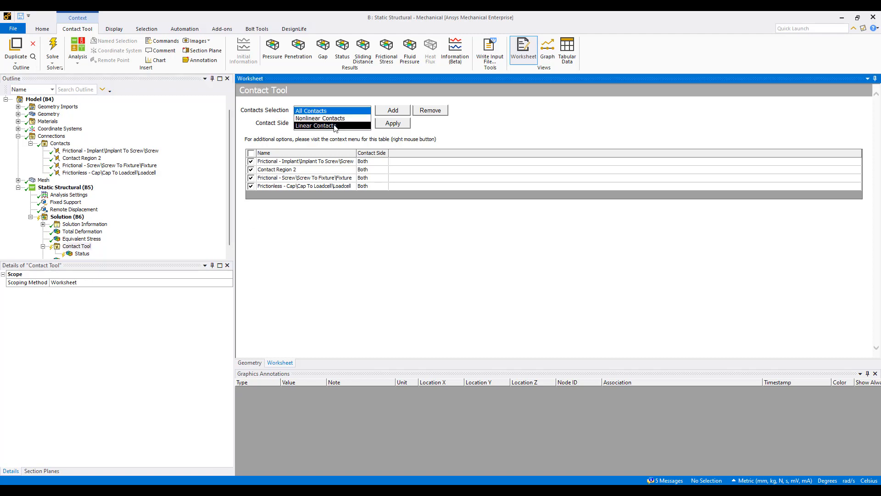
left_click(316, 126)
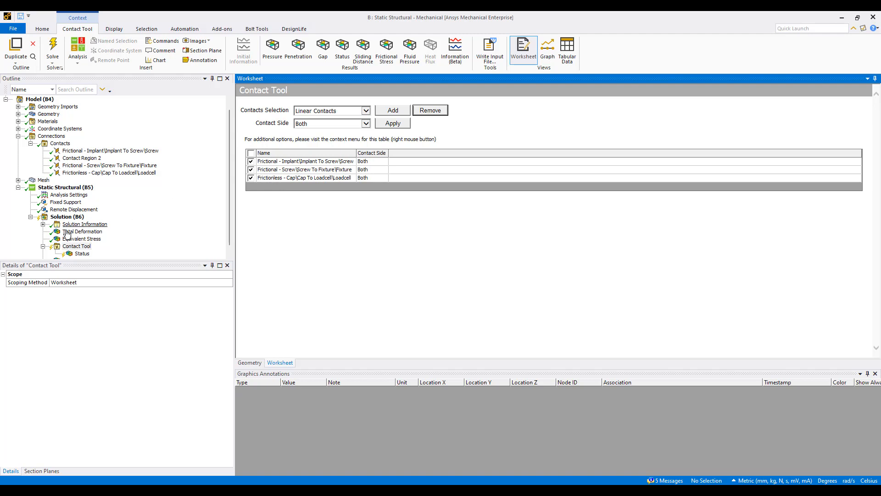
- Evaluate the contact tool's Status result on the implant
right_click(82, 253)
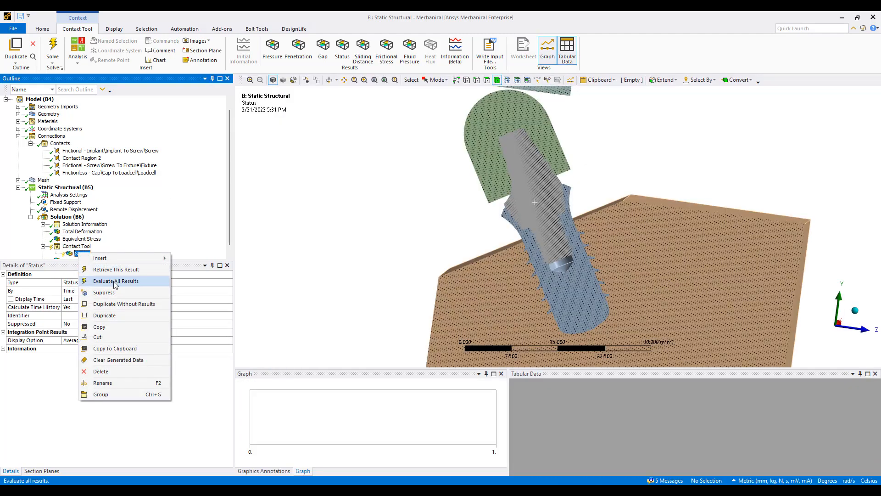
left_click(116, 280)
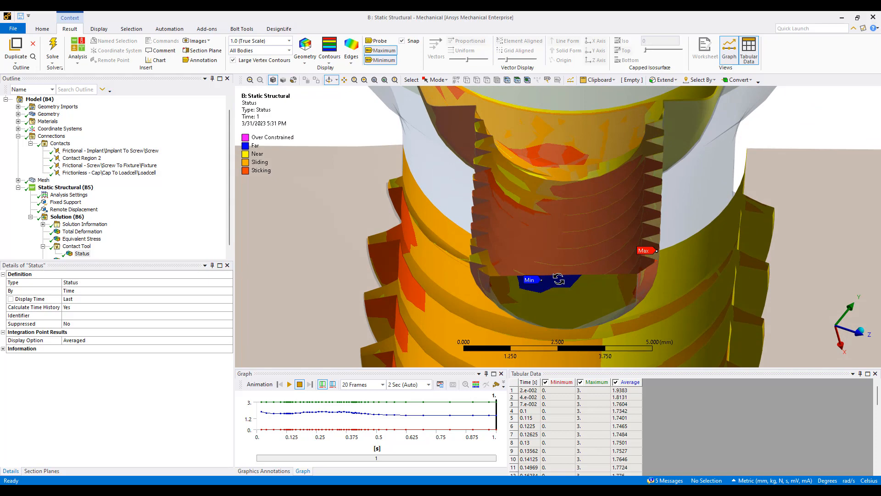
scroll("down", 3)
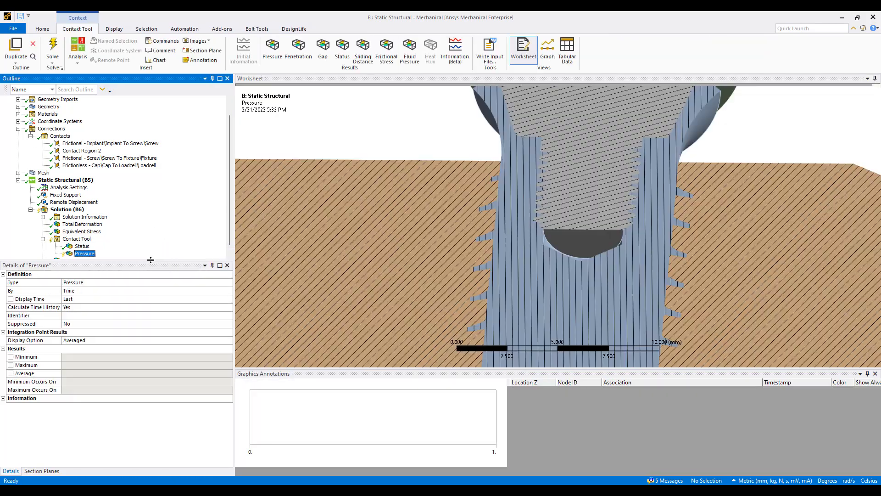
- Review the 11073 MPa contact Pressure result, then select Solution (B6) showing status Done
left_click(546, 48)
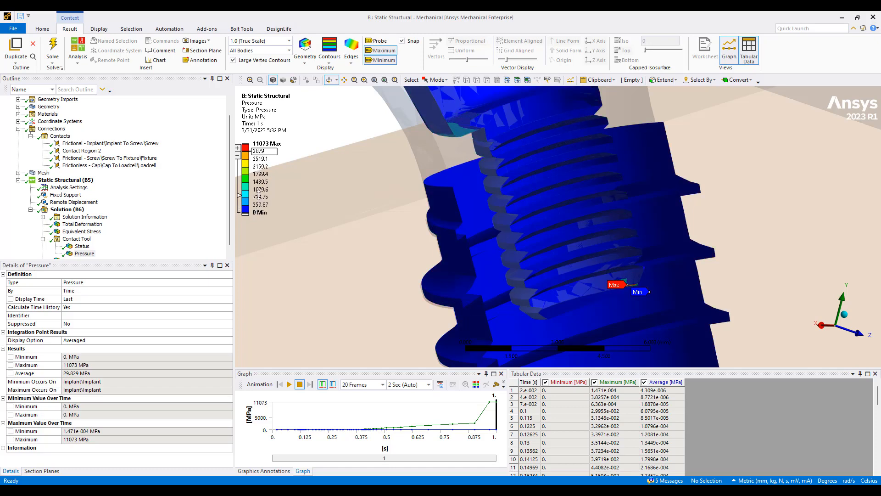
left_click(67, 210)
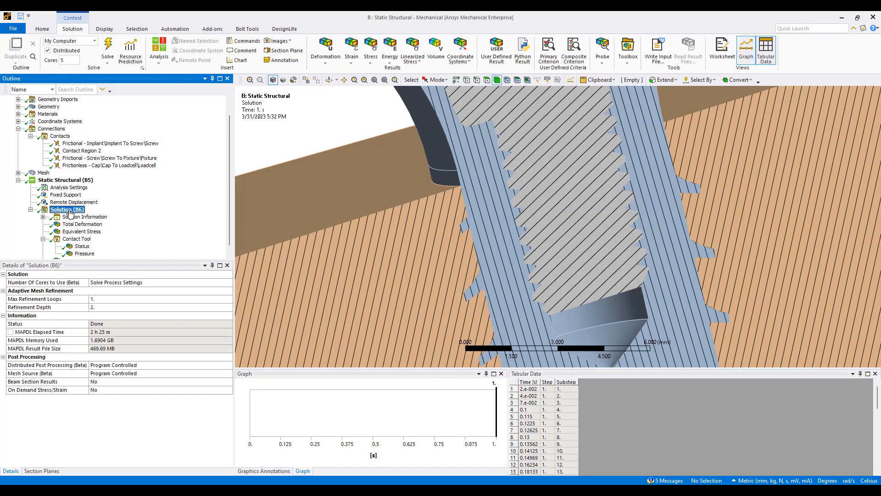
- Add a Fatigue Tool with a Life result scoped to the two bodies
right_click(66, 210)
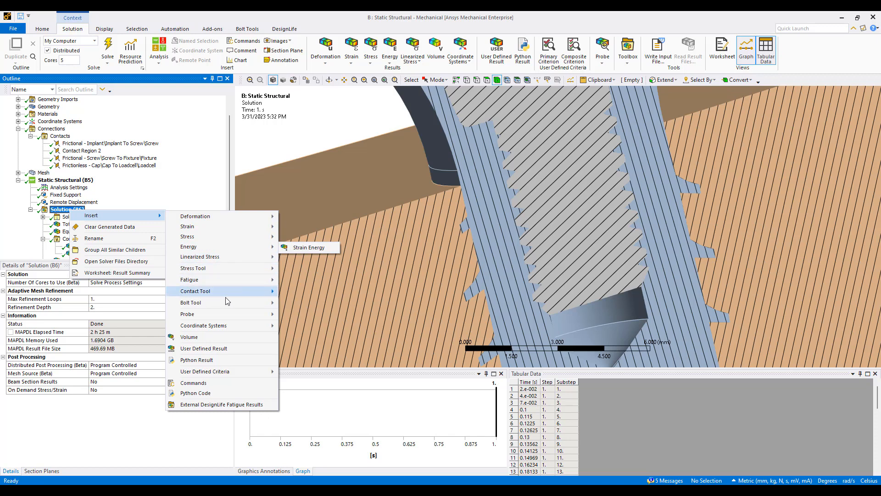
left_click(190, 279)
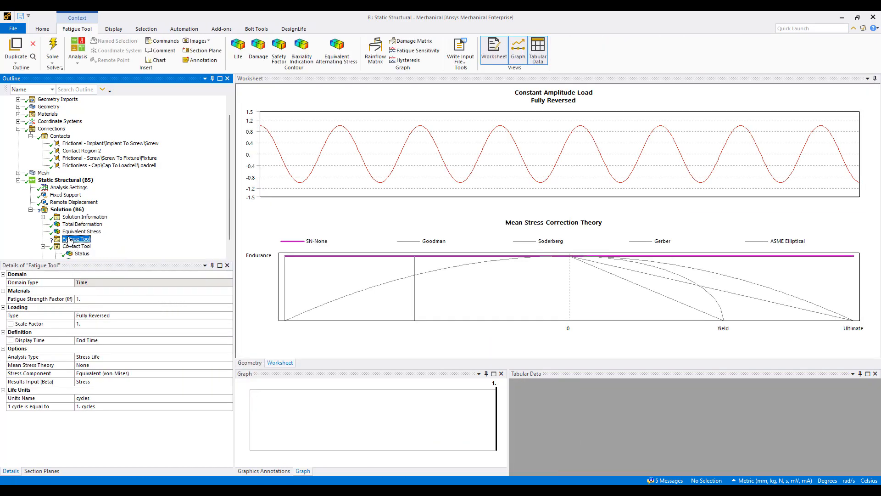
right_click(77, 238)
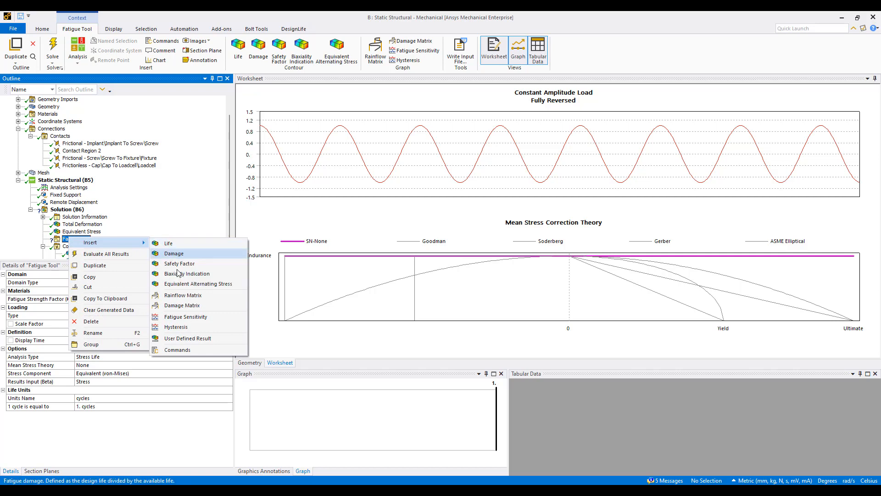
mouse_move(177, 348)
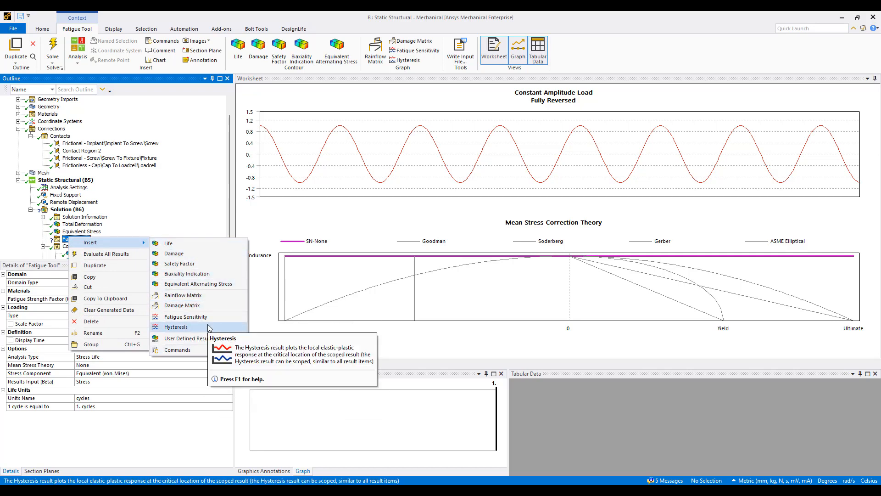
mouse_move(180, 273)
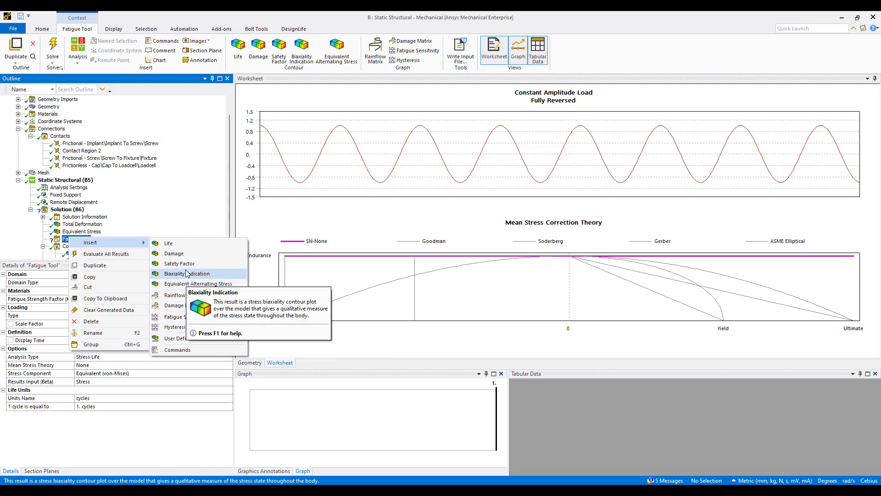
left_click(168, 243)
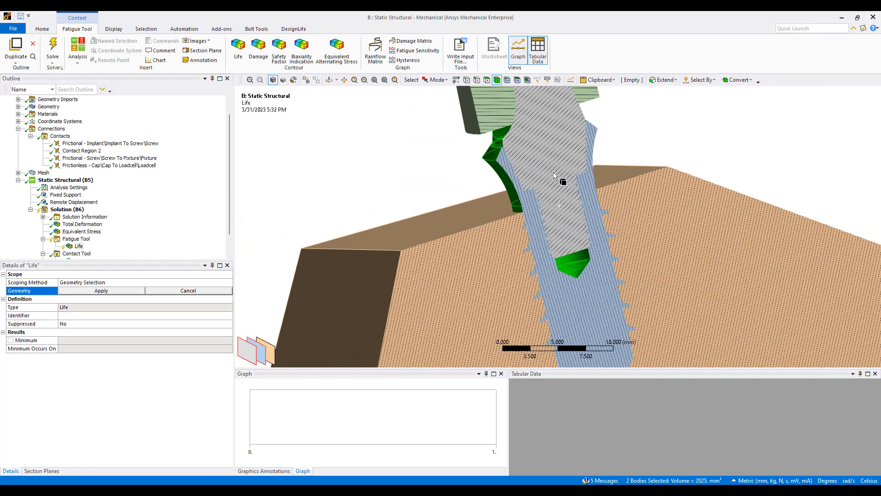
left_click(100, 291)
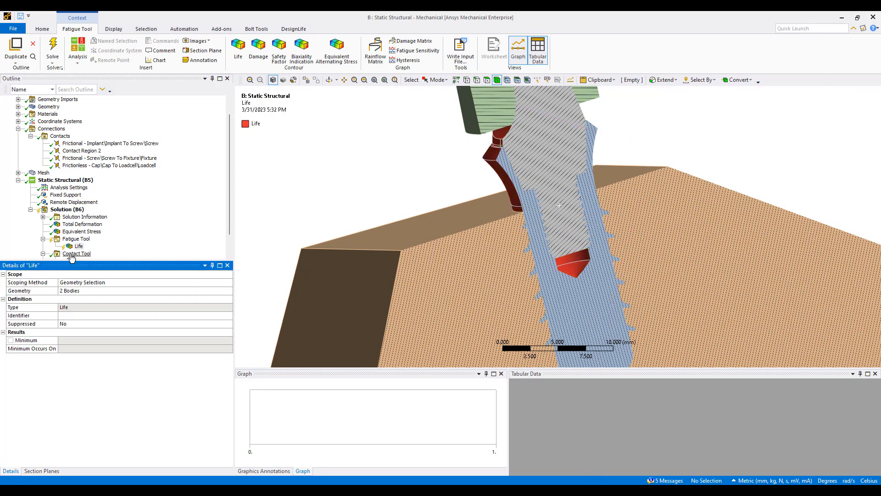
- Set the fatigue loading type to Zero-Based and evaluate Life, showing 1e8 cycles
right_click(79, 245)
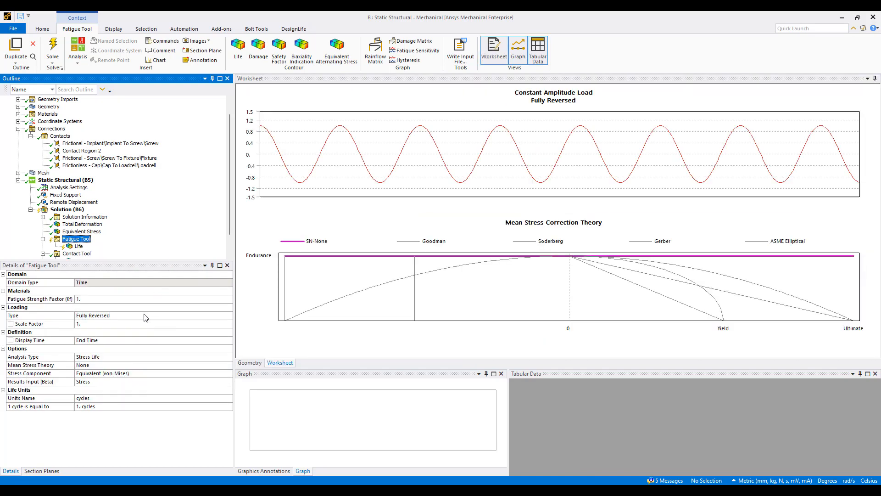
left_click(228, 315)
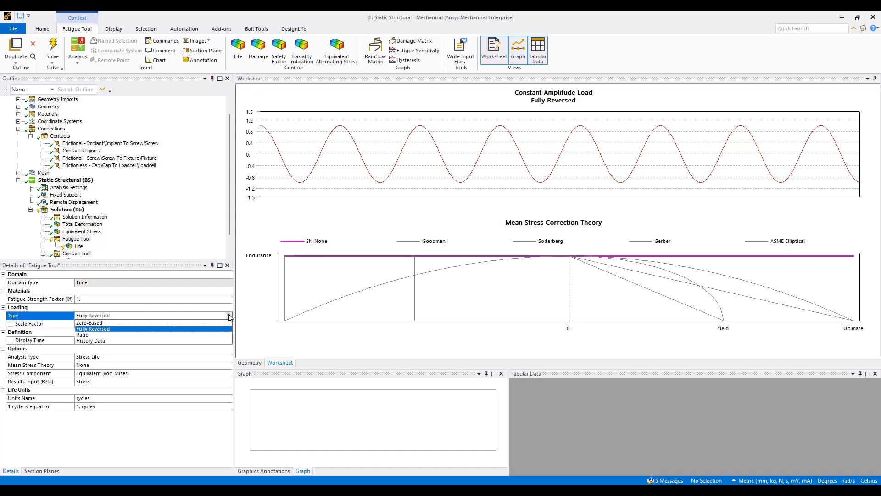
left_click(89, 322)
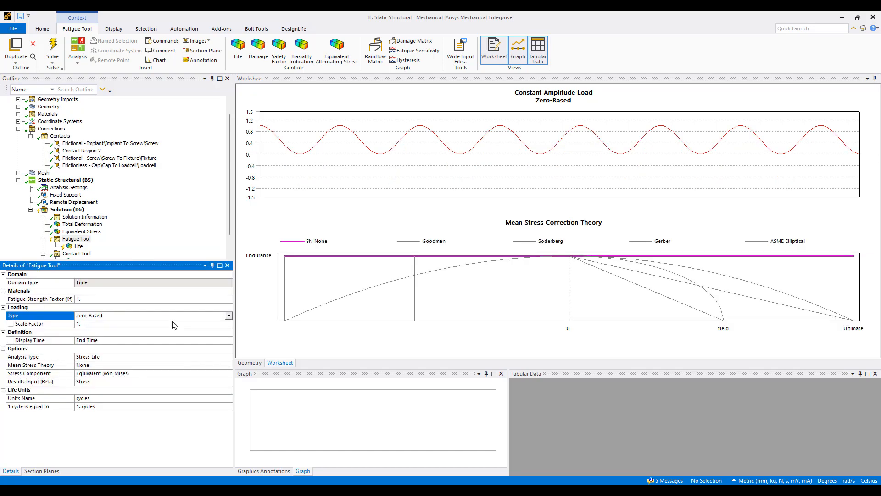
mouse_move(303, 171)
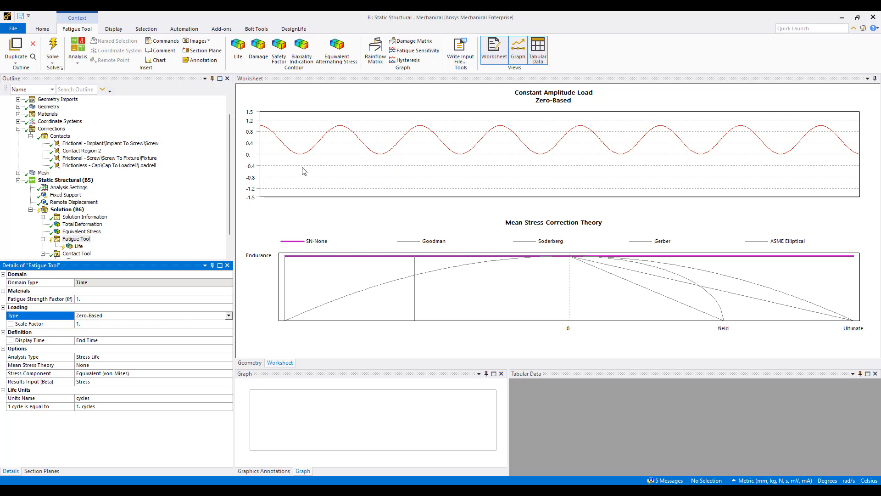
right_click(76, 238)
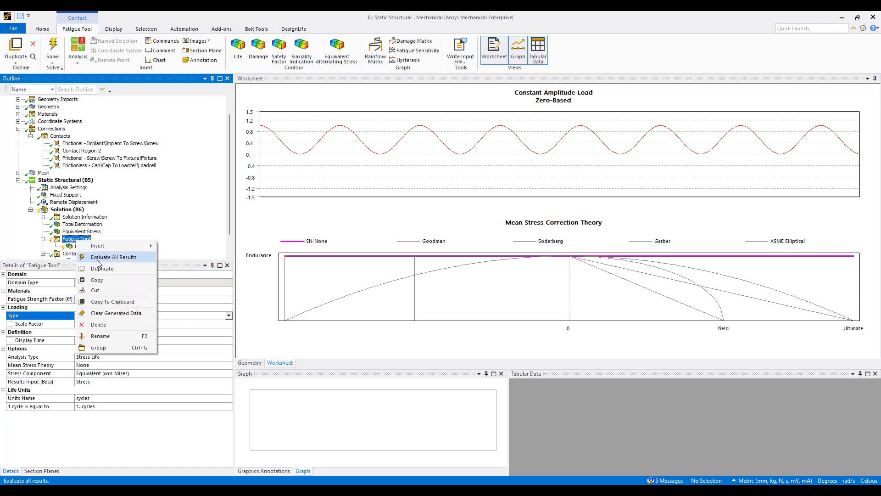
left_click(112, 257)
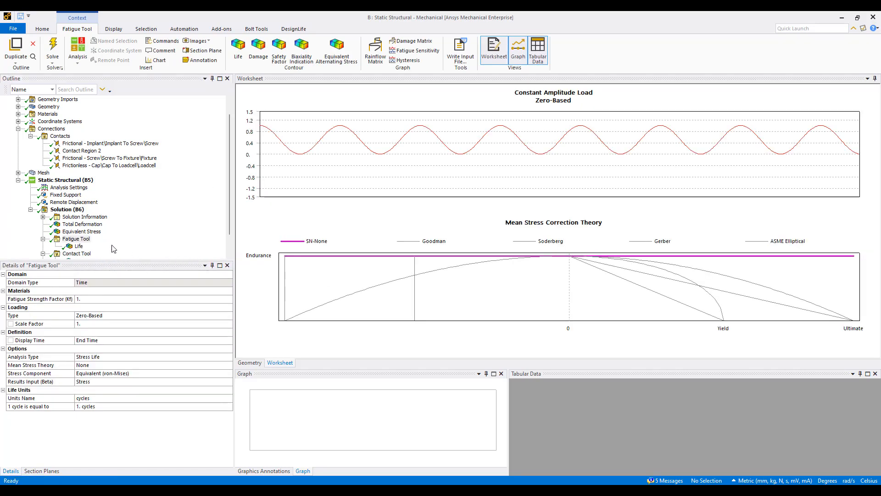
left_click(78, 246)
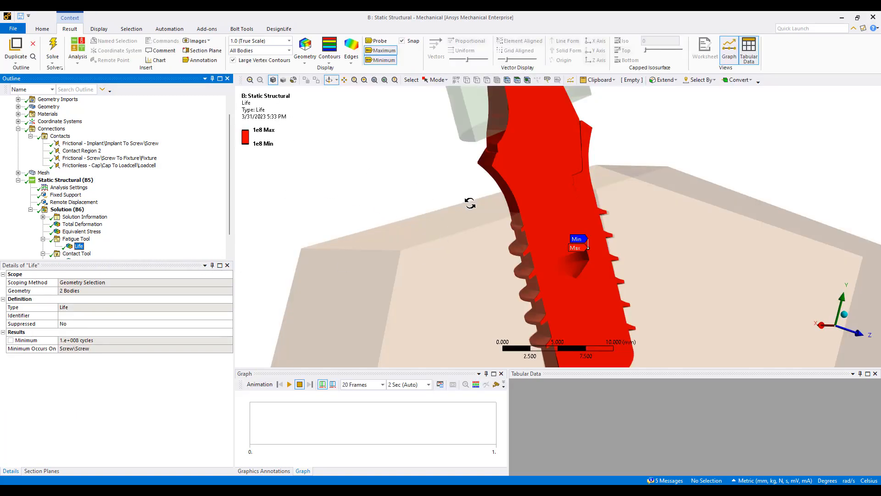
mouse_move(246, 156)
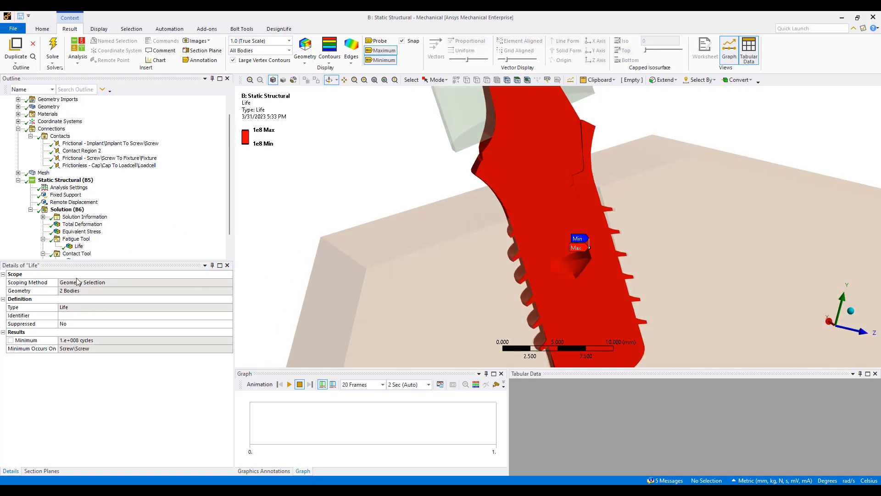
left_click(76, 238)
type("1.2")
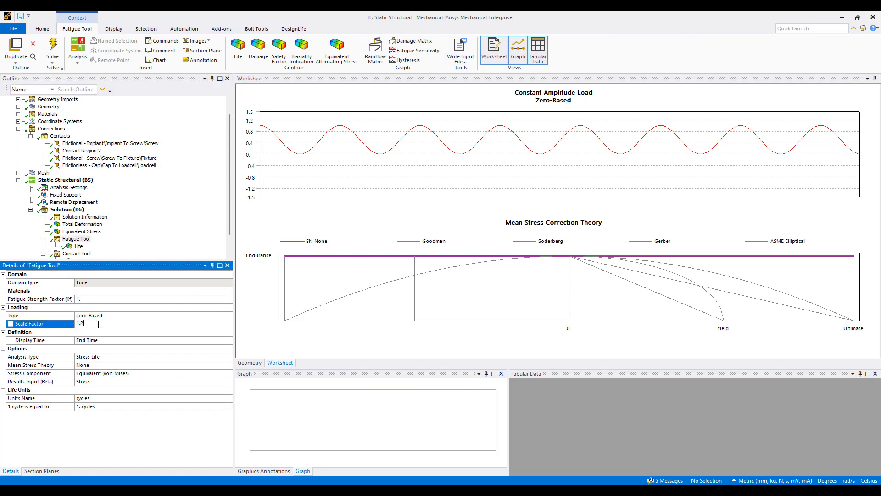
- Raise the fatigue scale factor from 1.2 to 1.5 and re-evaluate Life, minimum 96480 cycles
key("Return")
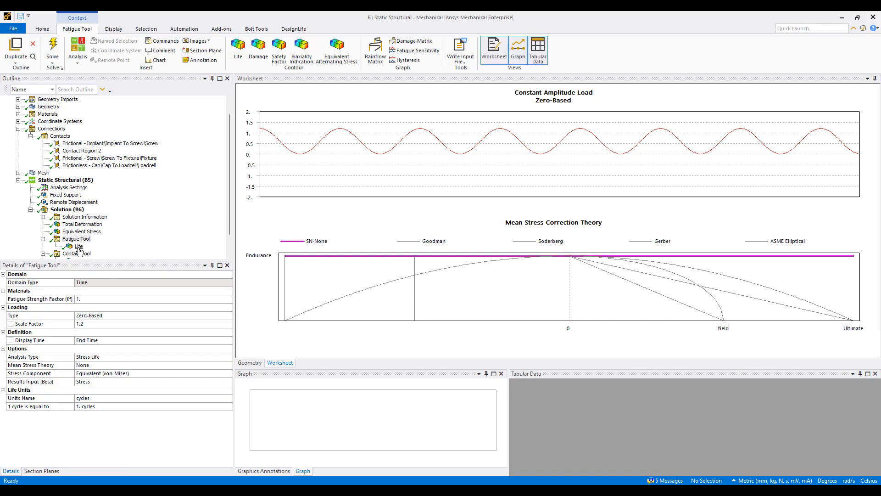
left_click(78, 246)
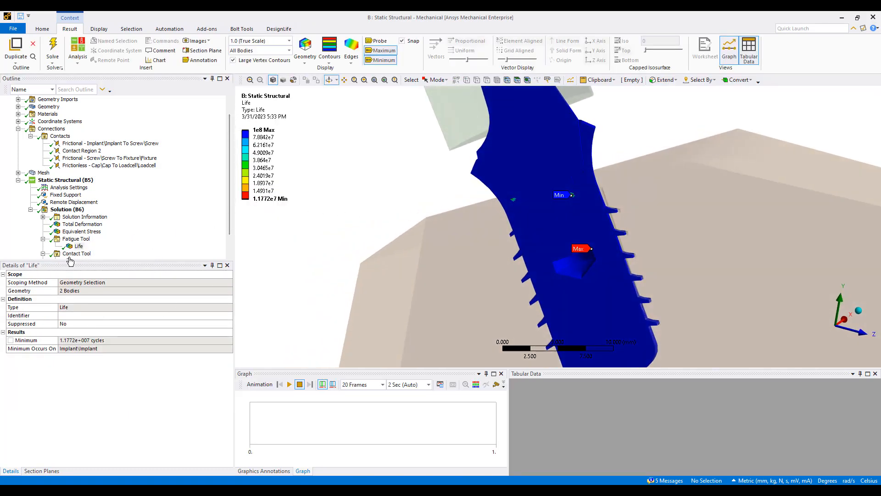
left_click(79, 246)
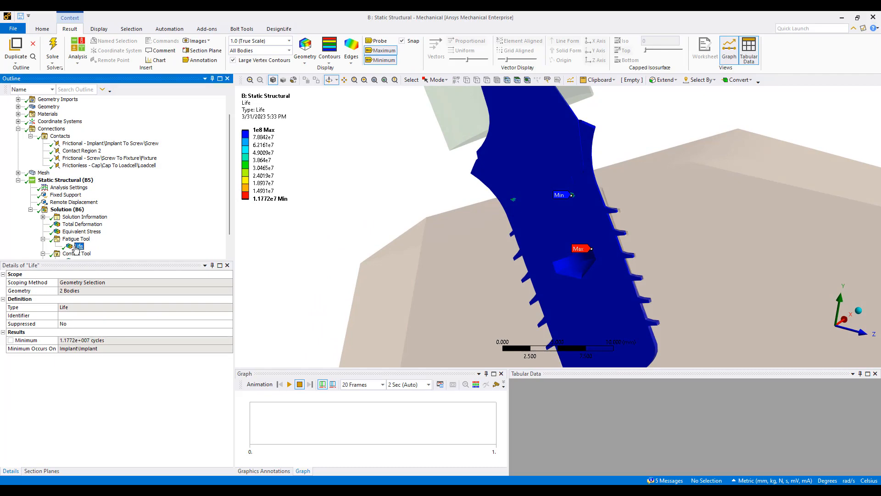
left_click(76, 239)
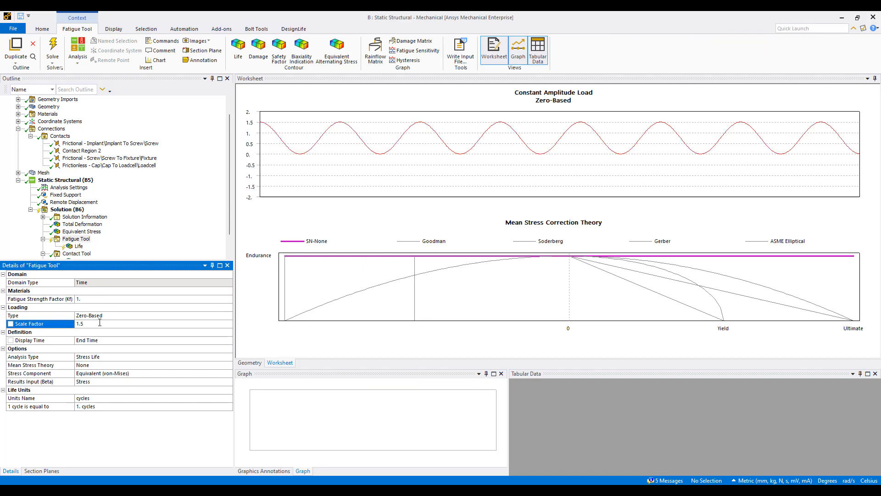
right_click(80, 245)
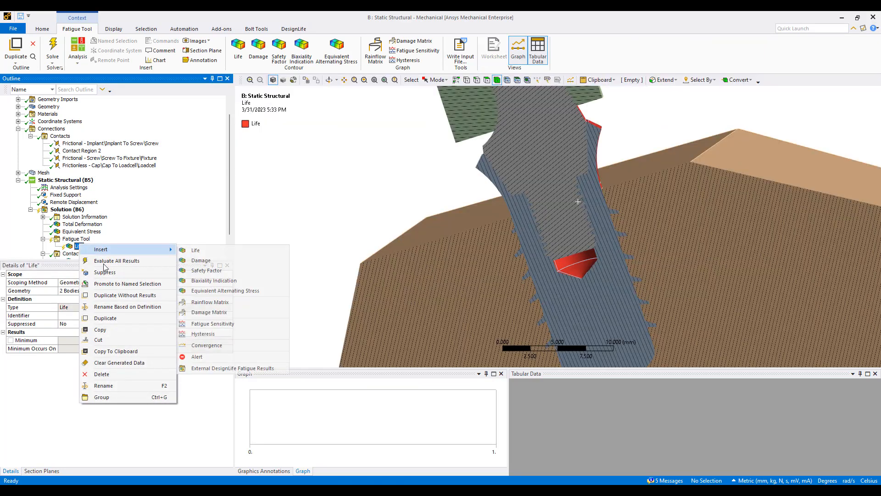
left_click(116, 260)
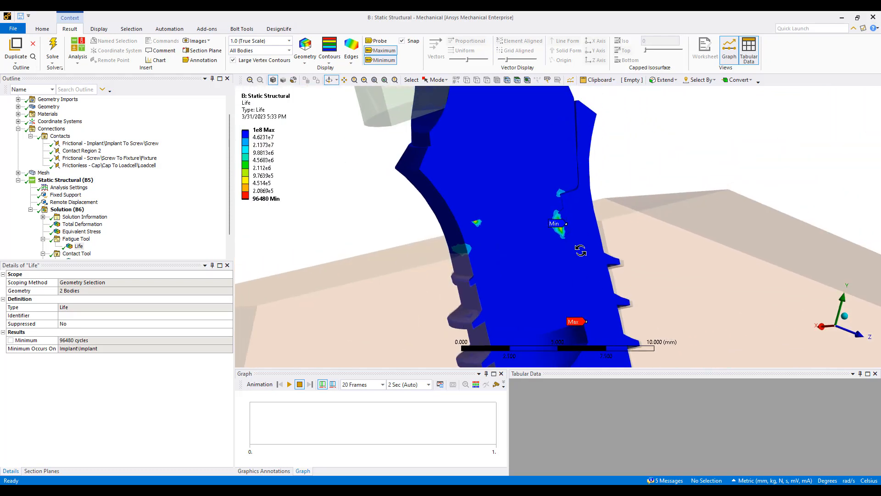
mouse_move(570, 221)
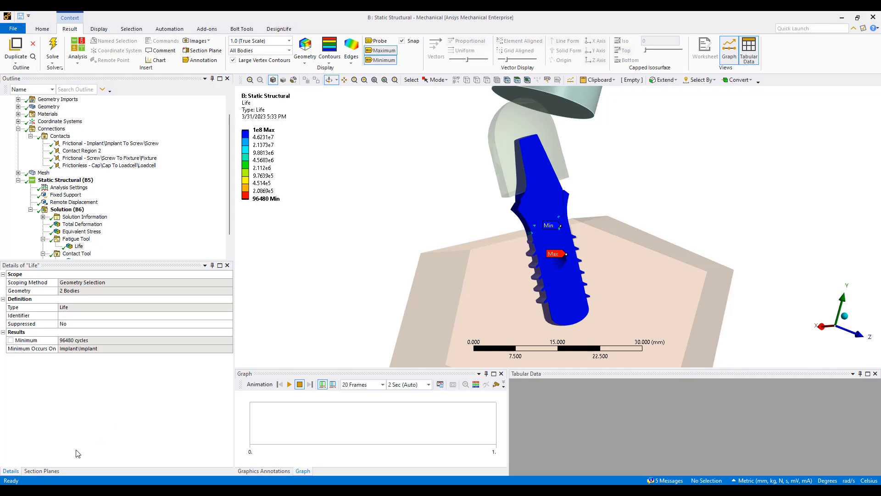
left_click(41, 470)
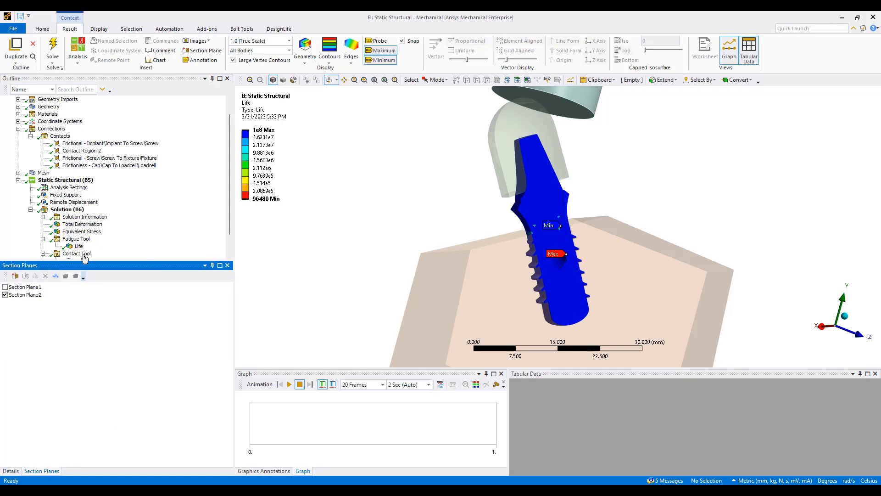
mouse_move(598, 218)
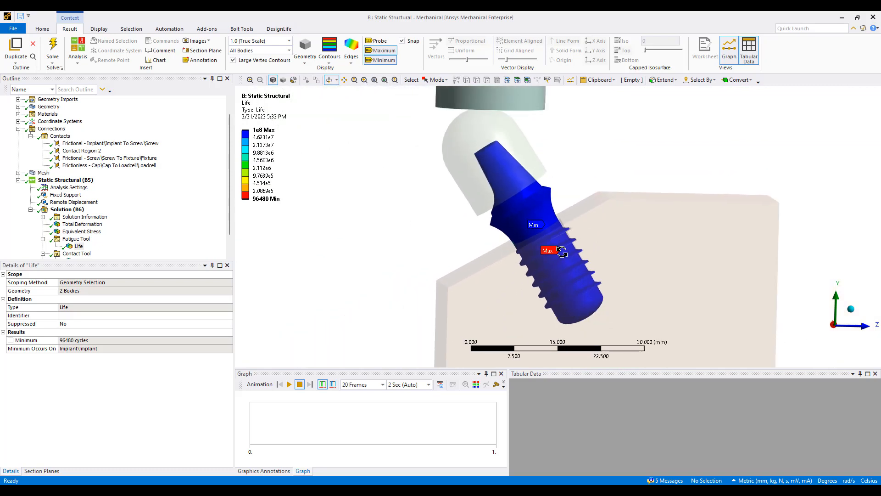
mouse_move(103, 254)
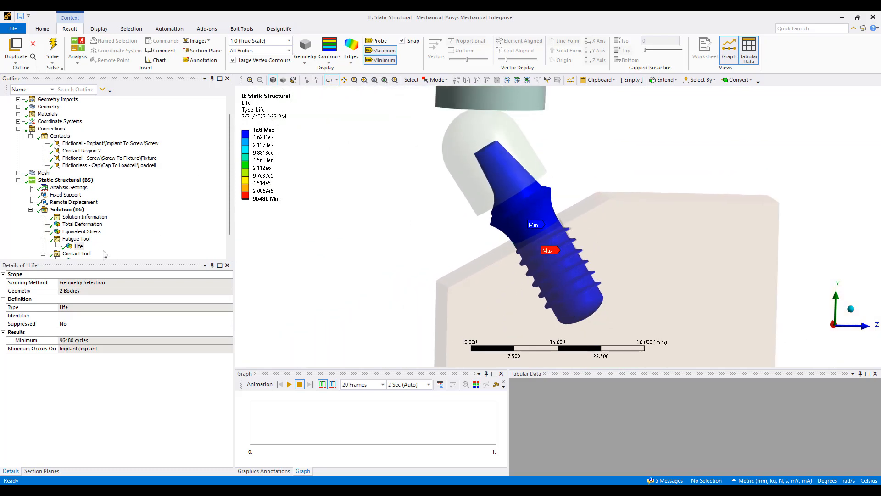
scroll("down", 3)
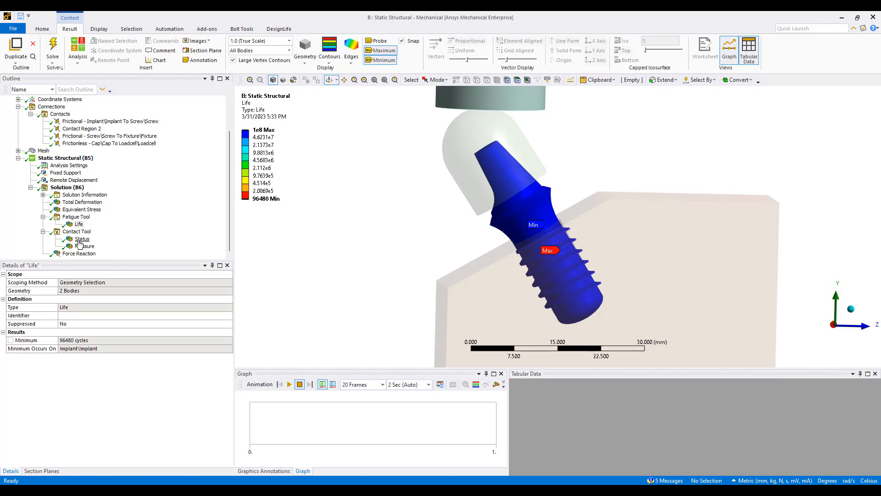
- Animate the contact status over the load history, then switch to the Explicit Dynamics drop-test model
left_click(82, 239)
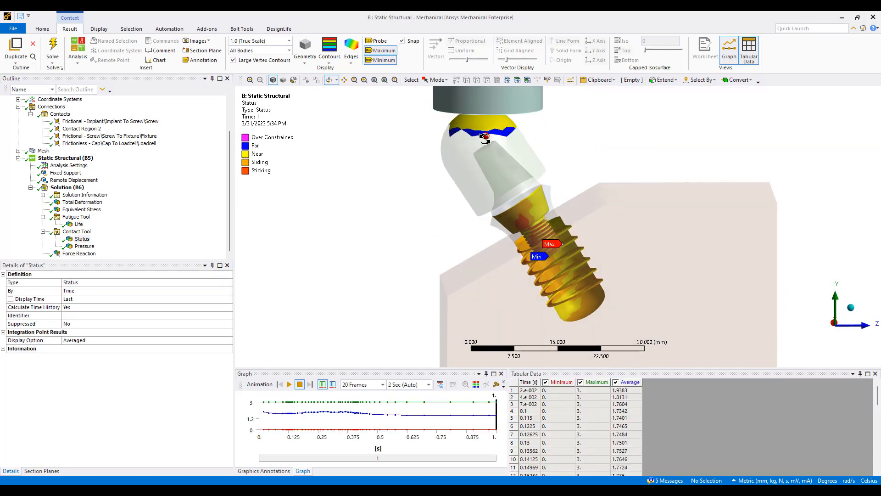
left_click(288, 385)
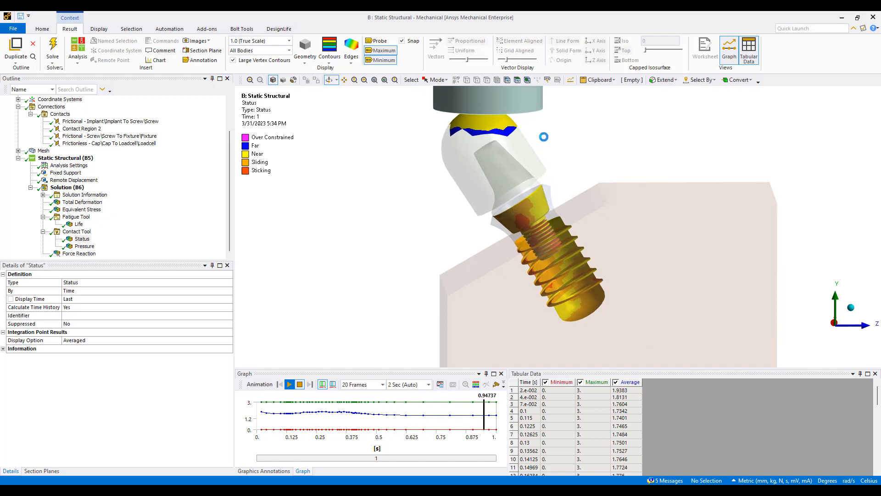
left_click(289, 385)
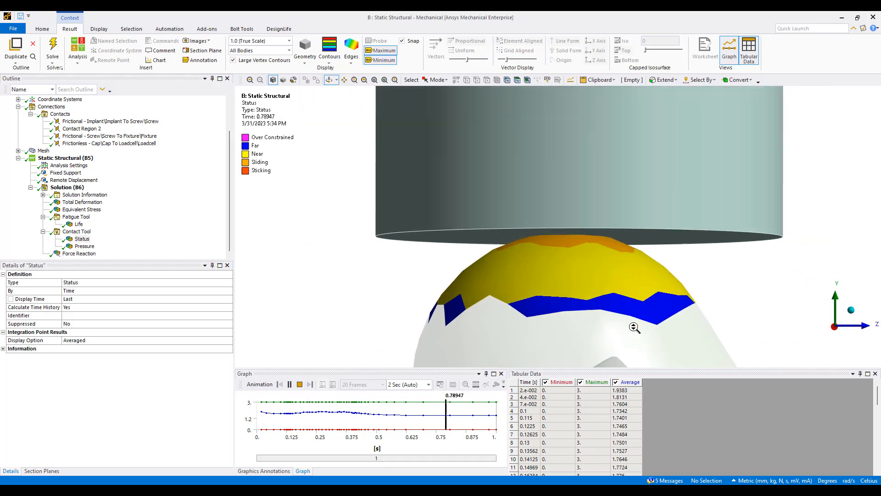
left_click(298, 385)
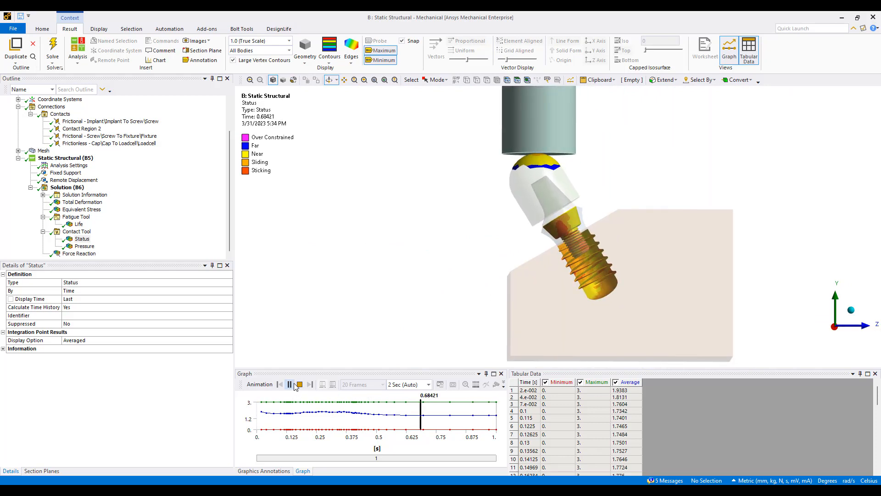
left_click(299, 385)
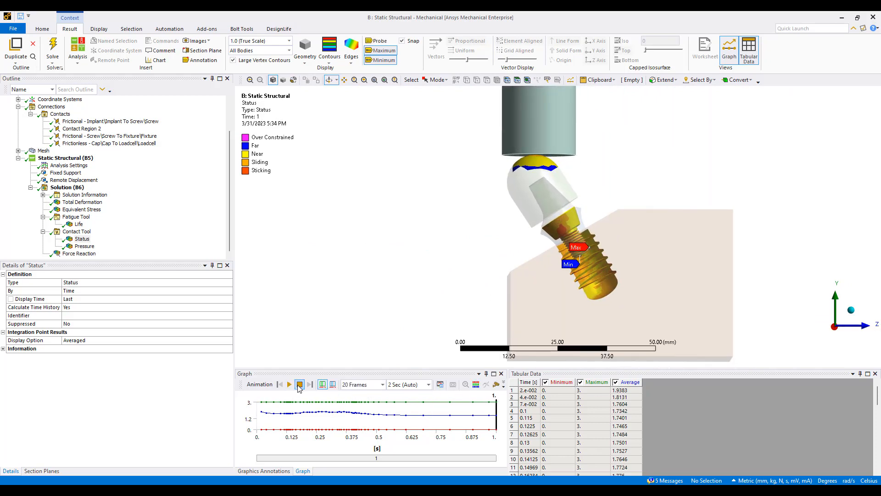
left_click(288, 384)
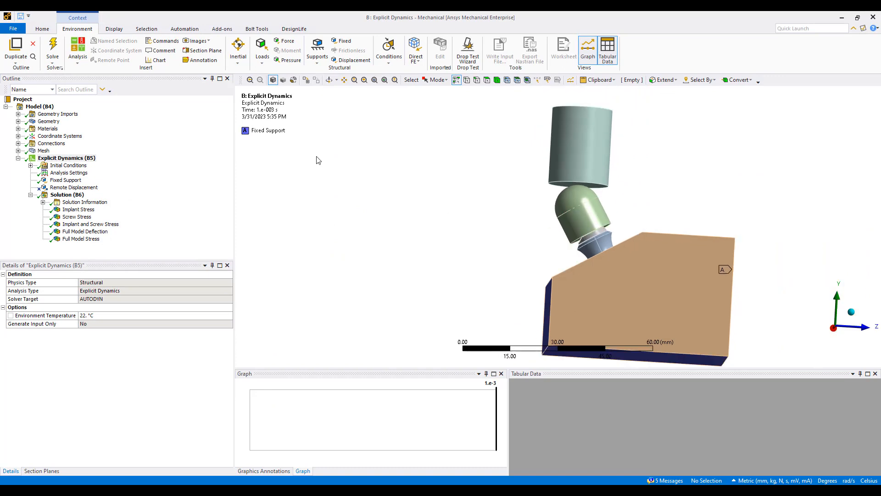
mouse_move(398, 115)
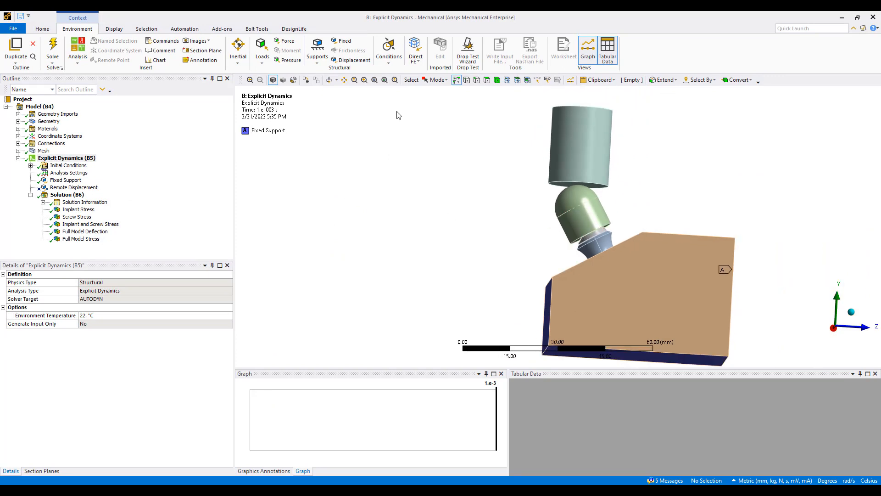
mouse_move(467, 51)
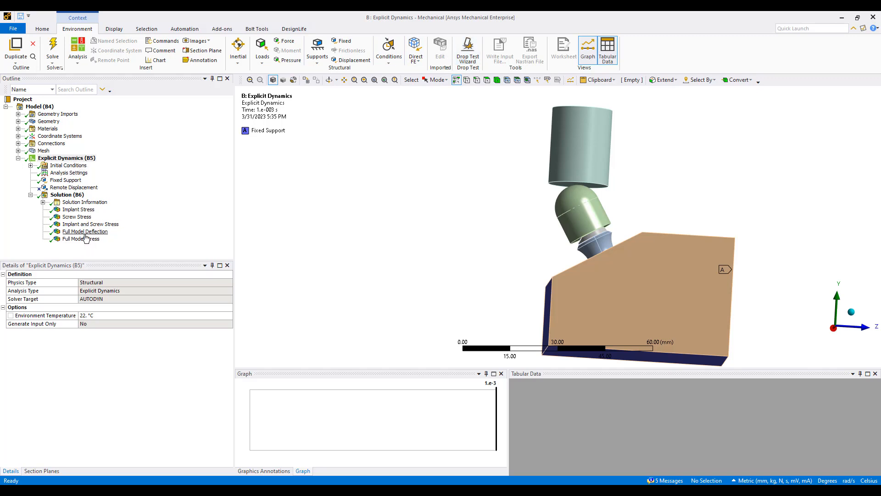
- Display the drop test's Full Model Deflection result, peaking at 0.22488 mm on the cap
left_click(85, 231)
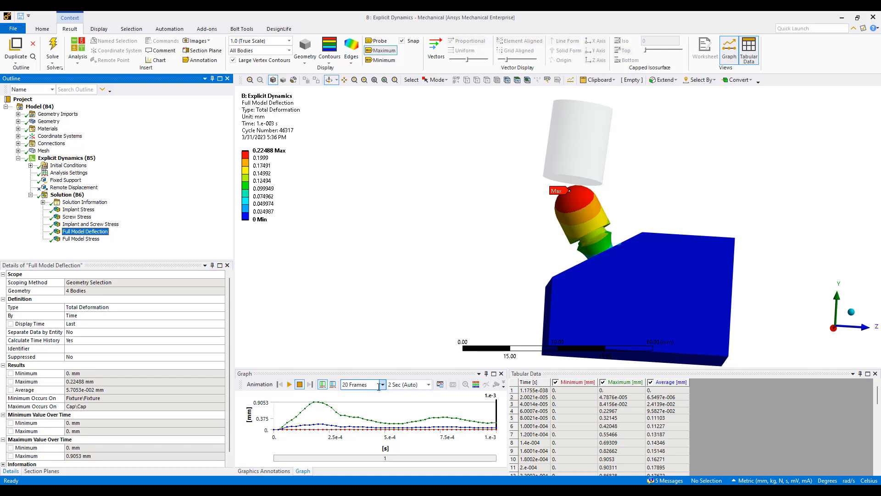
- Replay the deflection animation, view the 2e-4 s peak, then show Implant Stress (414.25 MPa)
left_click(288, 385)
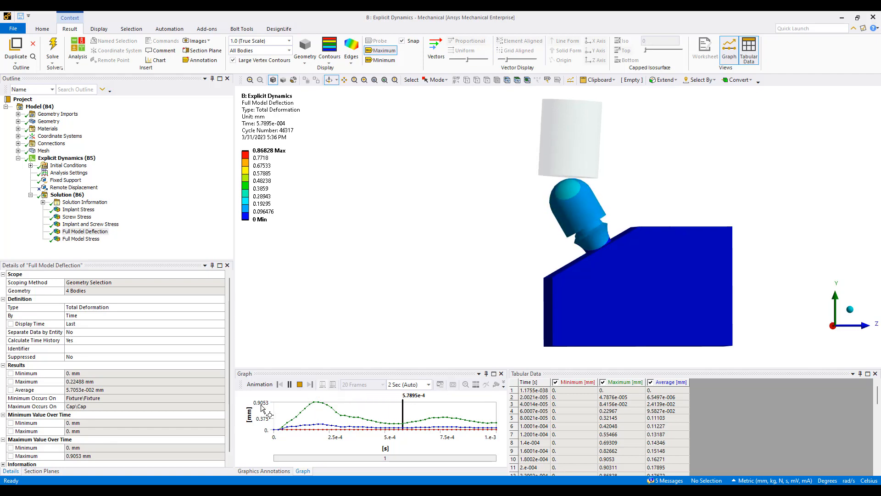
left_click(288, 383)
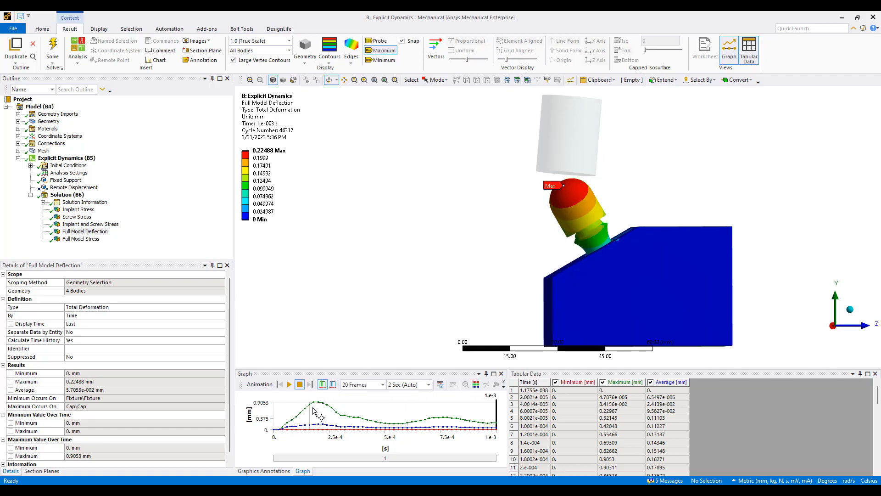
left_click(320, 410)
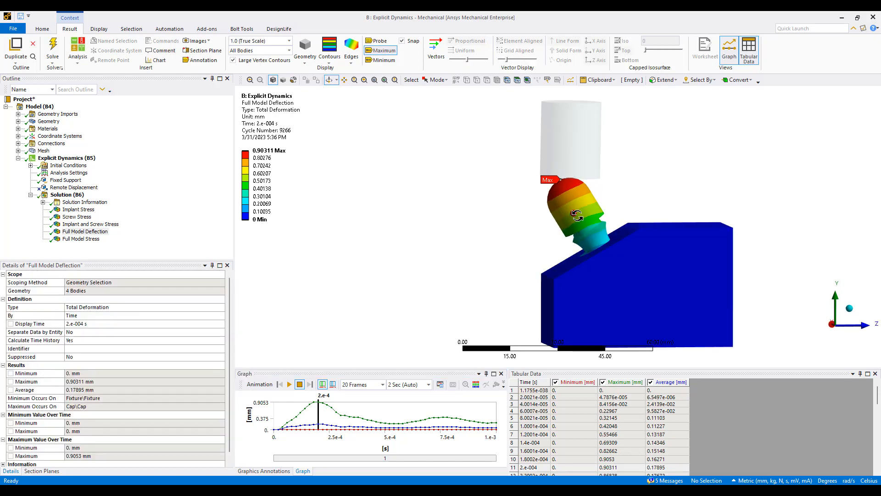
left_click(79, 209)
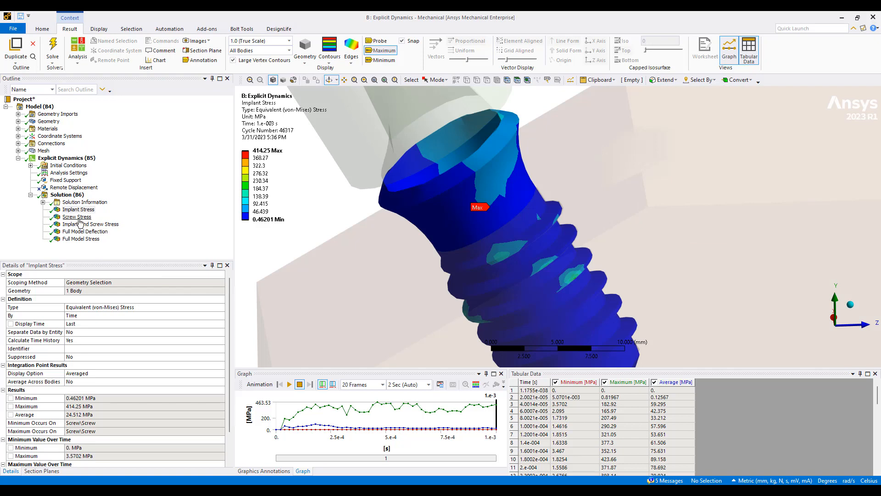
- Compare the Screw, Implant and Screw, and Full Model stress results, returning to Screw Stress
left_click(77, 216)
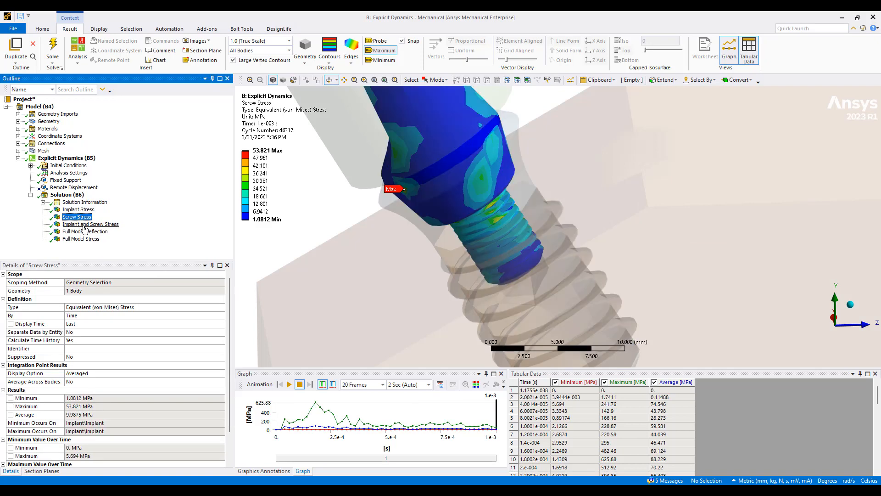
left_click(90, 223)
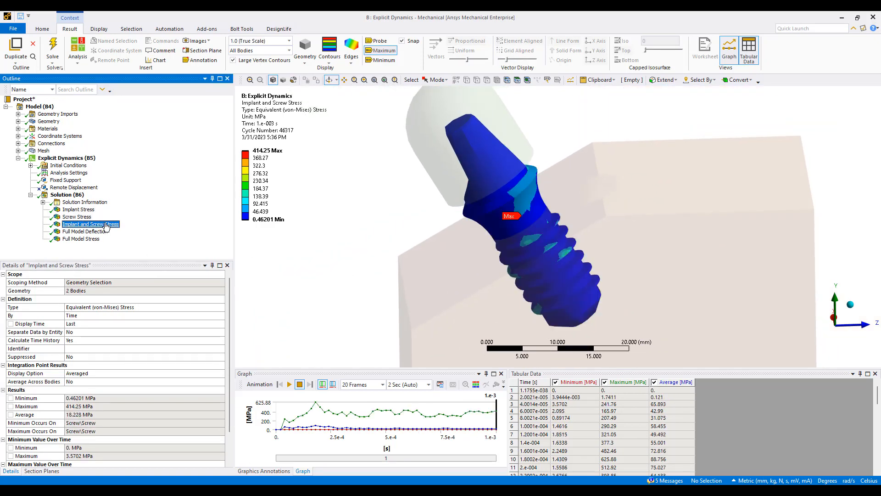
left_click(81, 238)
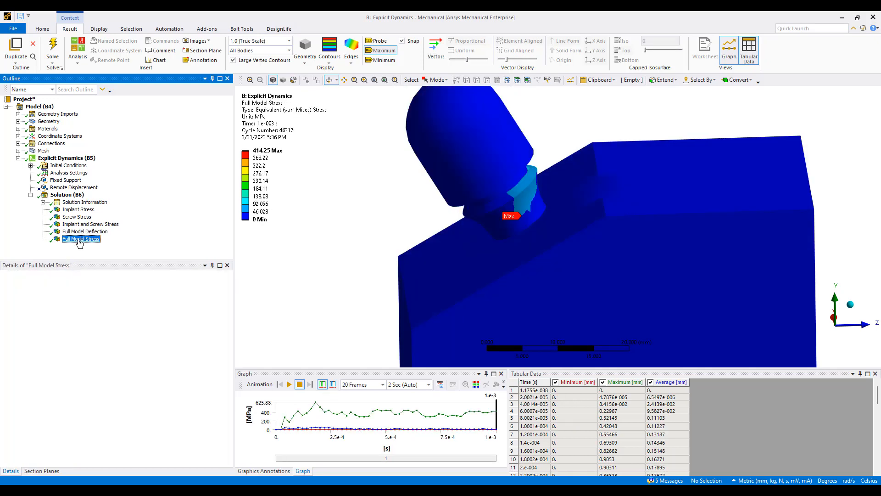
left_click(76, 217)
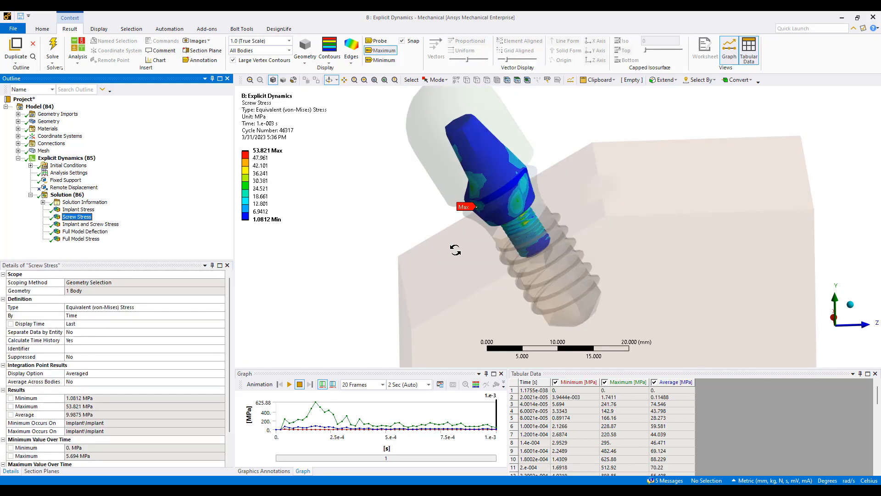
- Animate the screw stress history, ending at 53.821 MPa, and expand the Connections tree
left_click(288, 384)
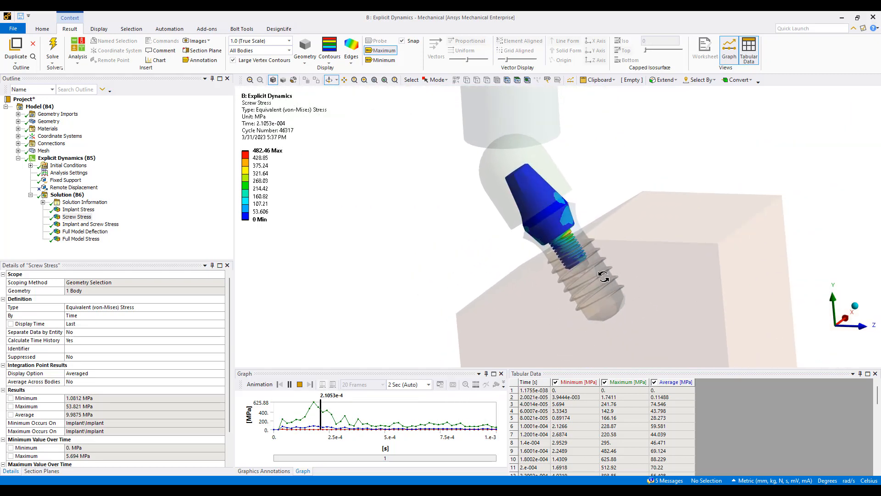
left_click(298, 385)
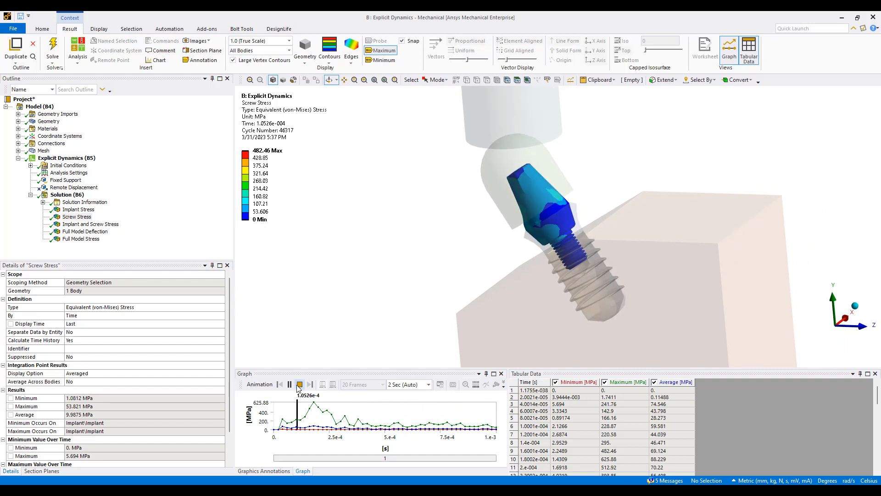
left_click(300, 385)
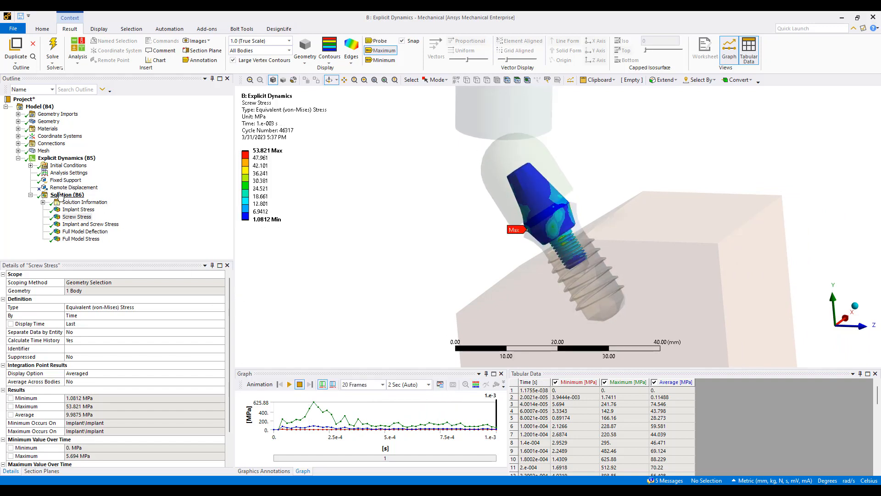
left_click(19, 143)
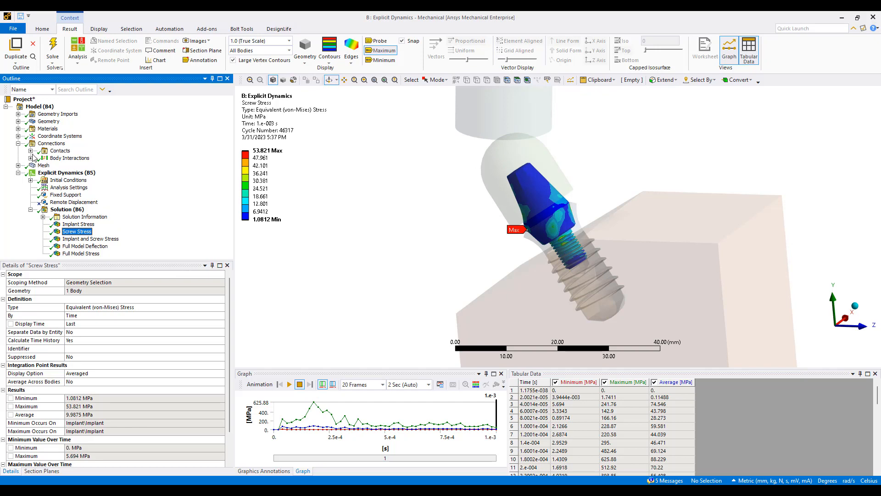
- Check the frictional Body Interaction details, then bring back the Static Structural model
left_click(80, 166)
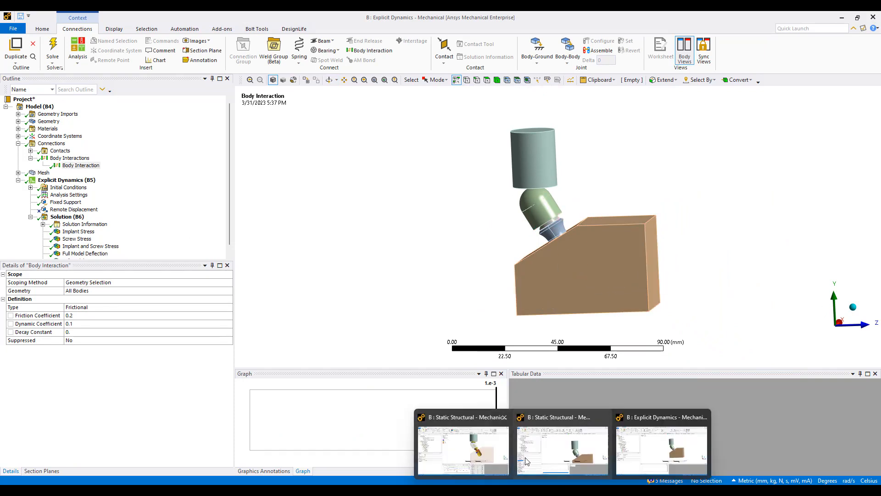
left_click(561, 449)
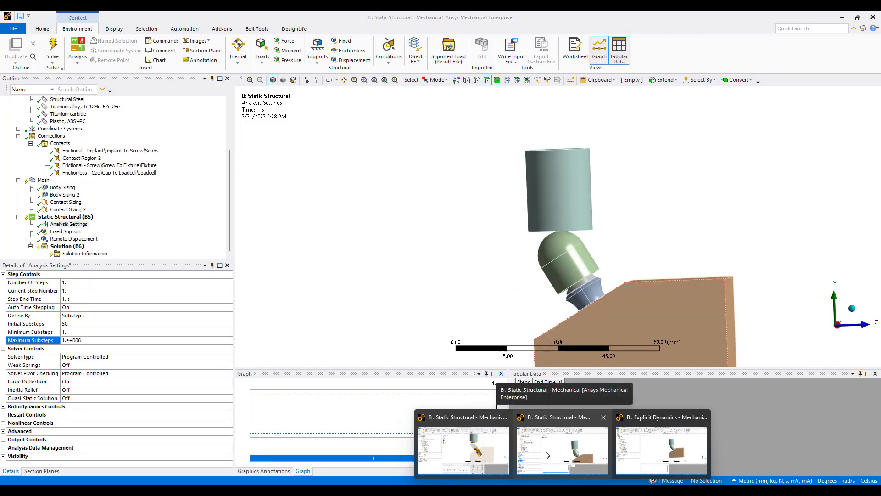